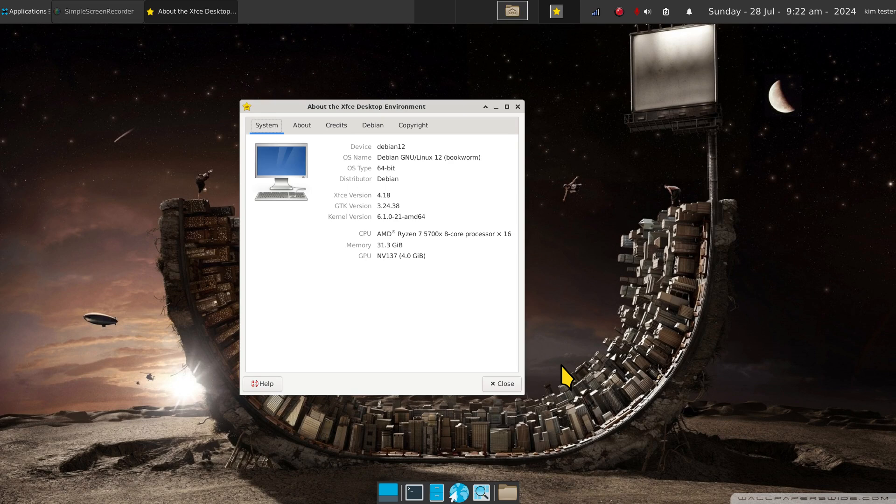
pyautogui.moveTo(369, 361)
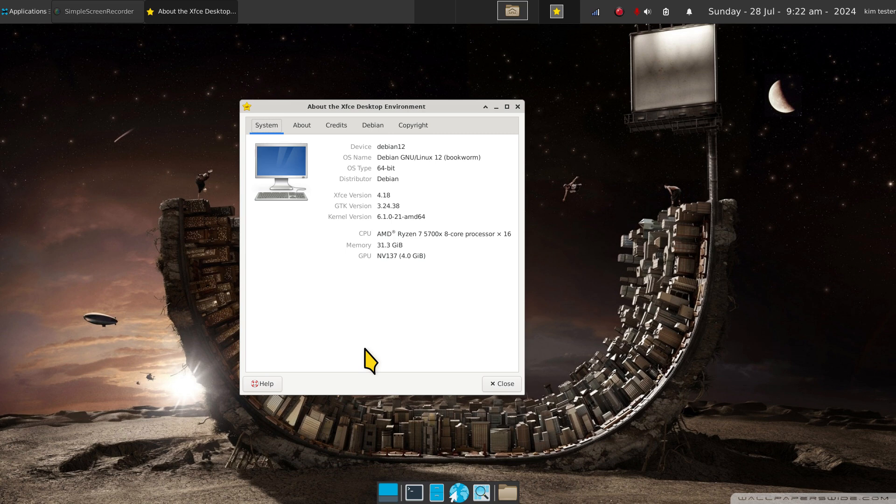
pyautogui.moveTo(430, 334)
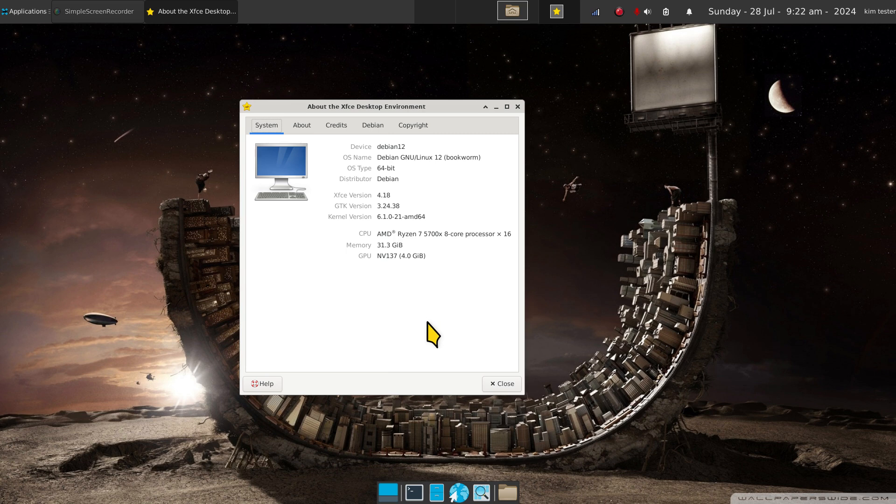
pyautogui.moveTo(442, 322)
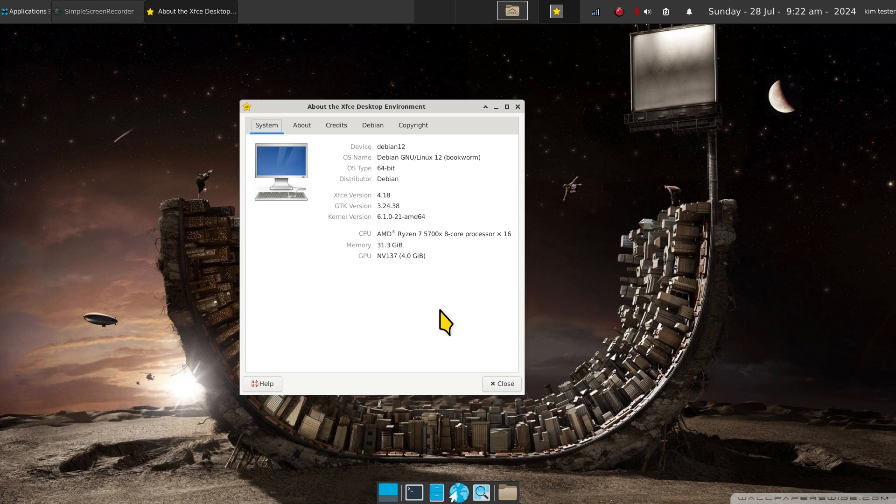
pyautogui.moveTo(444, 322)
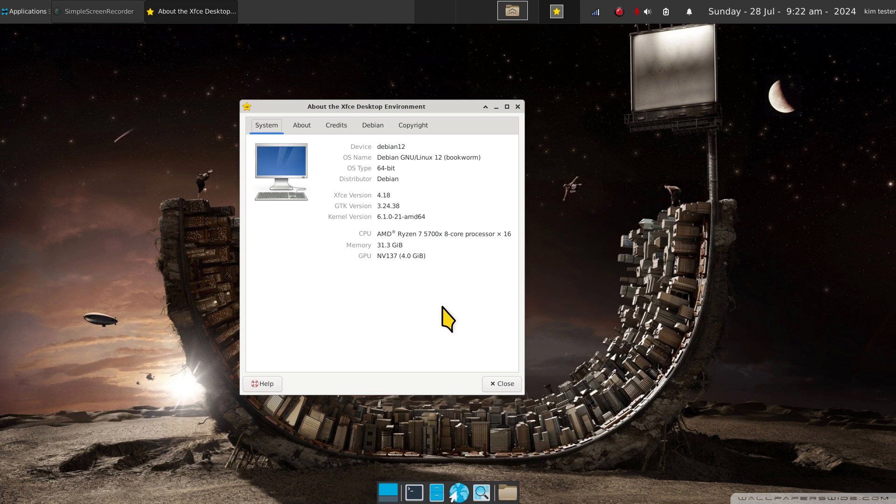
pyautogui.moveTo(407, 313)
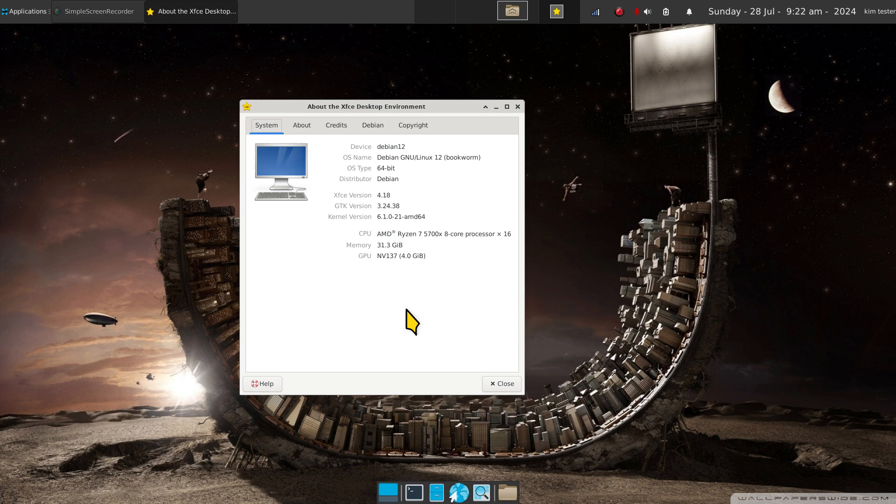
pyautogui.moveTo(383, 322)
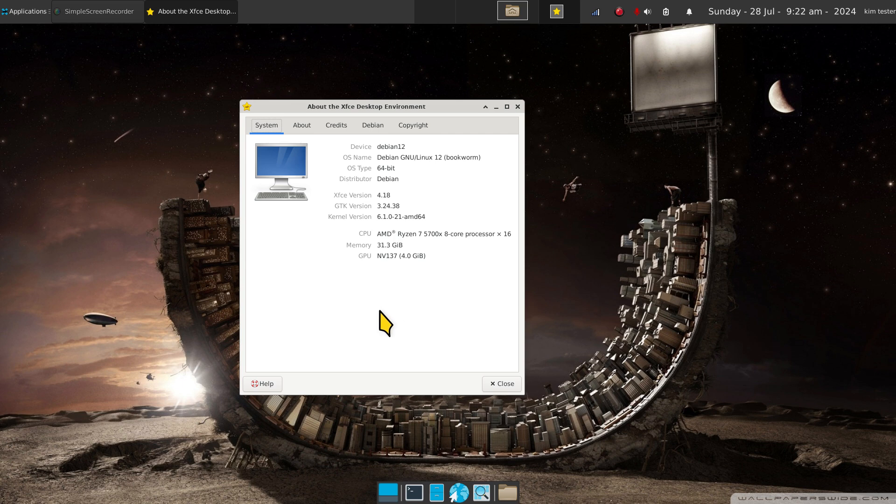
pyautogui.moveTo(417, 493)
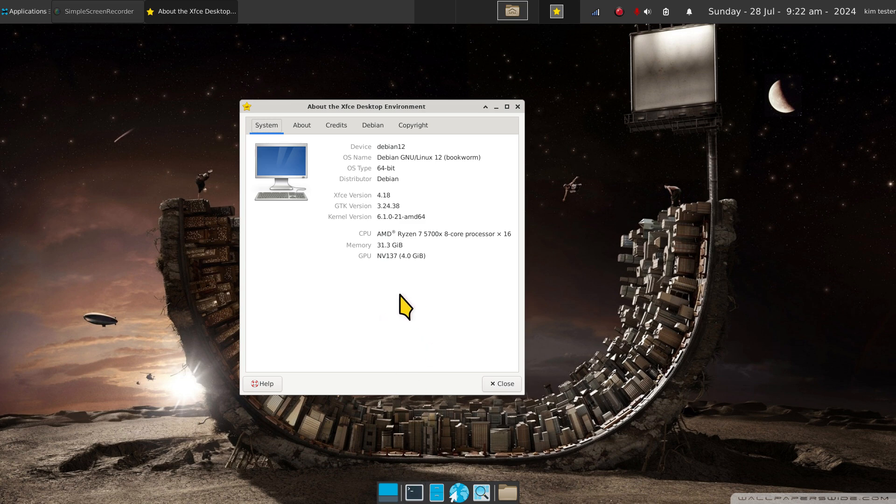
pyautogui.moveTo(428, 434)
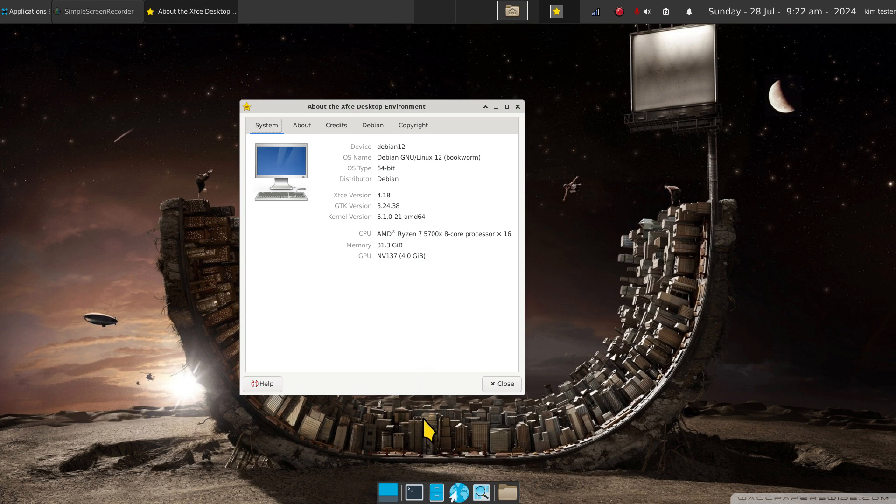
pyautogui.moveTo(416, 308)
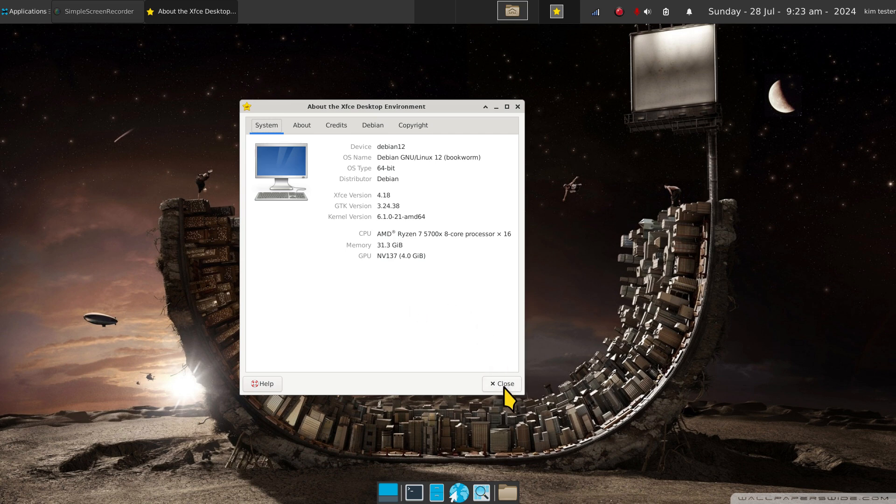
# Close the About Xfce system information window, leaving the bare desktop.
pyautogui.click(501, 384)
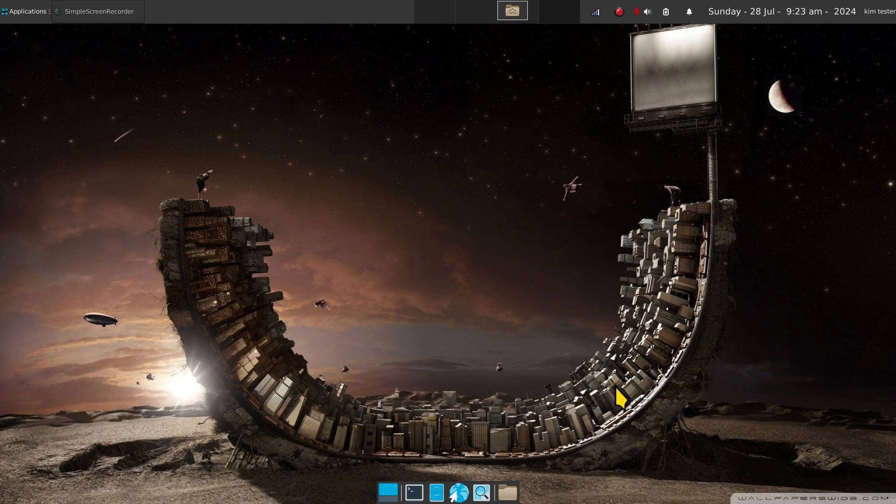
pyautogui.moveTo(653, 225)
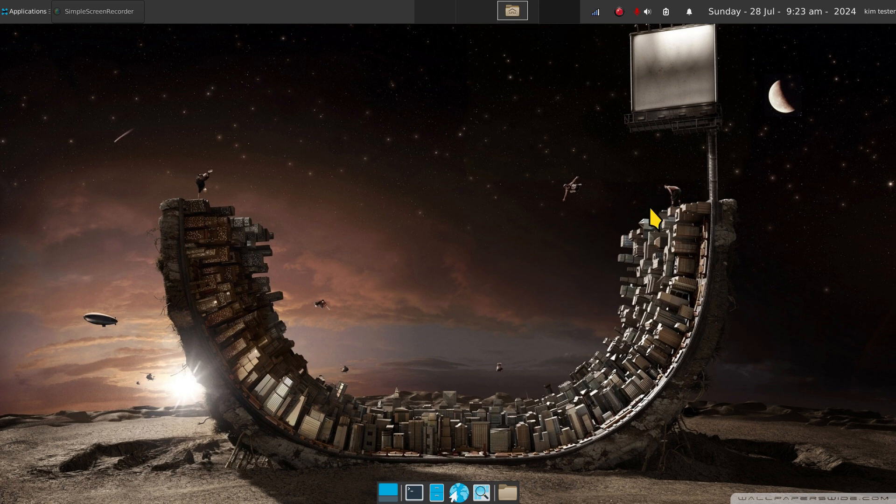
pyautogui.moveTo(747, 467)
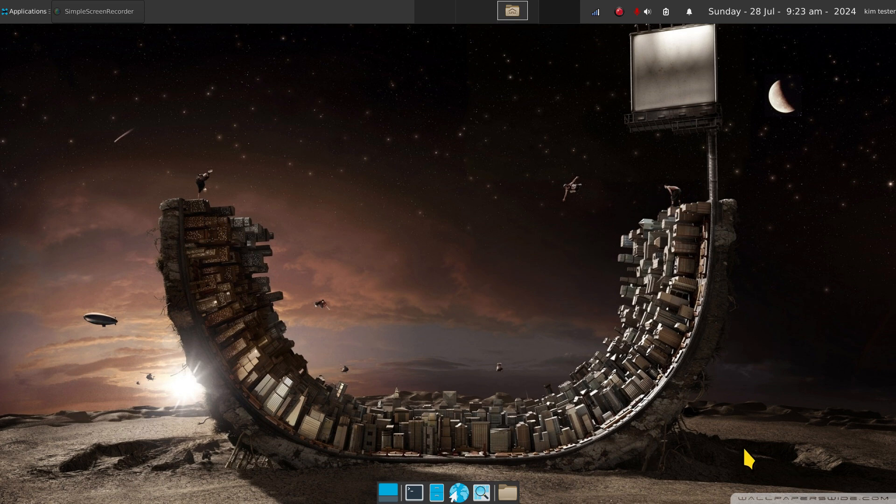
pyautogui.moveTo(587, 325)
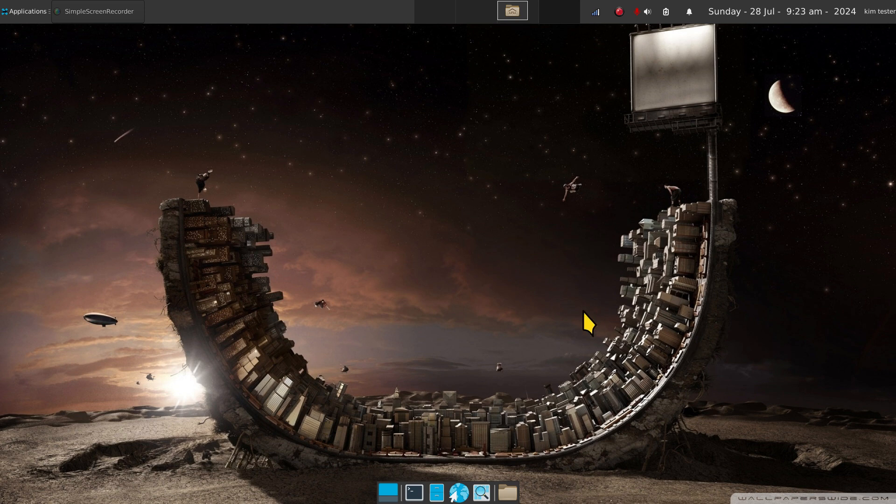
pyautogui.moveTo(778, 24)
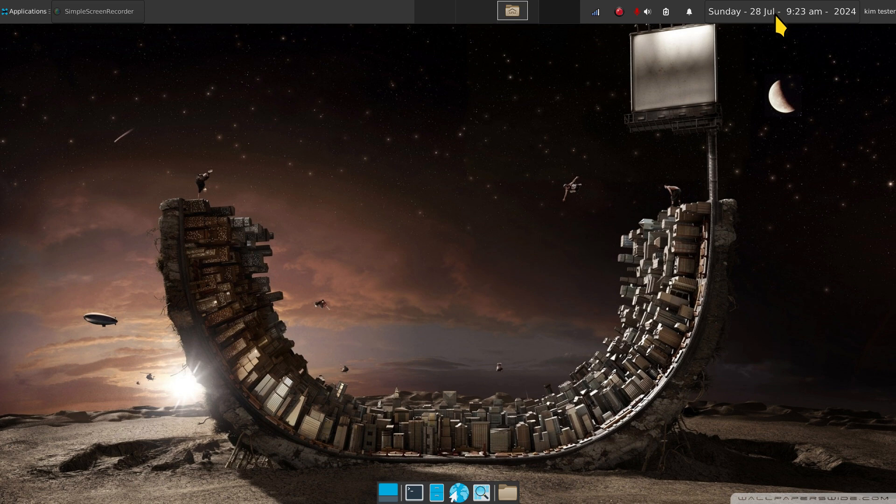
pyautogui.click(801, 12)
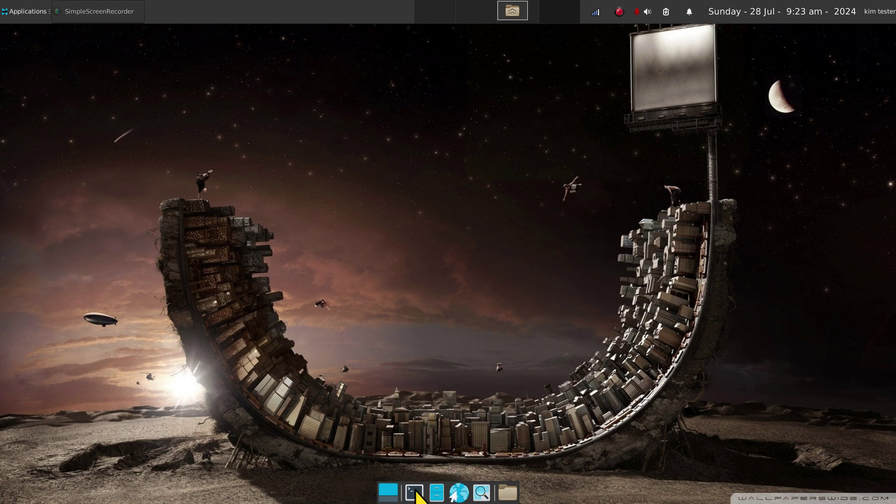
# Launch a terminal from the dock, enlarge it and centre it on screen.
pyautogui.click(413, 490)
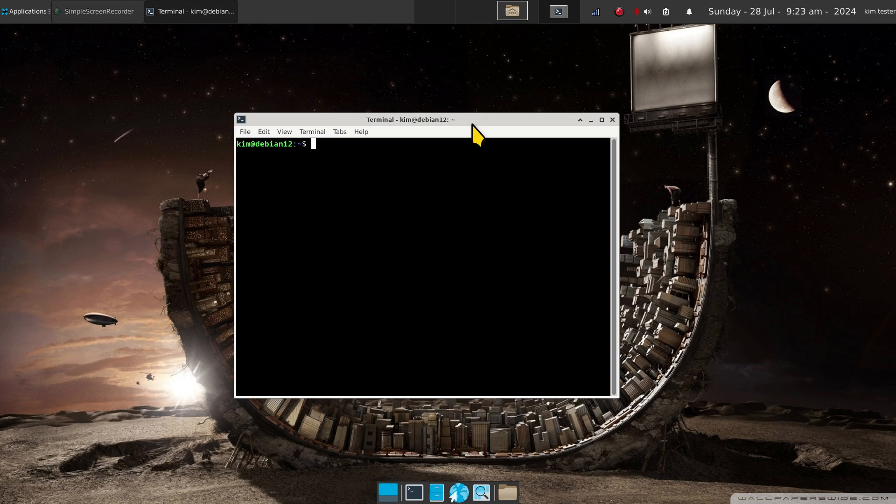
pyautogui.moveTo(497, 342)
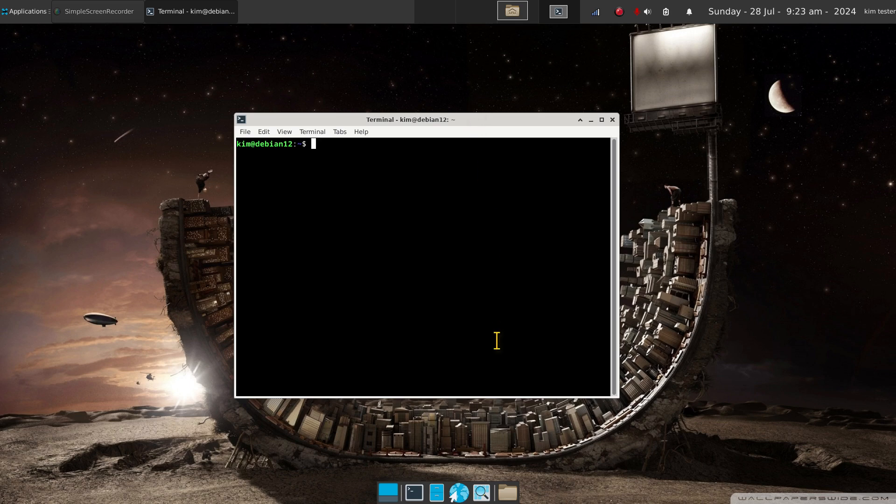
pyautogui.click(601, 120)
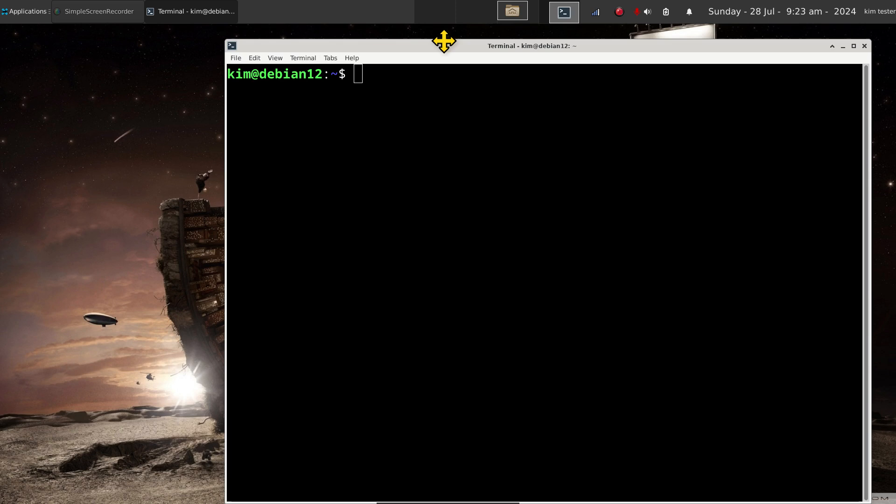
pyautogui.moveTo(444, 41); pyautogui.dragTo(362, 37)
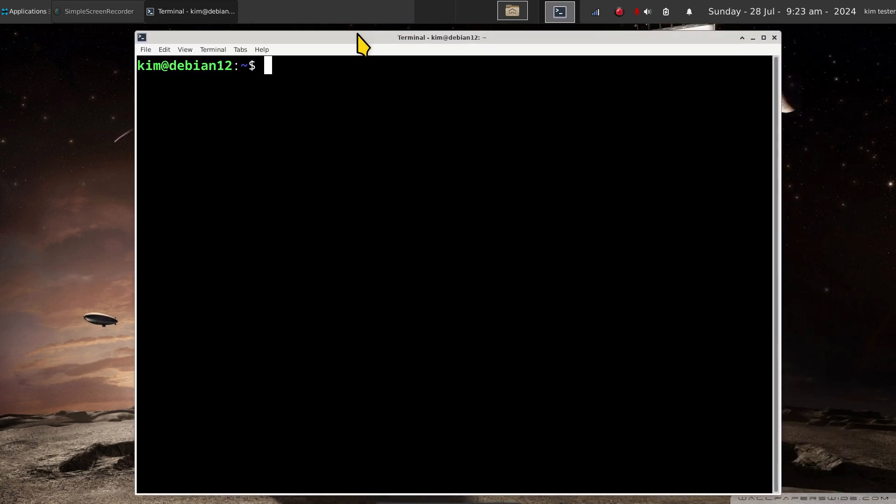
pyautogui.moveTo(171, 92)
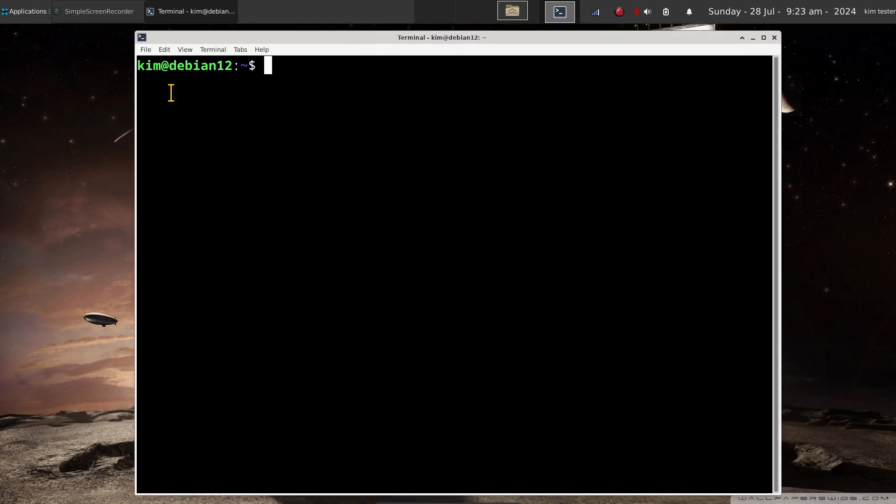
pyautogui.doubleClick(150, 66)
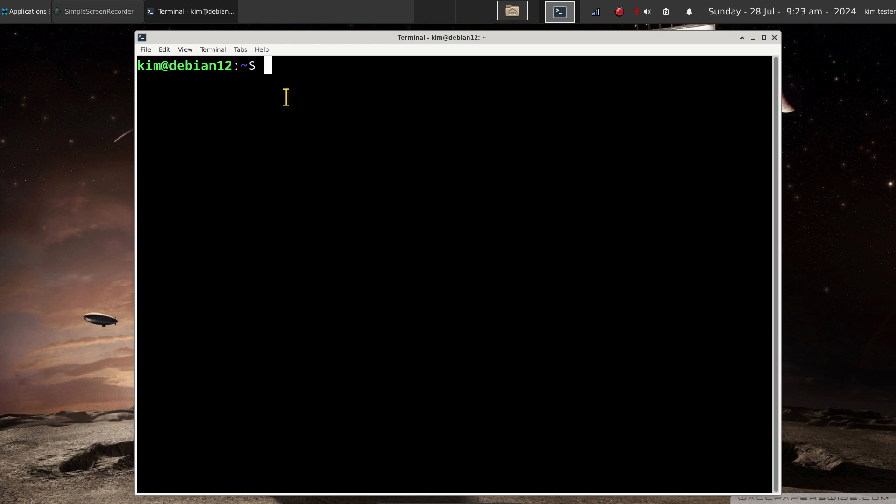
# Run cal and ncal to print July 2024 in horizontal and vertical layouts.
pyautogui.write('cal')
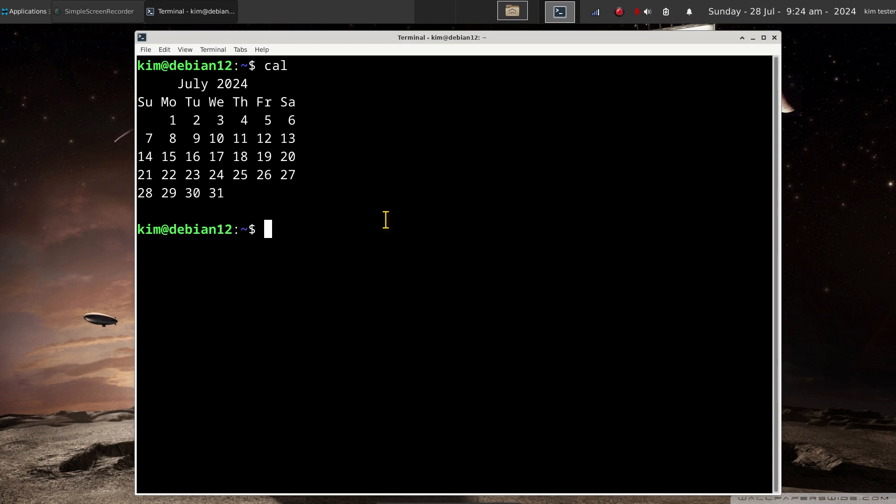
pyautogui.write('nca')
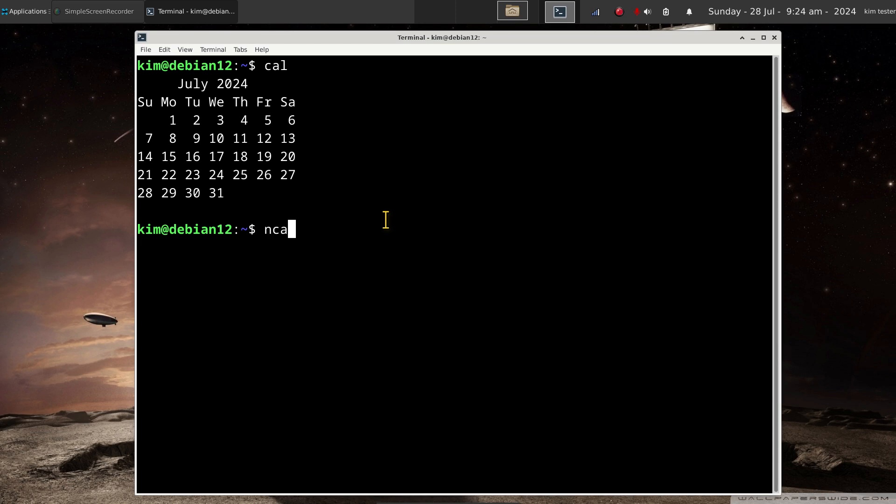
pyautogui.write('l')
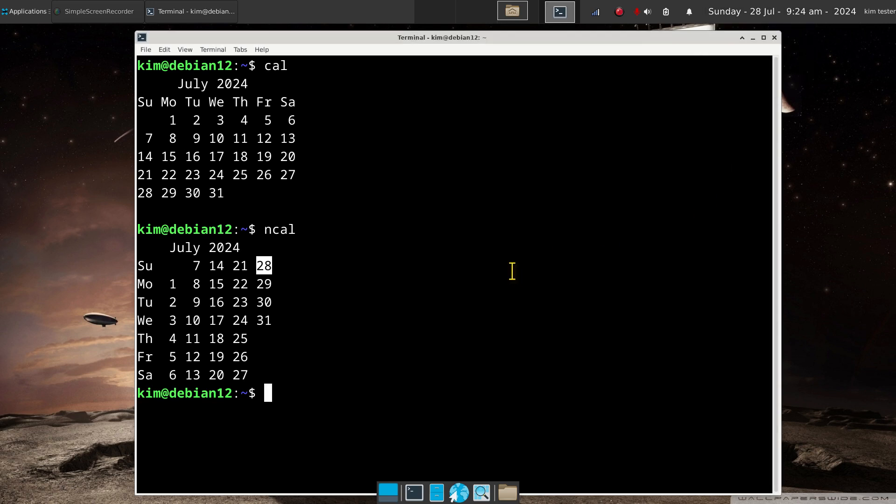
pyautogui.moveTo(633, 56)
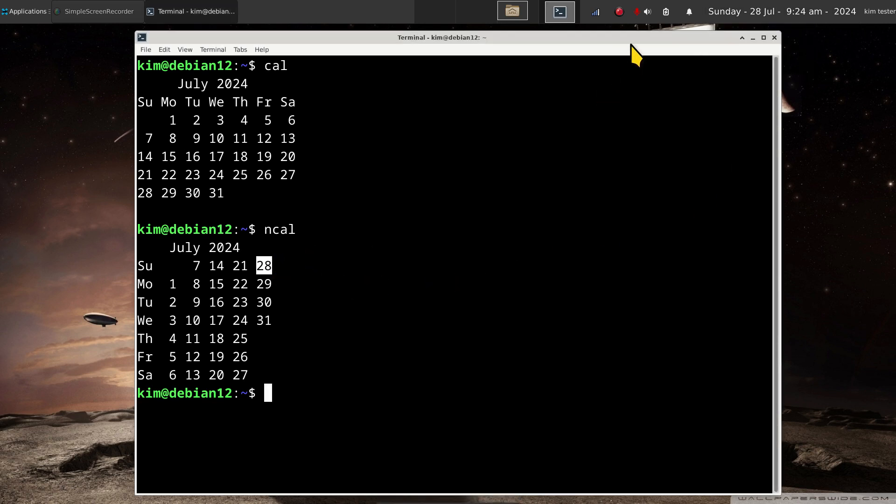
pyautogui.click(777, 11)
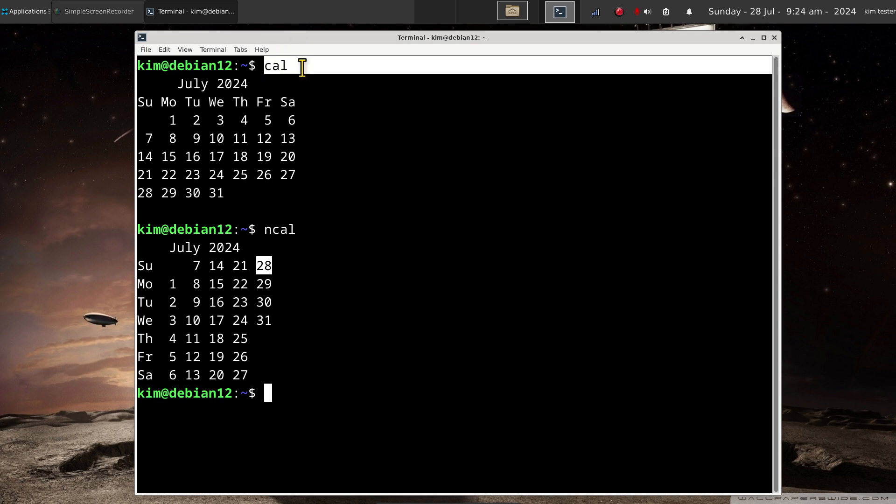
pyautogui.moveTo(151, 130)
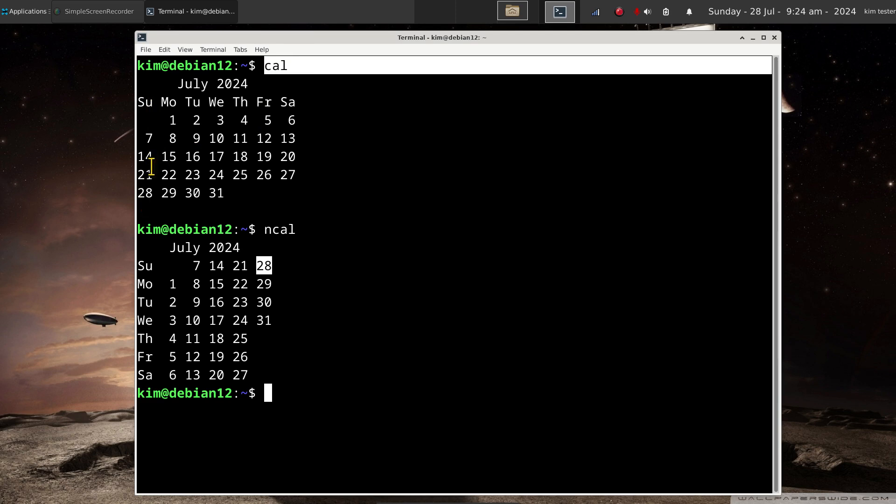
pyautogui.moveTo(159, 201)
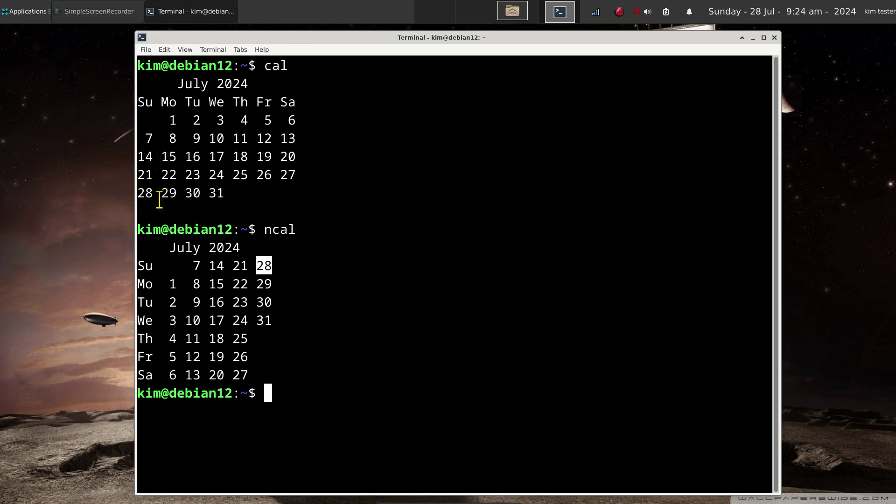
pyautogui.moveTo(229, 269)
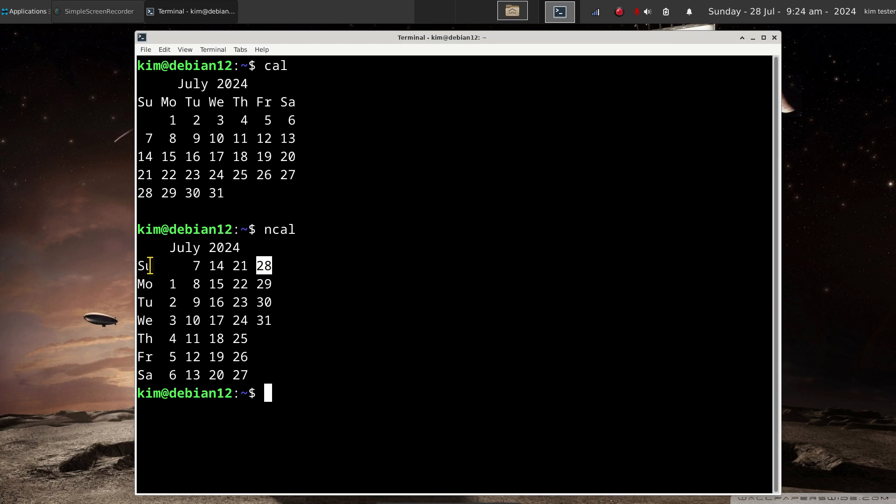
pyautogui.moveTo(470, 304)
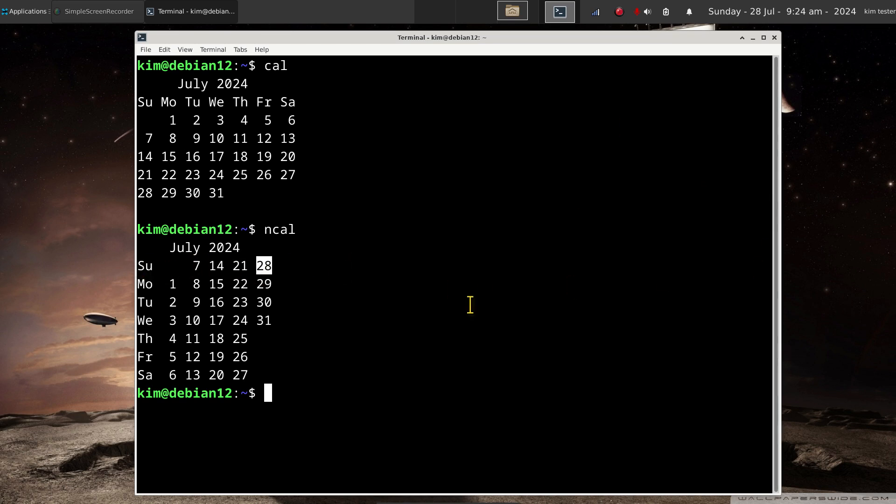
pyautogui.moveTo(462, 298)
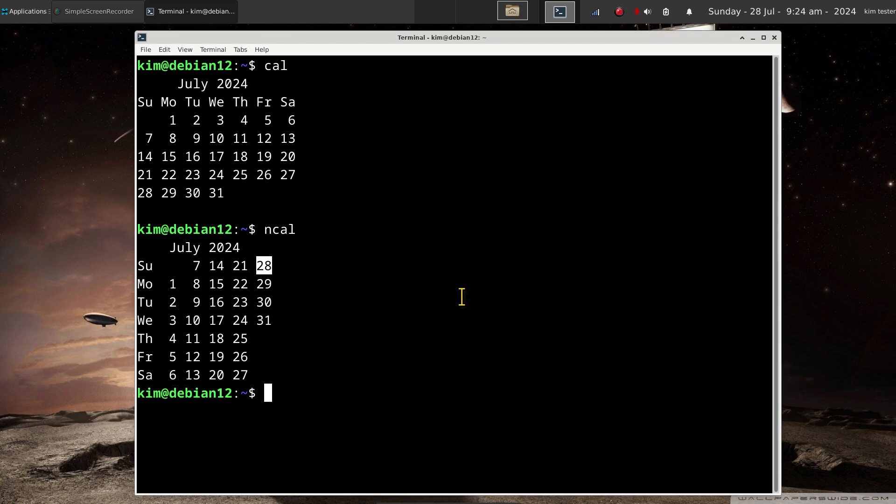
# Run cal -3 and ncal -3 for June–August 2024, then clear the screen.
pyautogui.write('cal')
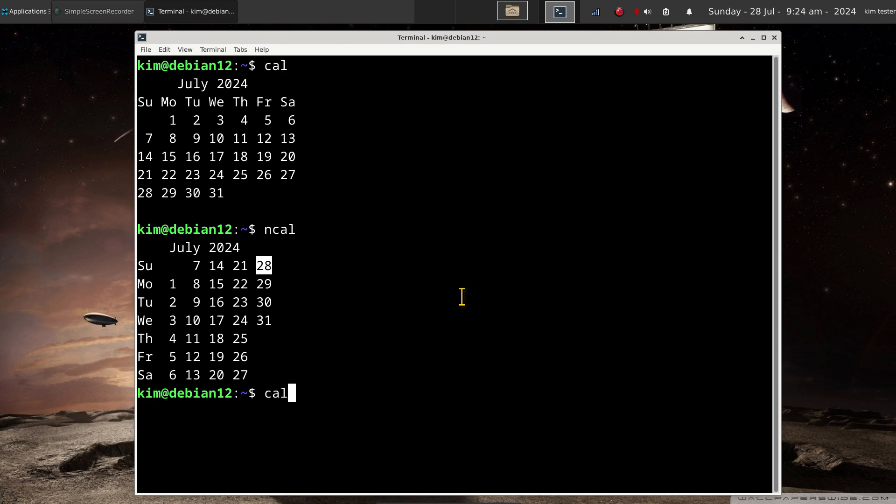
pyautogui.write('-3')
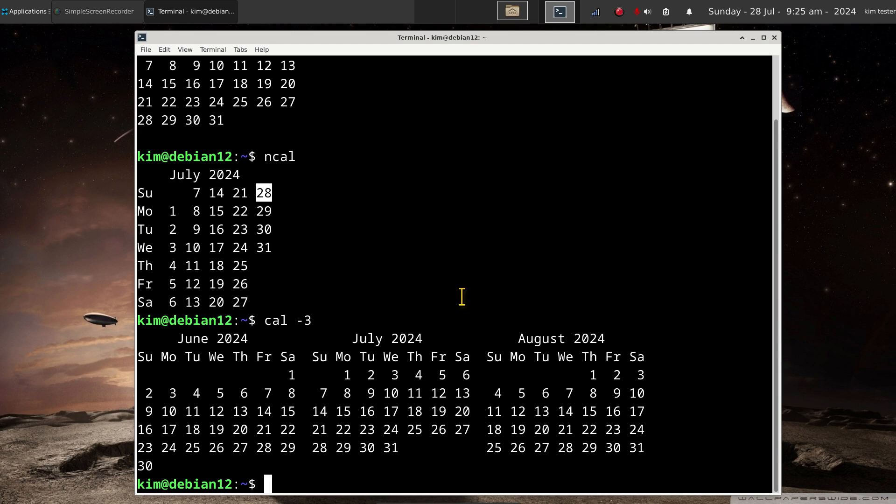
pyautogui.write('ncal')
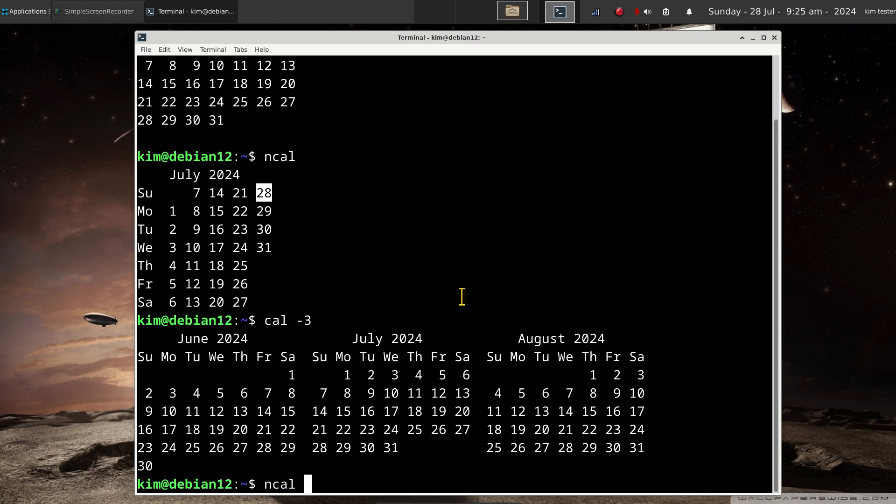
pyautogui.write('-3')
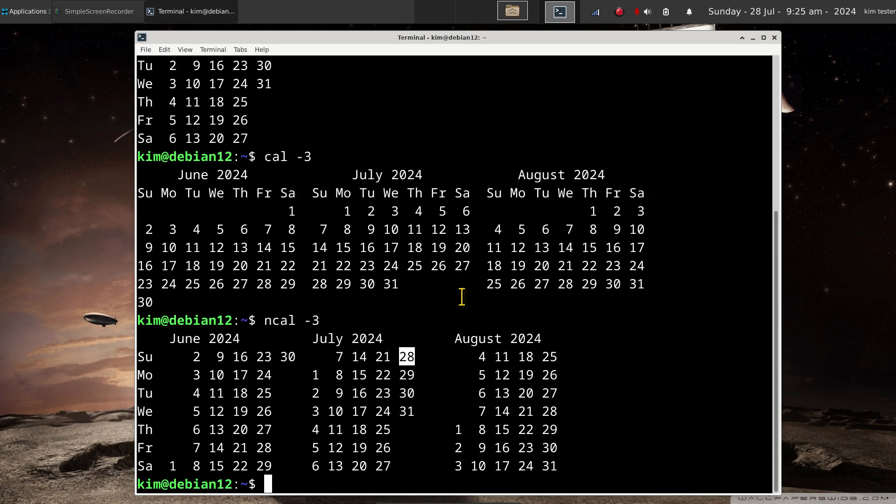
pyautogui.moveTo(431, 375)
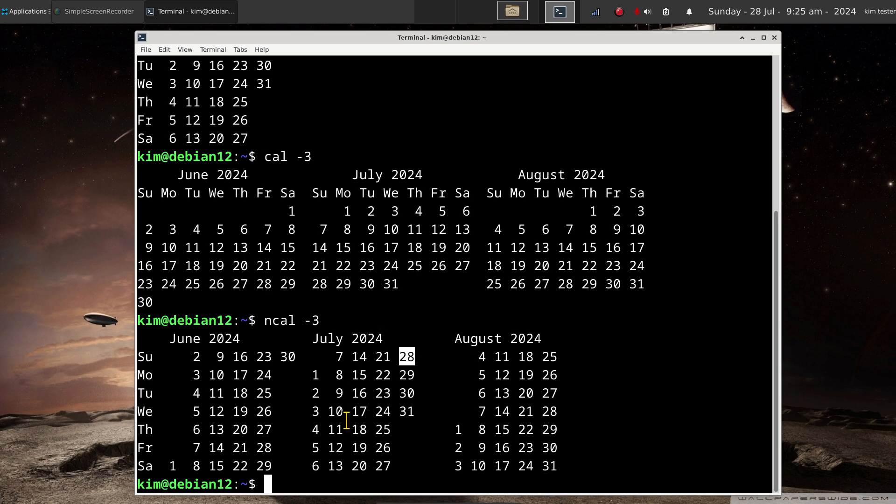
pyautogui.moveTo(361, 389)
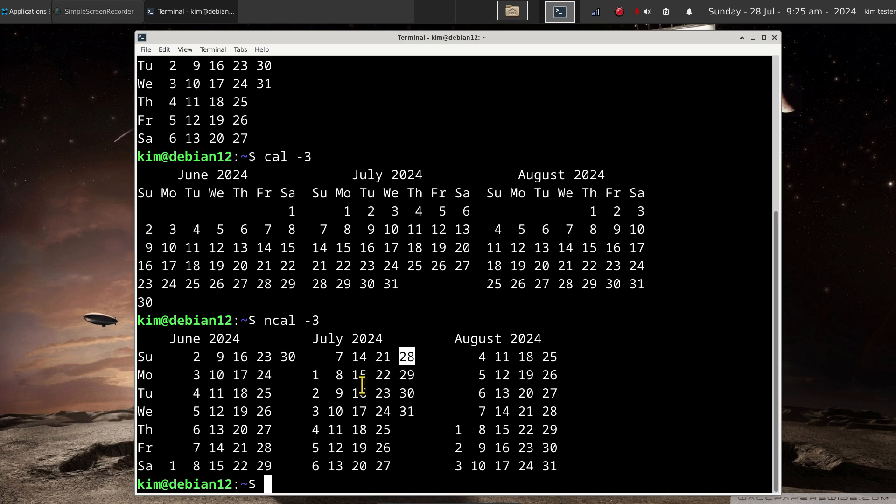
pyautogui.moveTo(535, 393)
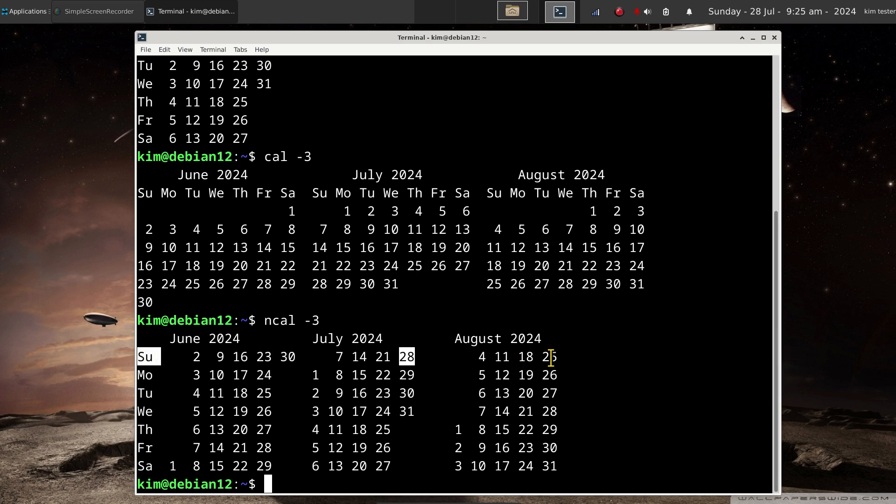
pyautogui.moveTo(588, 349)
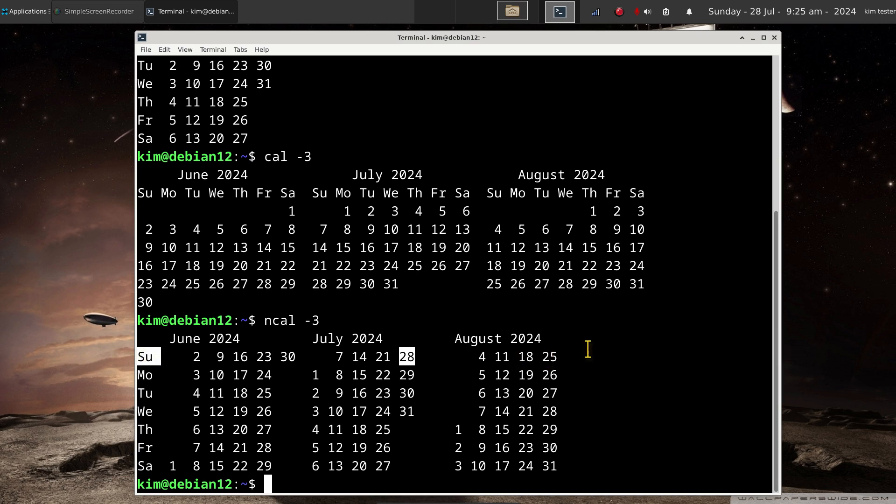
pyautogui.moveTo(604, 339)
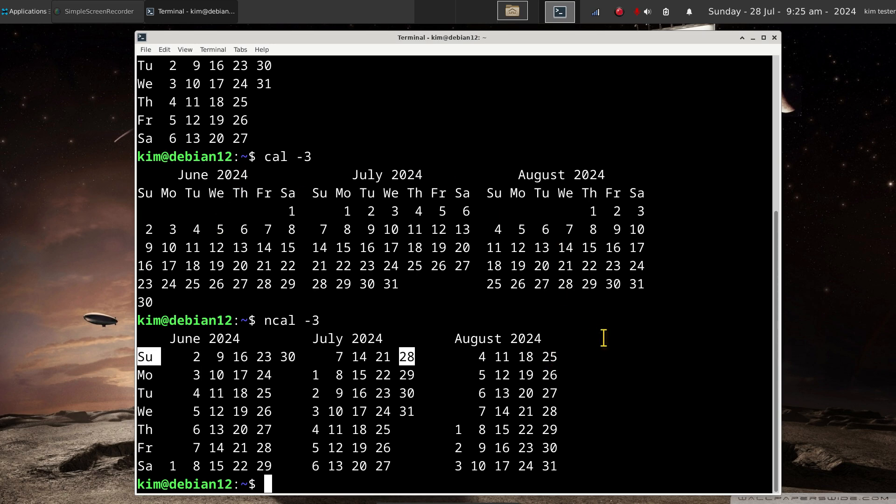
pyautogui.moveTo(617, 369)
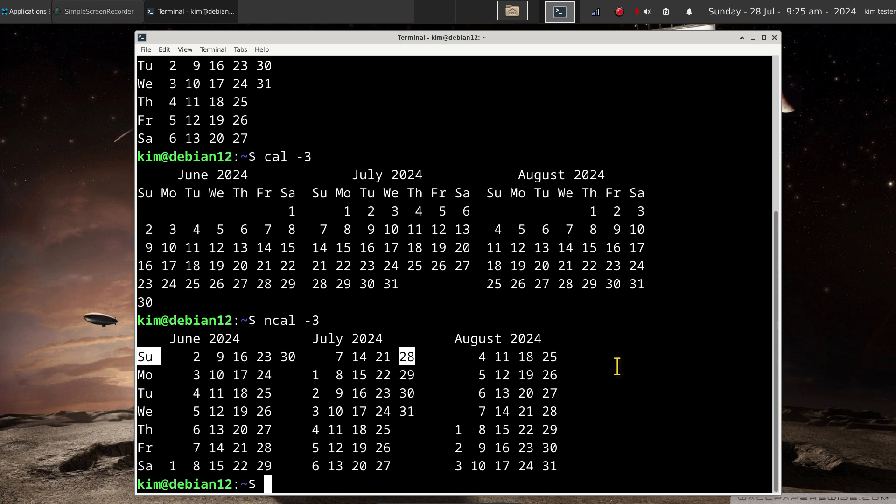
pyautogui.moveTo(618, 392)
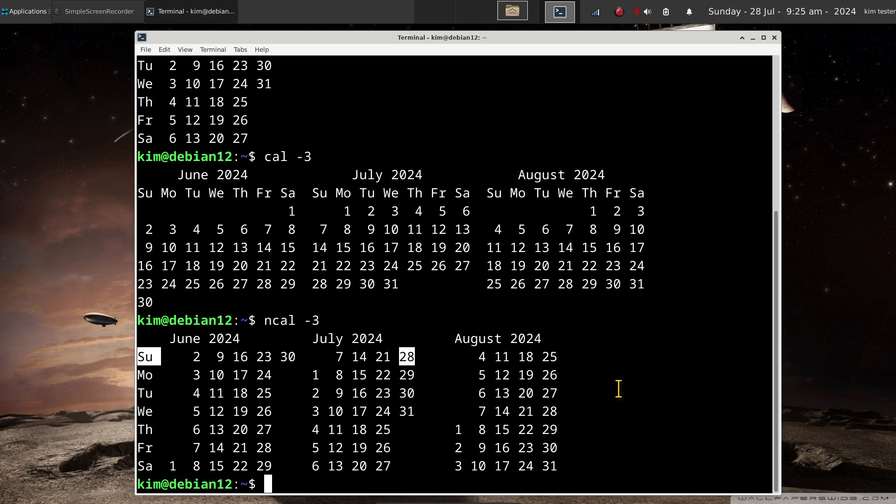
pyautogui.write('clear')
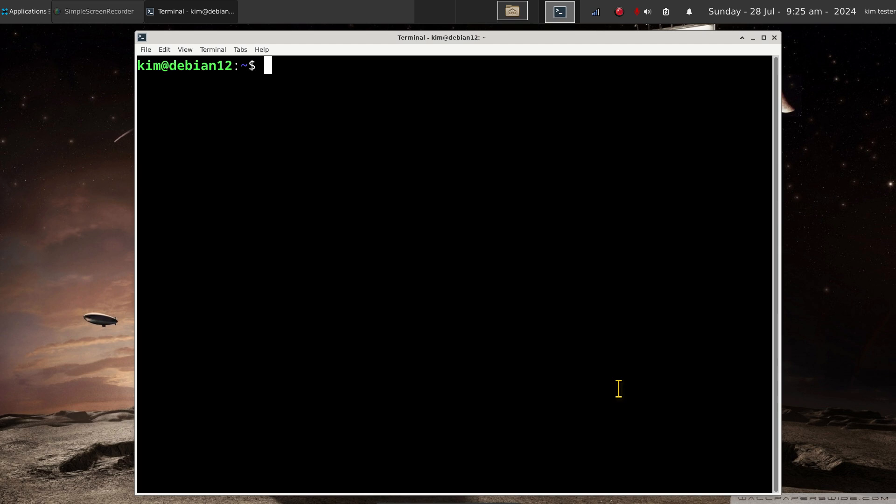
# Run cal 2024, highlight the year heading, scroll the months, then clear.
pyautogui.write('cal')
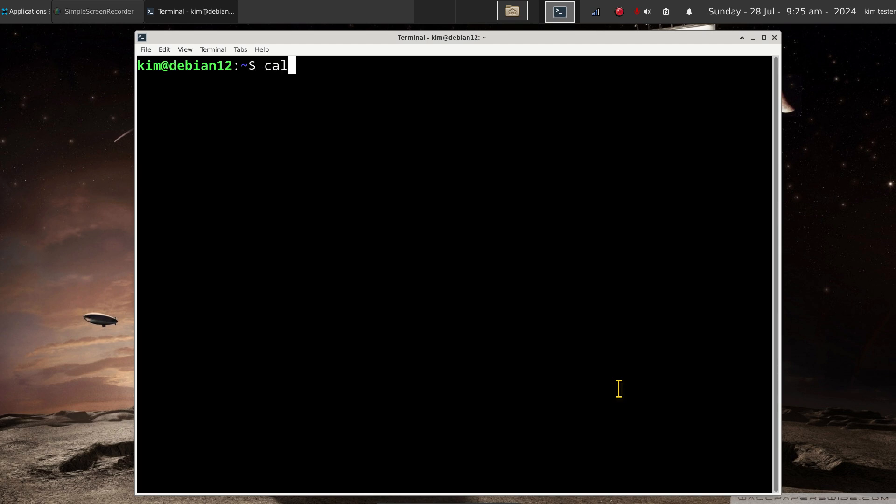
pyautogui.write('20')
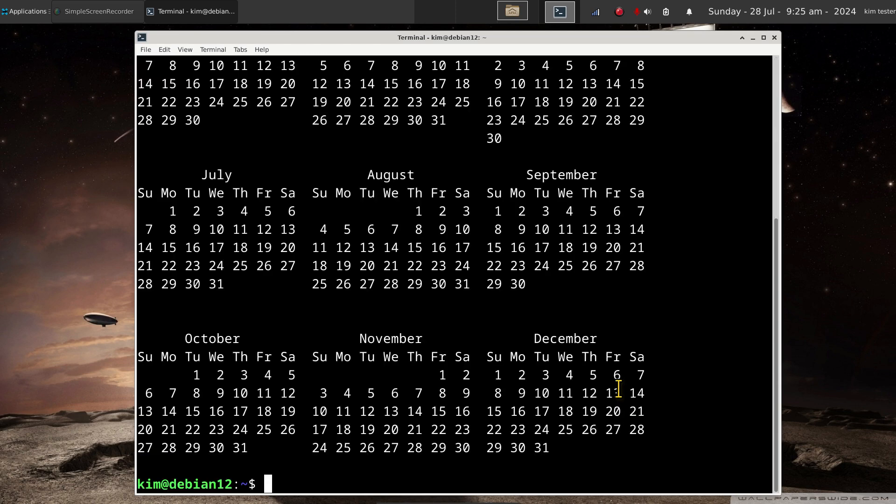
pyautogui.moveTo(415, 283)
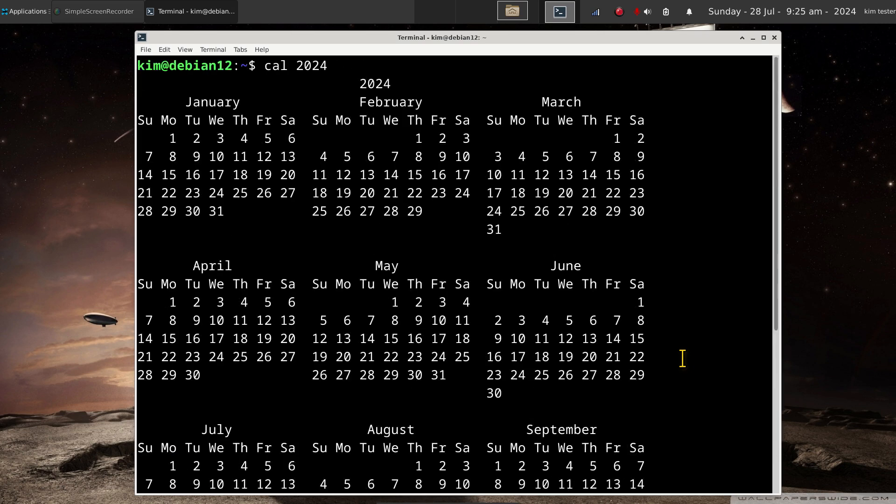
pyautogui.moveTo(657, 276)
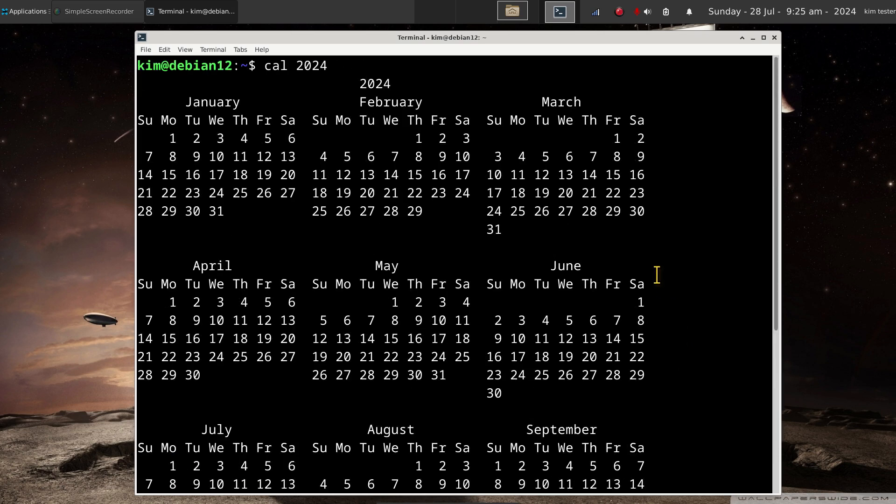
pyautogui.doubleClick(374, 83)
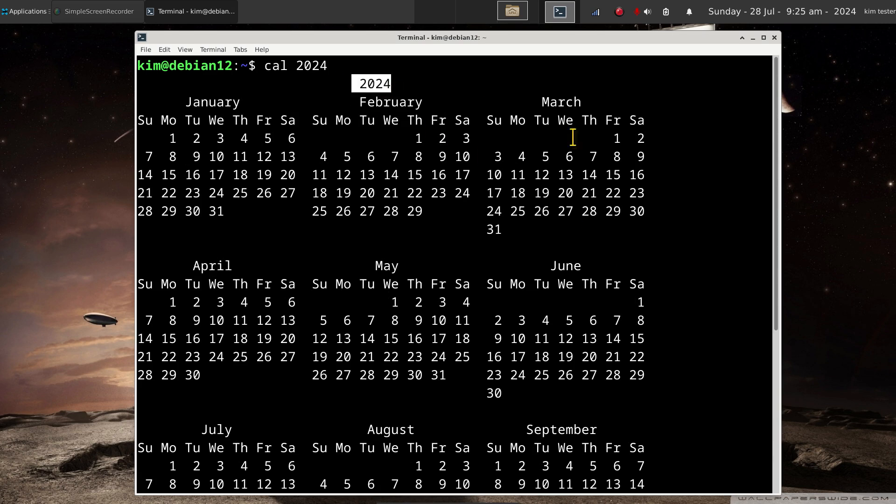
pyautogui.moveTo(344, 192)
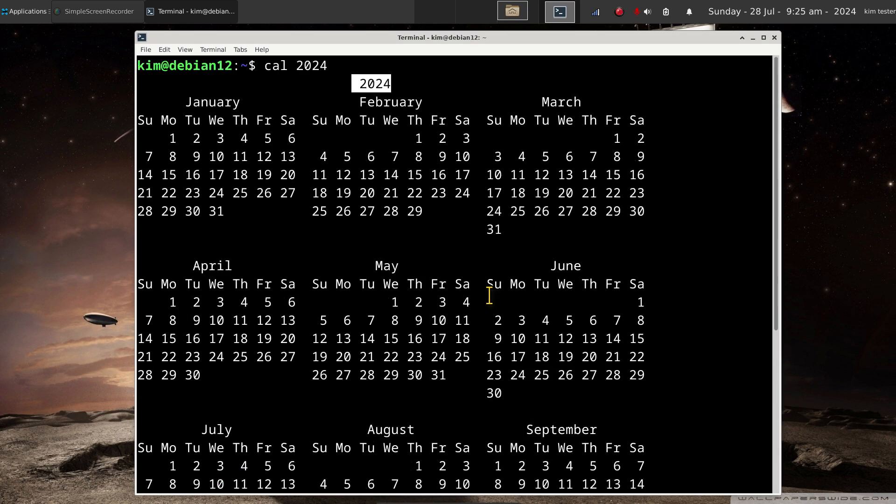
pyautogui.scroll(-3)
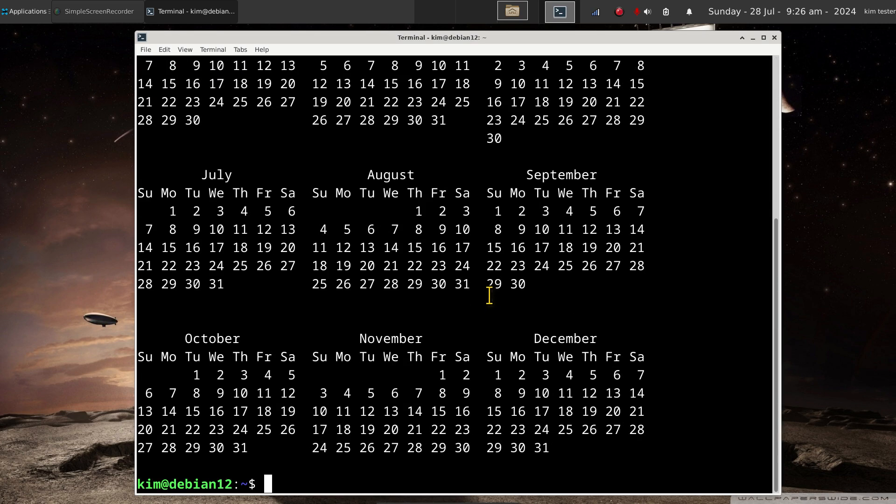
pyautogui.write('clear')
pyautogui.write('nc')
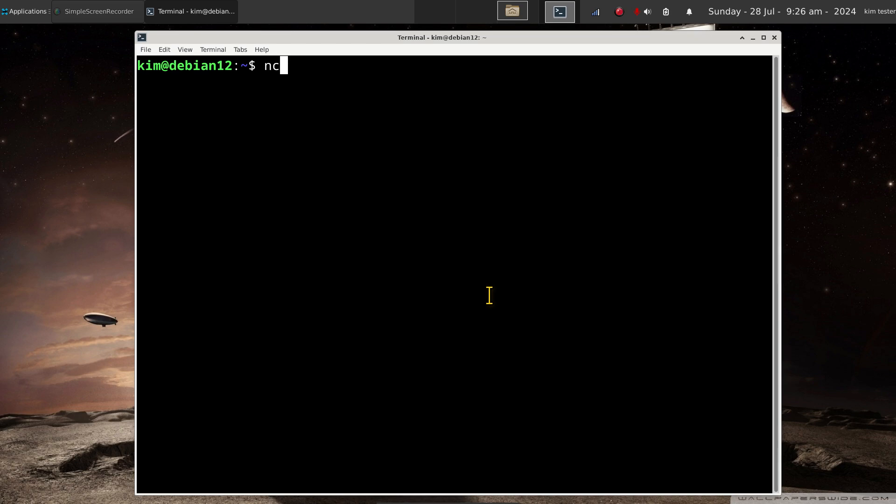
# Run ncal 2024 and scroll through the vertical-layout year calendar.
pyautogui.write('al 2024')
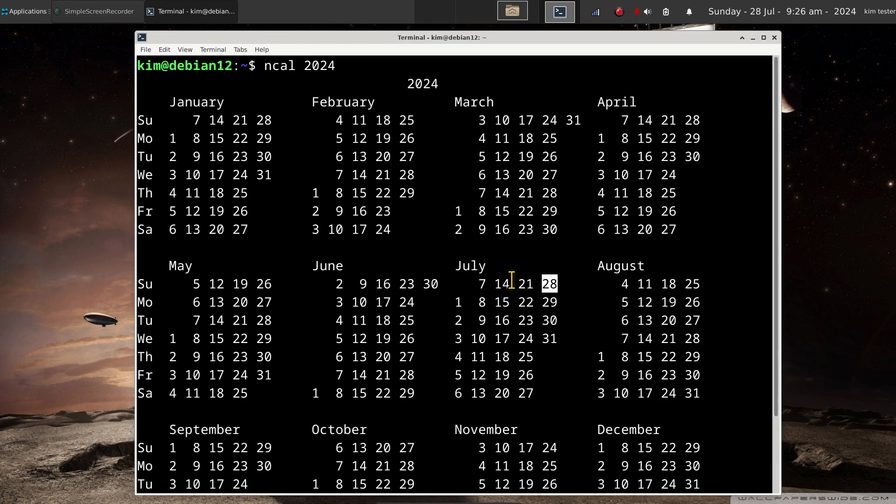
pyautogui.scroll(-3)
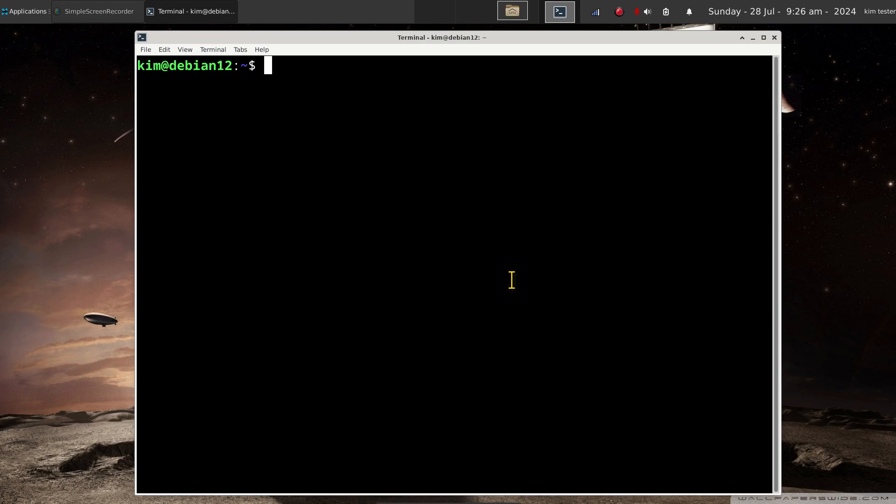
# Run cal -j to show July 2024 as day-of-year numbers 183–213.
pyautogui.write('cal -j')
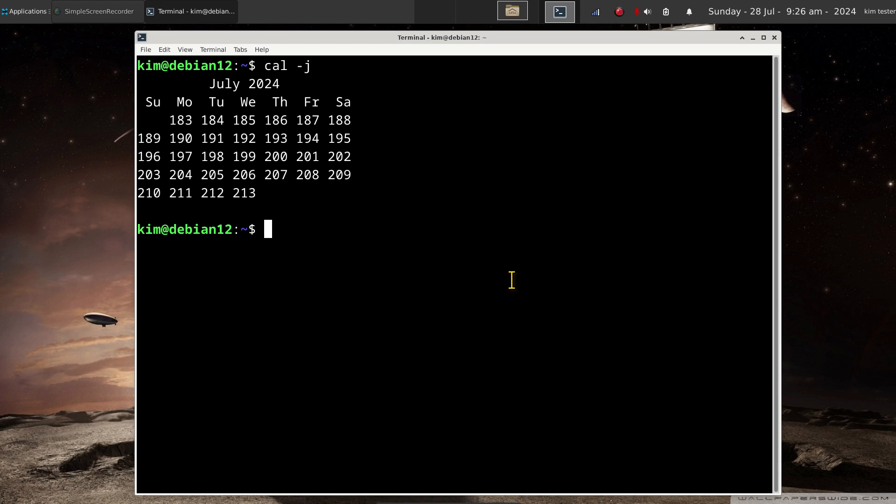
pyautogui.write('man')
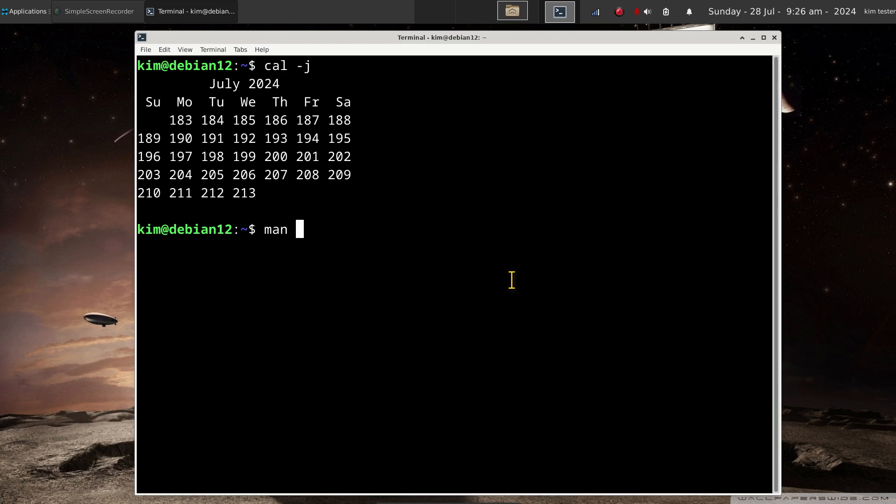
# Read the cal and ncal manual pages, quit each with q, then clear the screen.
pyautogui.write('cal')
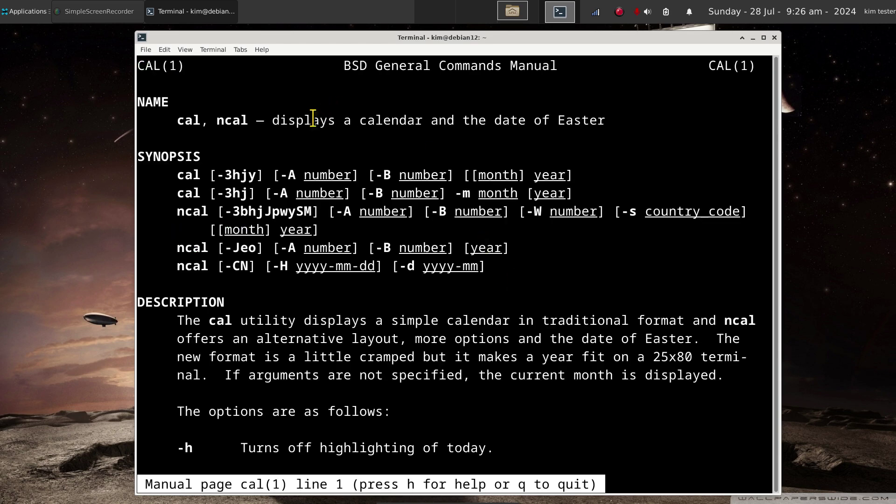
pyautogui.doubleClick(188, 121)
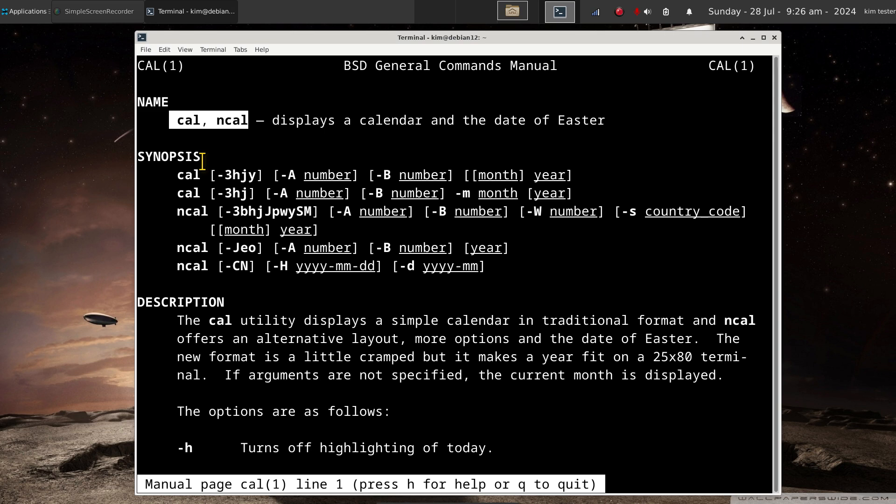
pyautogui.press('q')
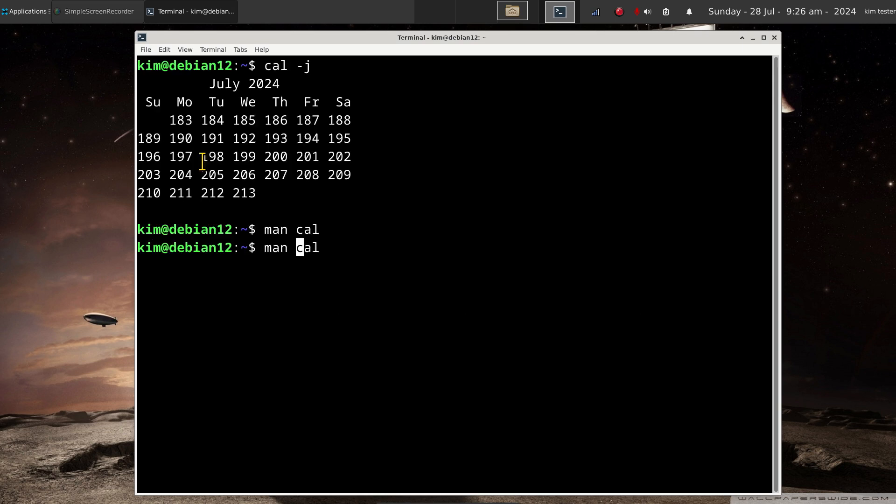
pyautogui.write('n')
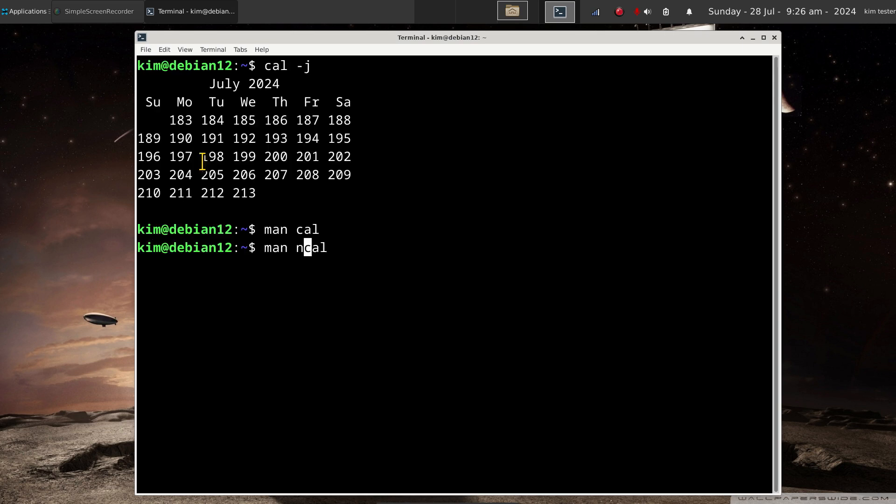
pyautogui.press('Return')
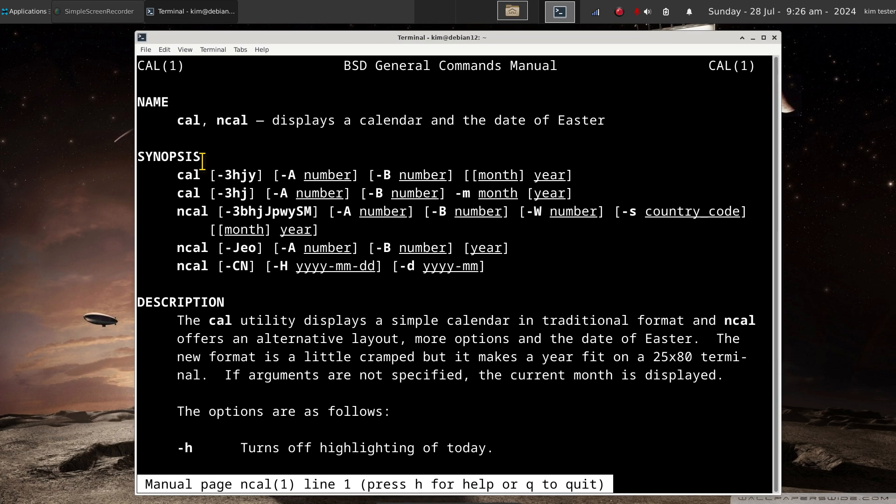
pyautogui.press('q')
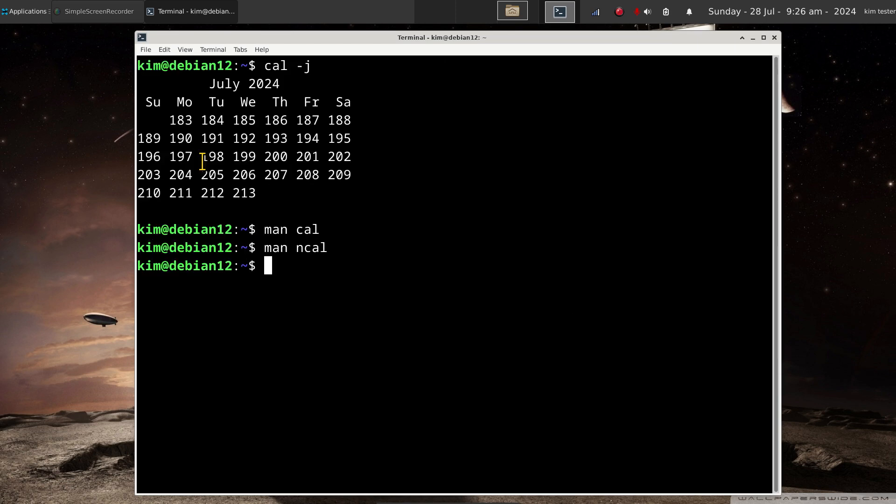
pyautogui.write('c')
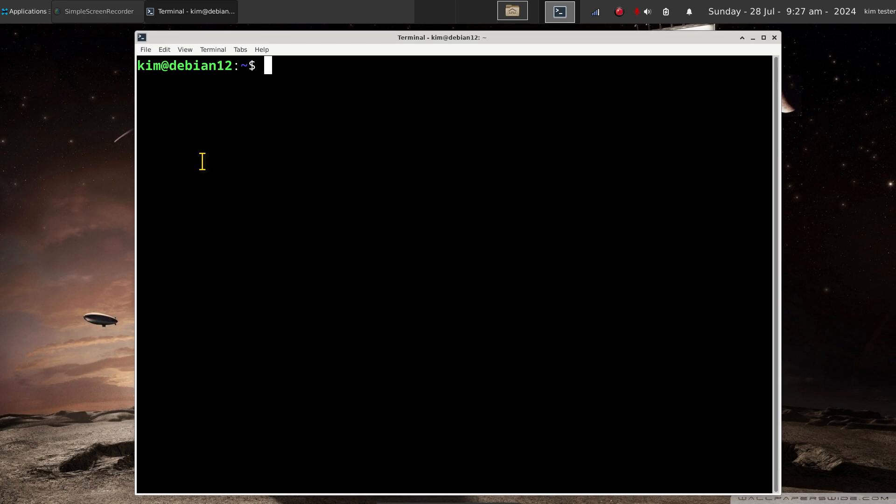
# Run cal 5 1967 to show May 1967 and highlight the 23rd.
pyautogui.write('cal')
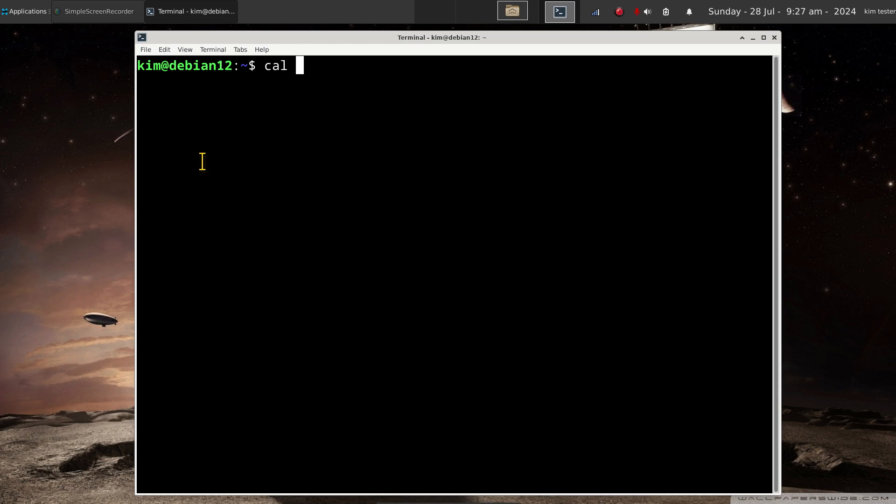
pyautogui.write('5')
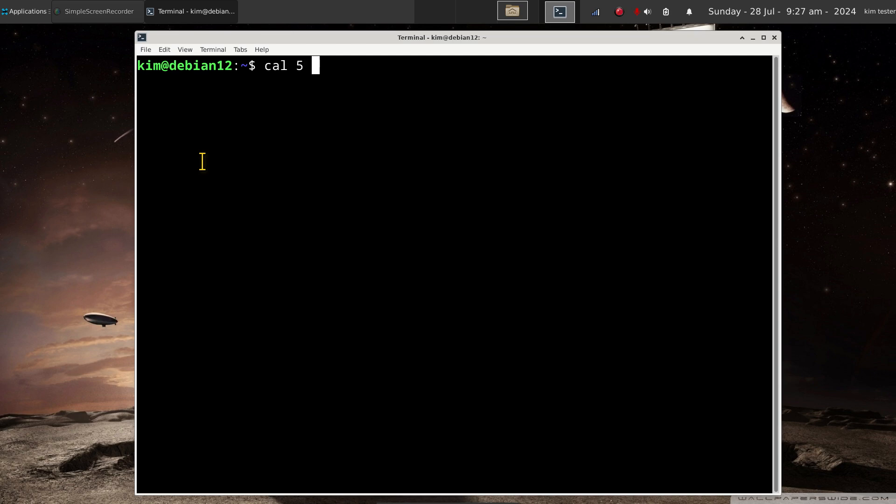
pyautogui.write('19')
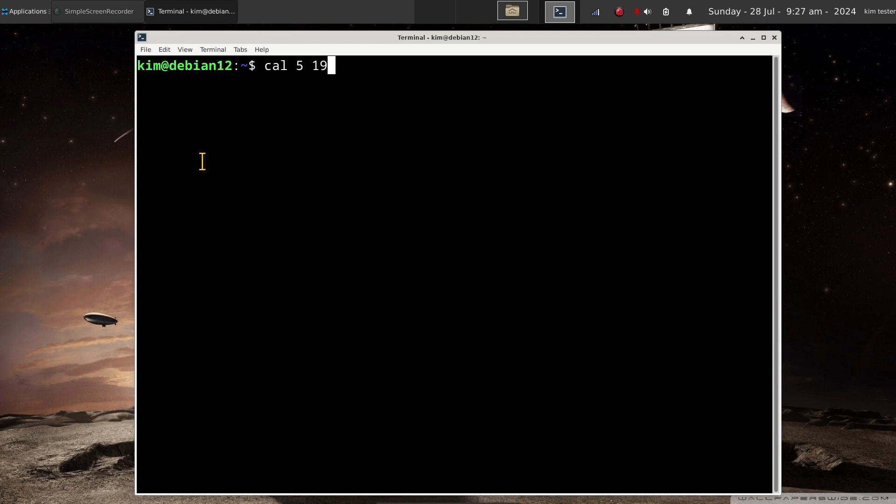
pyautogui.write('67')
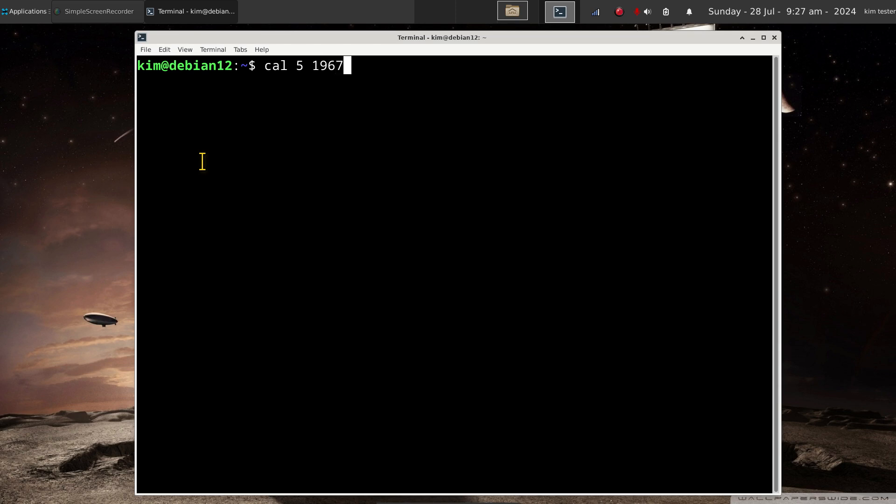
pyautogui.press('Return')
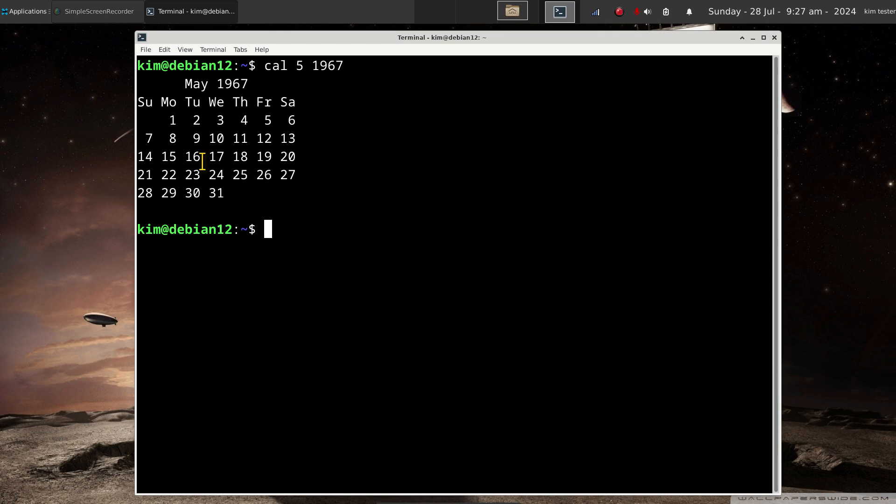
pyautogui.moveTo(162, 174)
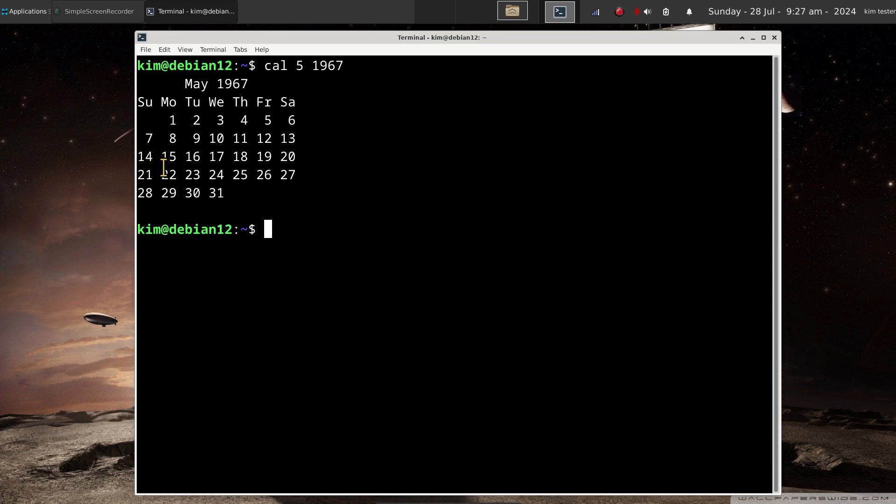
pyautogui.doubleClick(192, 175)
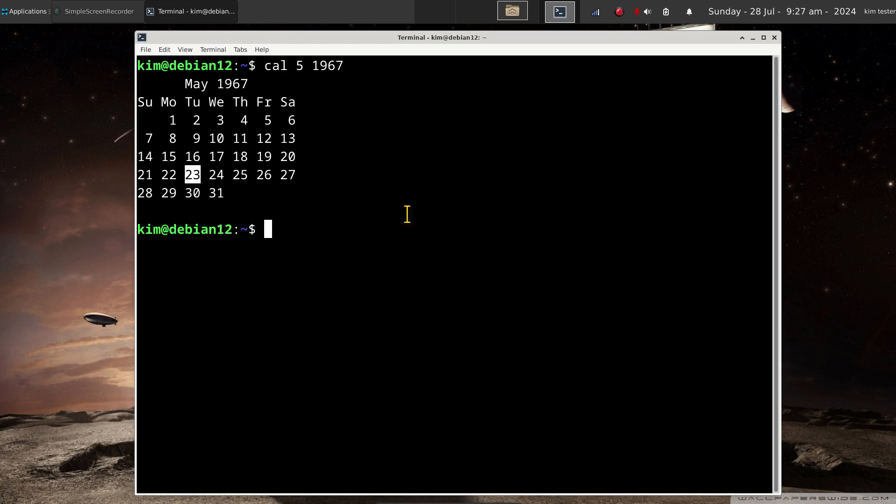
pyautogui.moveTo(393, 235)
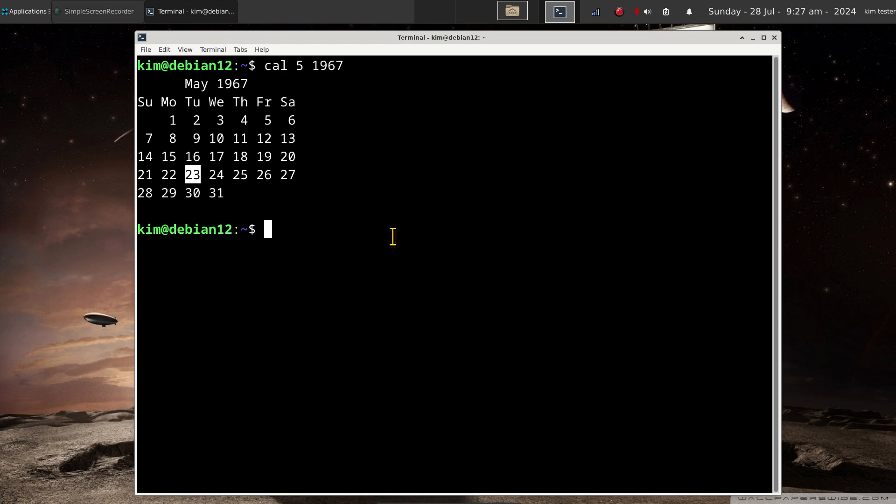
pyautogui.moveTo(317, 237)
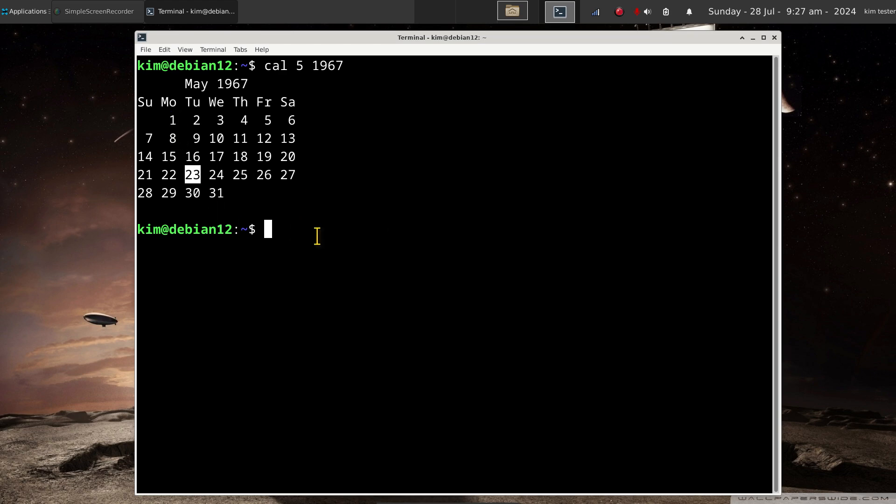
pyautogui.moveTo(354, 237)
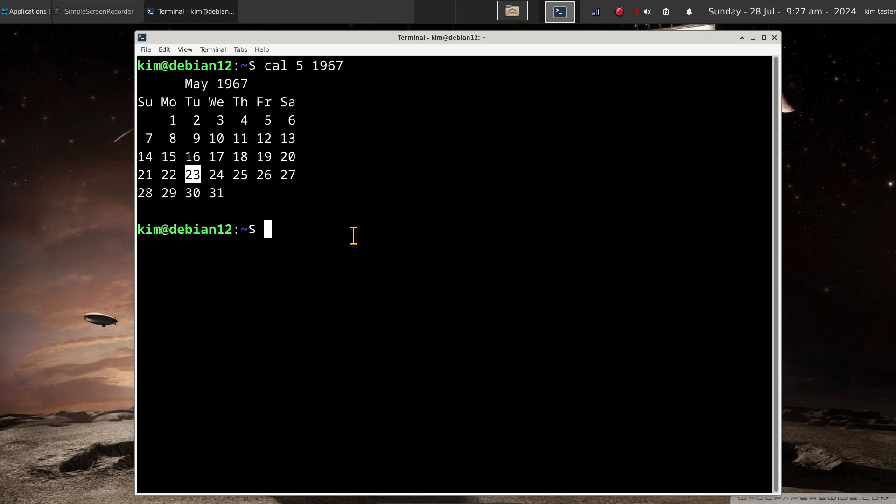
pyautogui.write('cal 5 1967')
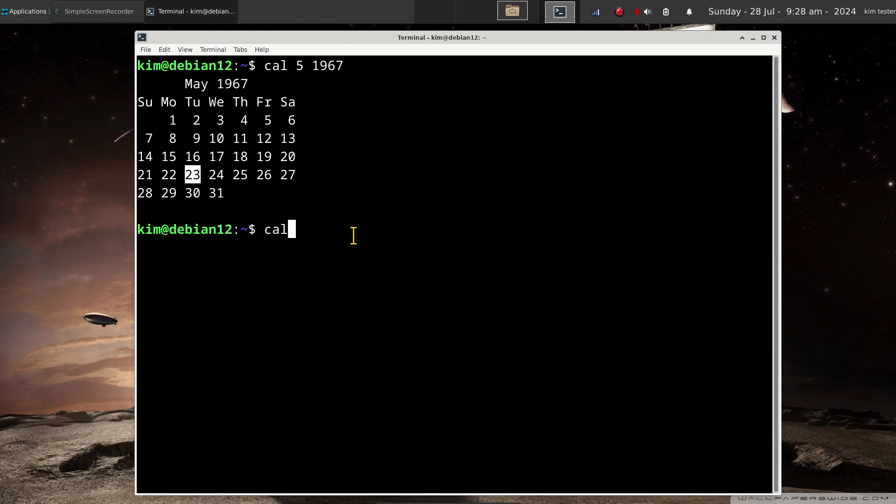
# Run cal may 1967 to show the same month using its name.
pyautogui.write('ma')
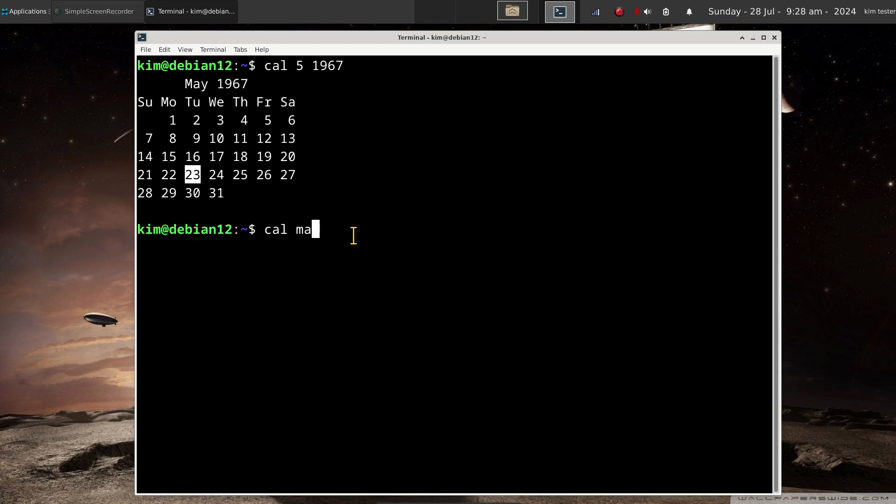
pyautogui.write('y 1967')
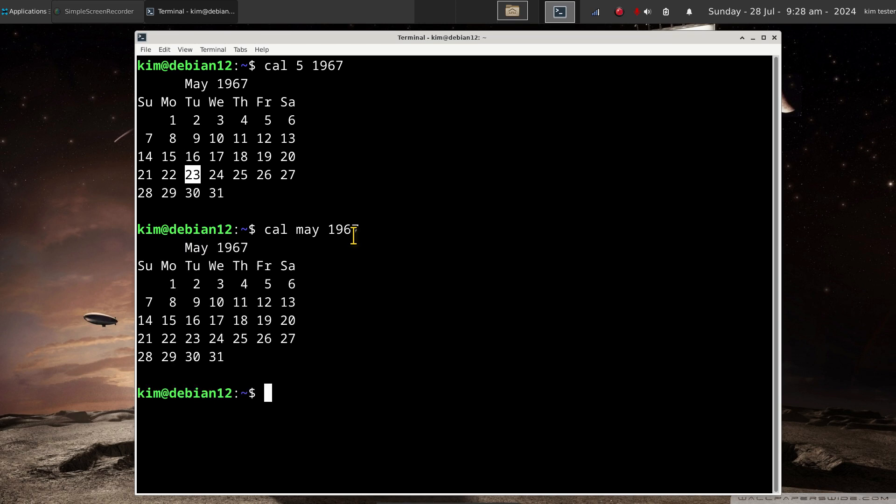
pyautogui.write('n')
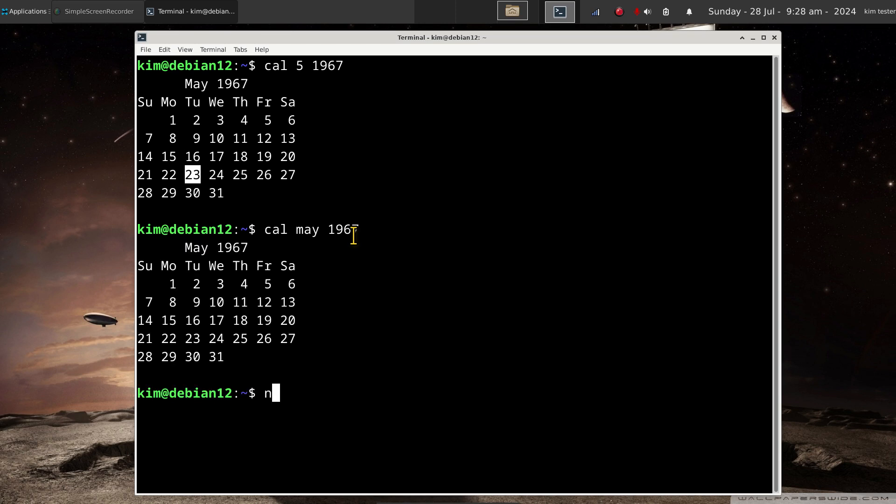
# Run 'ncal 5 1967' to print May 1967 vertically, then clear the screen.
pyautogui.write('cal')
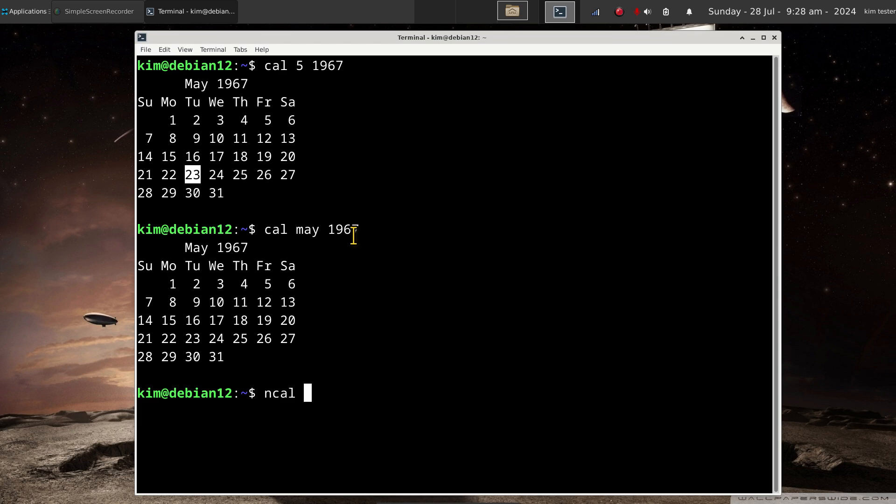
pyautogui.write('5')
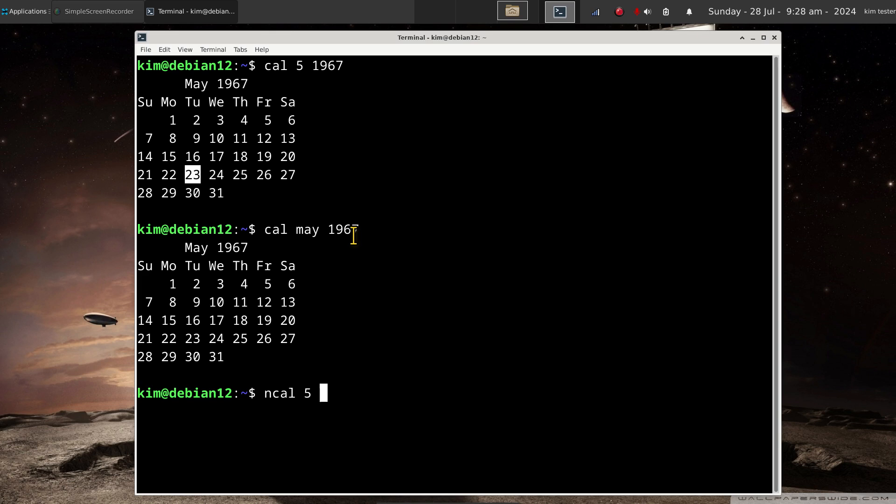
pyautogui.write('1')
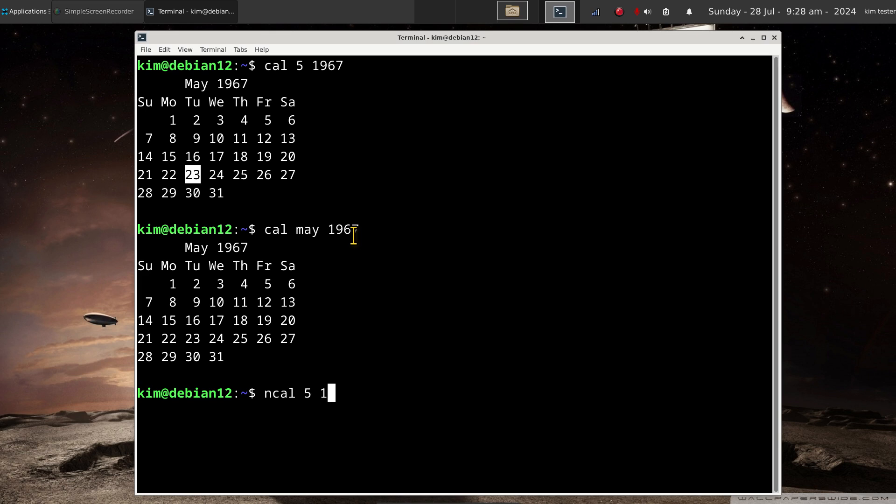
pyautogui.press('Return')
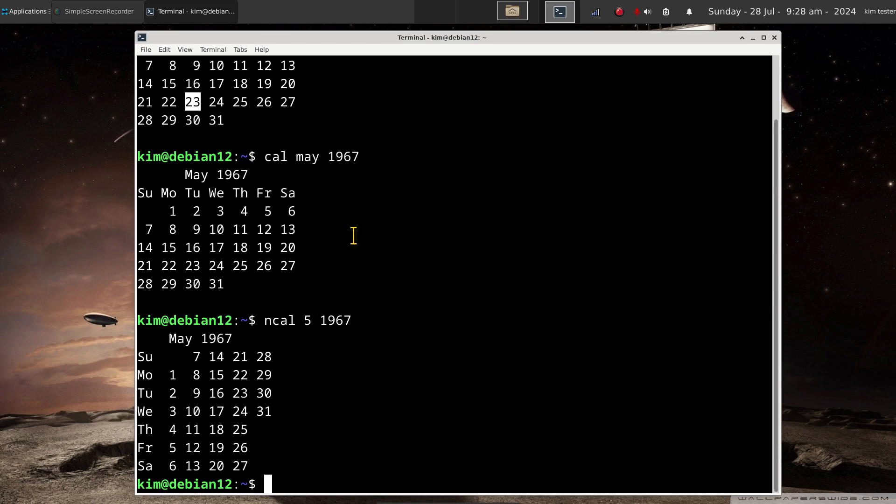
pyautogui.write('cl')
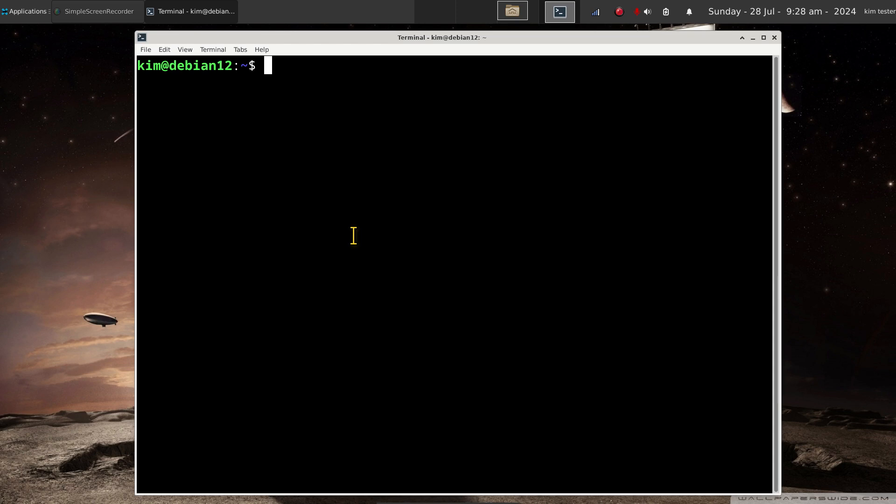
# Run 'cal 2 1556' to print February 1556, then begin another cal command.
pyautogui.write('cal')
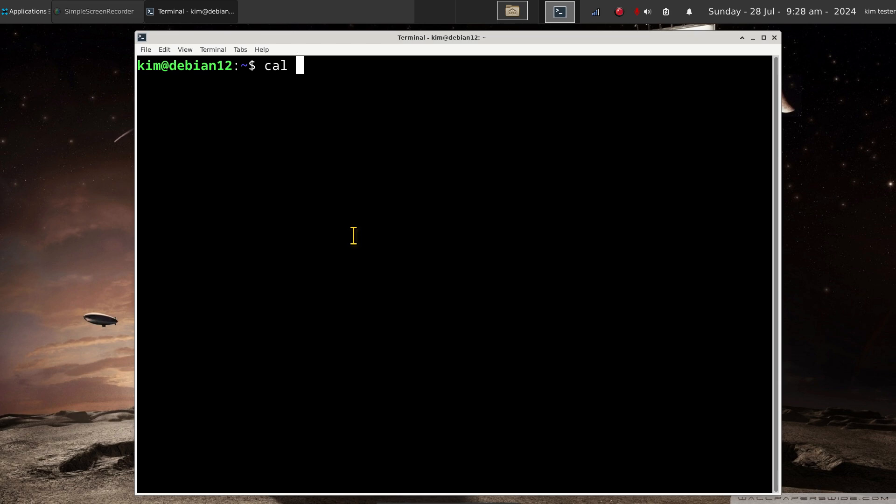
pyautogui.write('2')
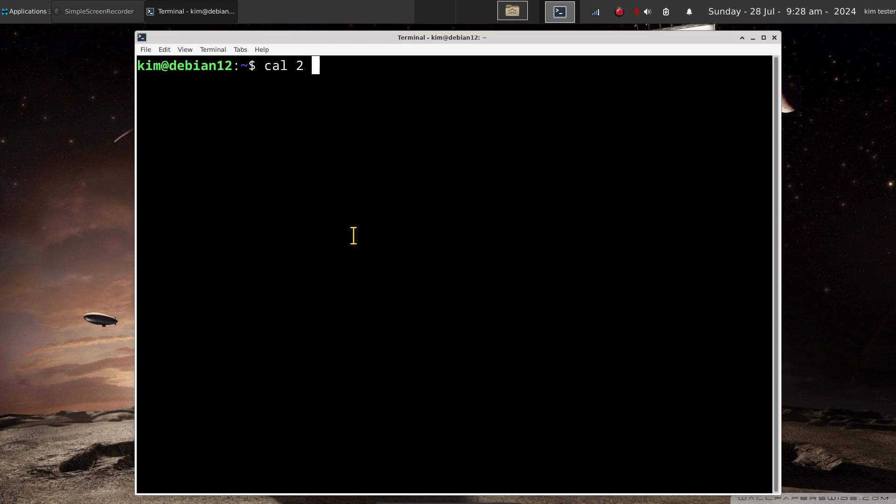
pyautogui.write('1556')
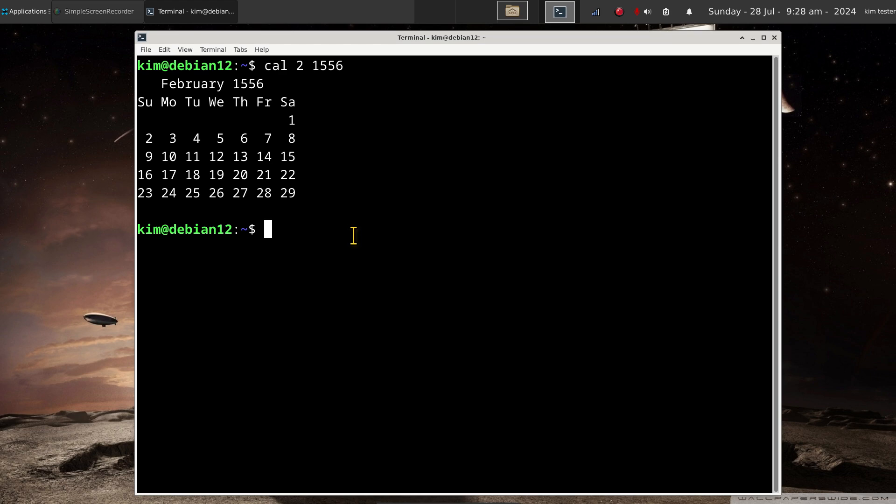
pyautogui.moveTo(237, 164)
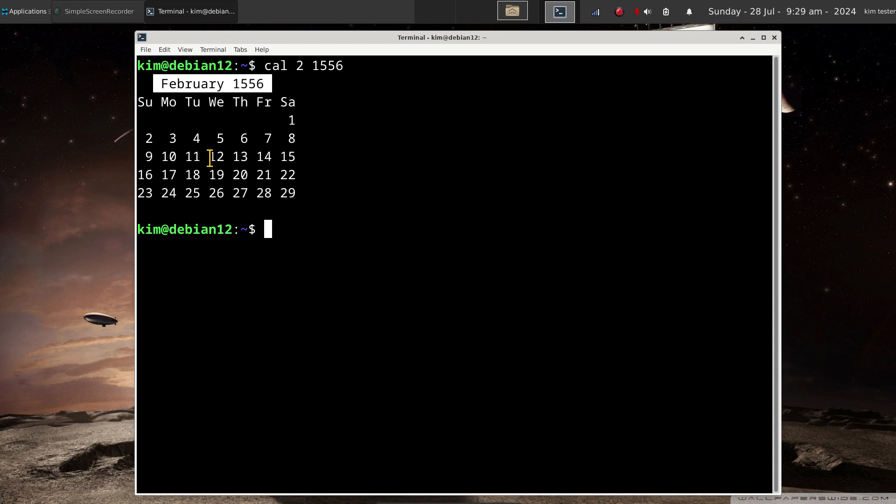
pyautogui.moveTo(309, 243)
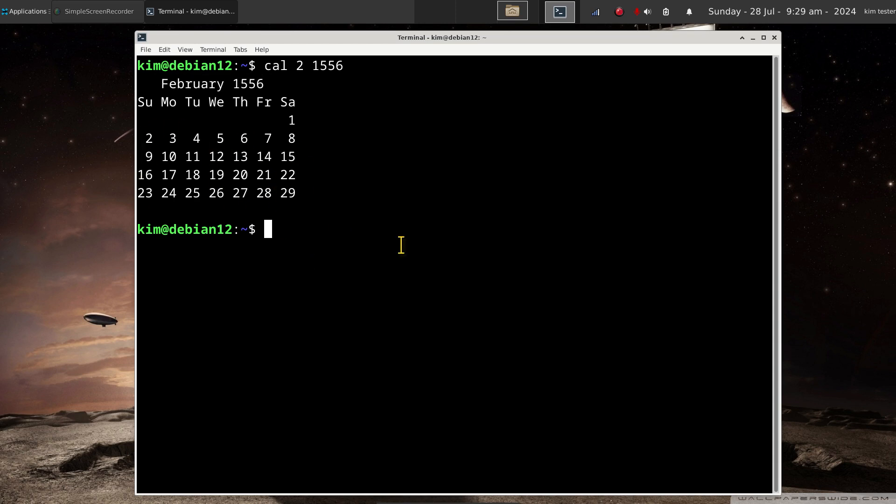
pyautogui.write('cal')
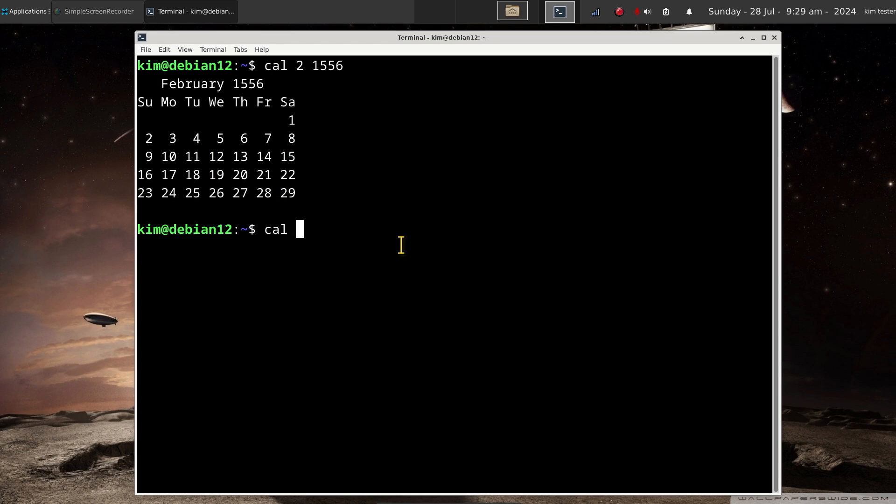
# Run 'cal 1556' and scroll through the full-year output, then start an ncal command.
pyautogui.write('1')
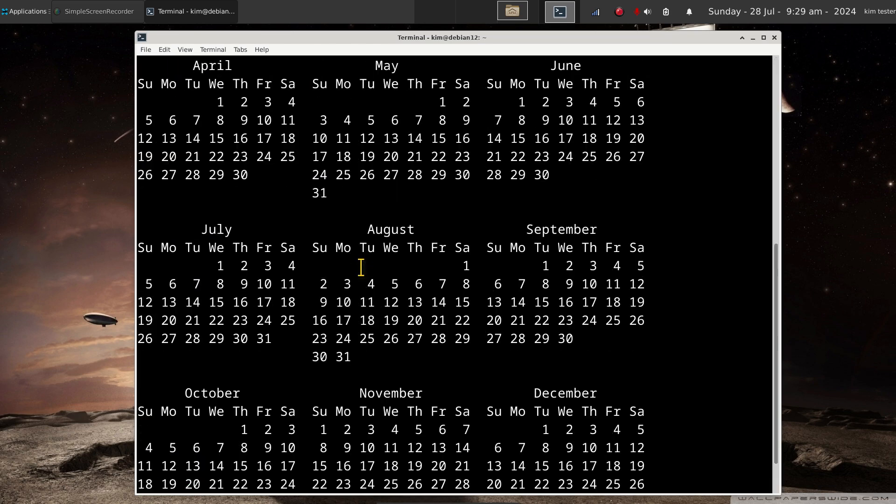
pyautogui.write('cal 1556')
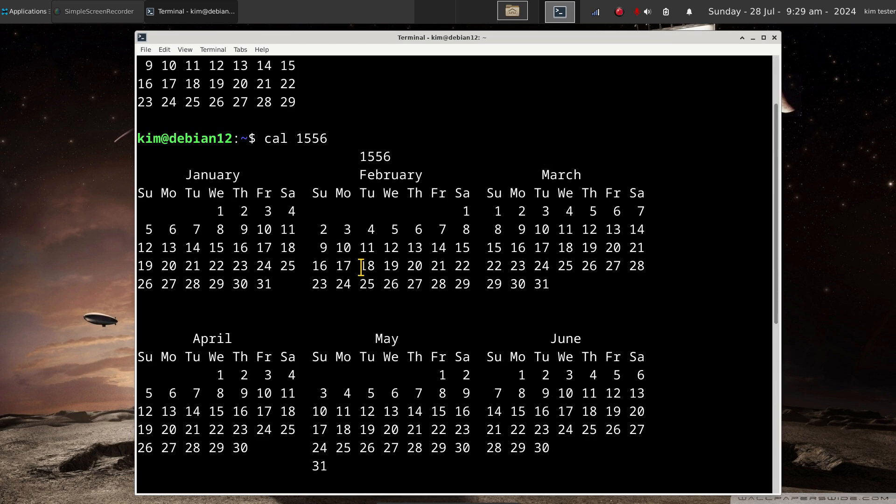
pyautogui.scroll(-3)
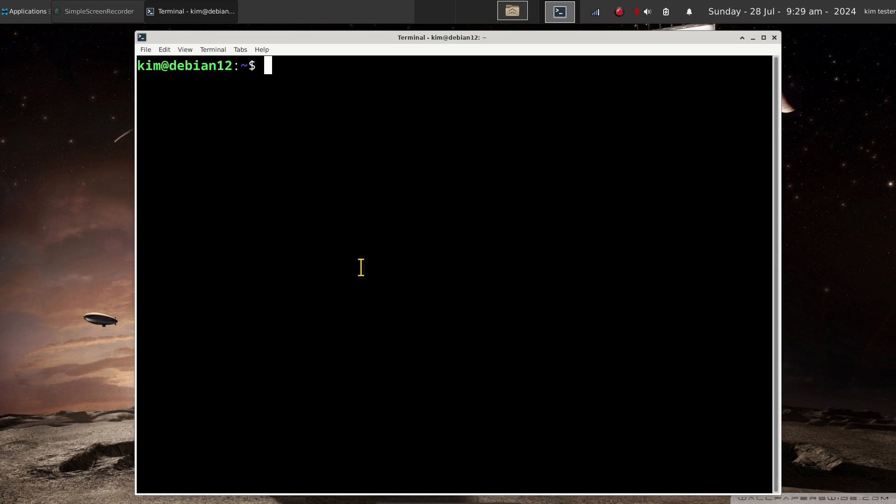
pyautogui.write('ncal -j')
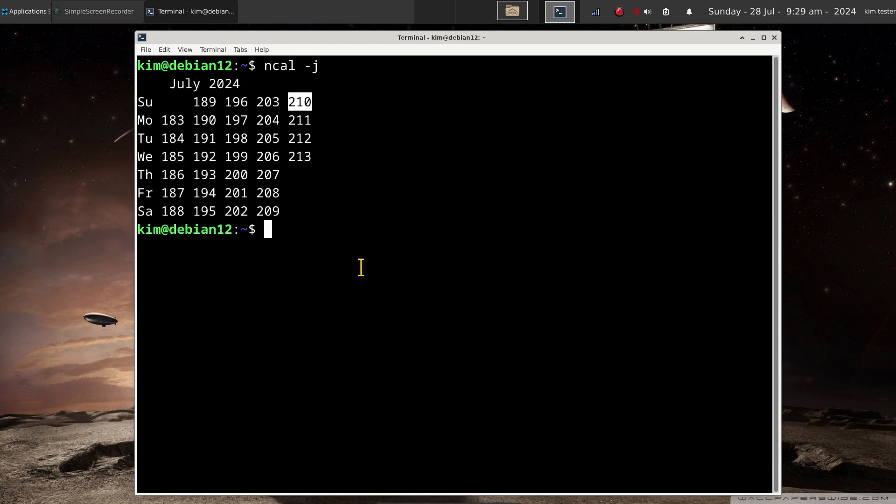
# Run 'cal -j' for July 2024 day-of-year numbers and 'cal -3' for June–August, then clear.
pyautogui.write('cal')
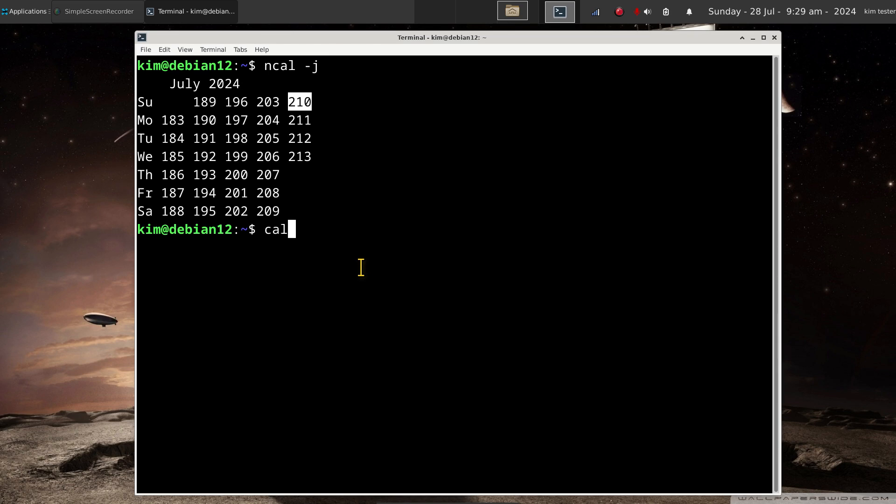
pyautogui.write('-j')
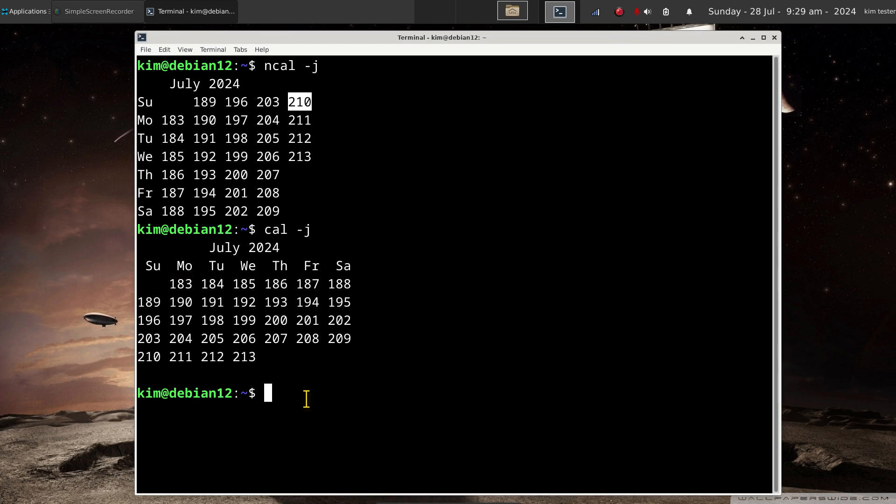
pyautogui.write('cal')
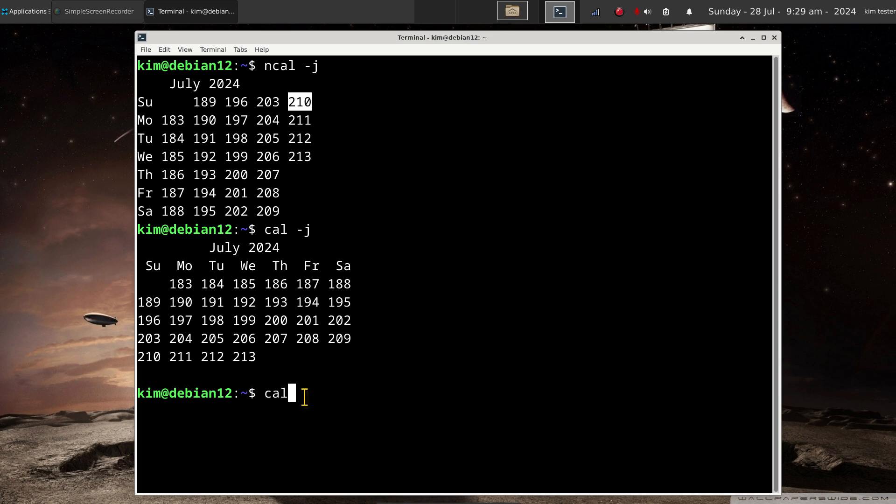
pyautogui.write('-3')
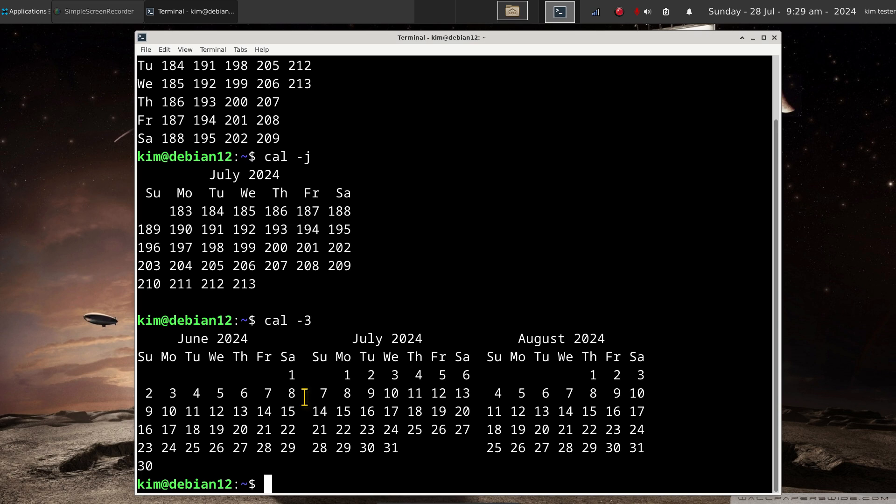
pyautogui.write('clea')
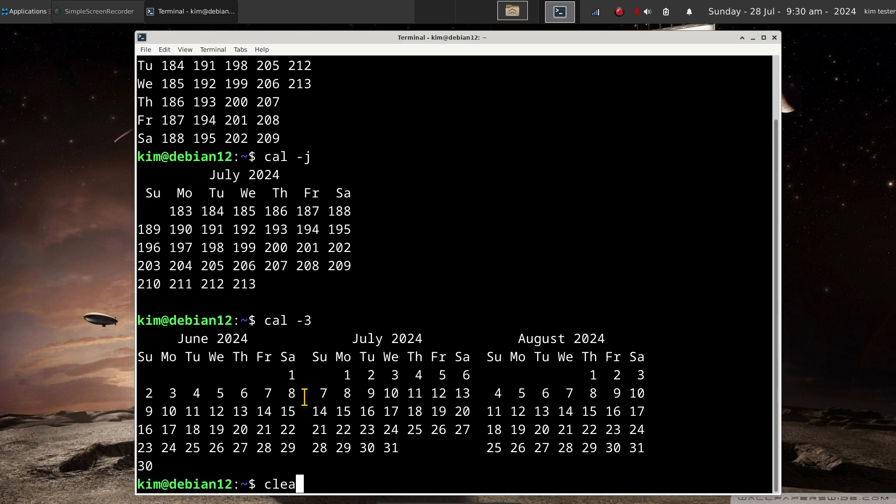
pyautogui.press('Return')
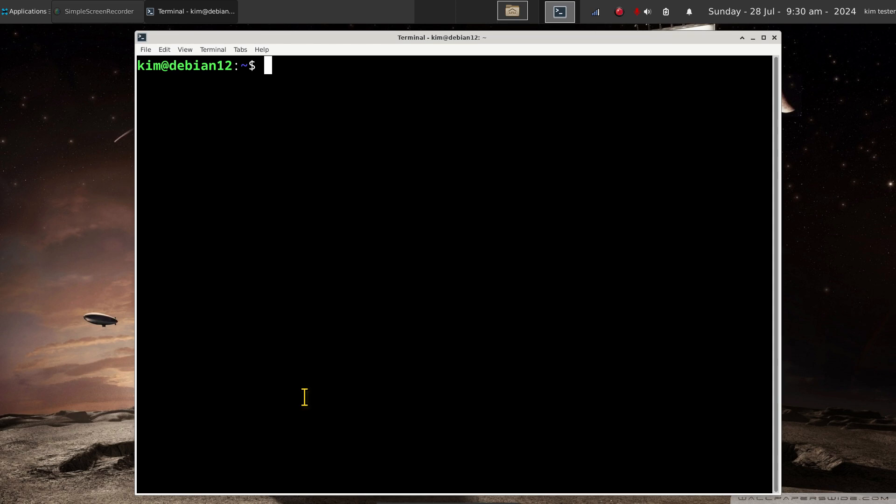
# Run 'cal 2025' and scroll through the twelve months of 2025.
pyautogui.write('cal')
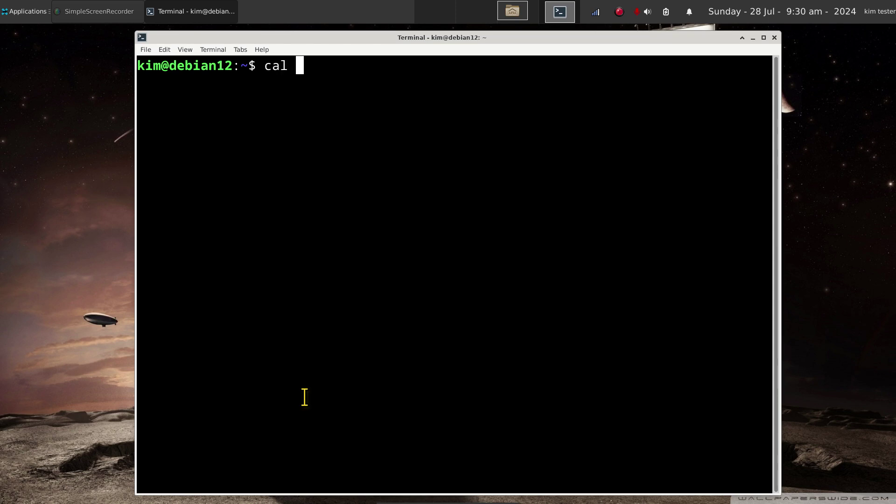
pyautogui.write('2025')
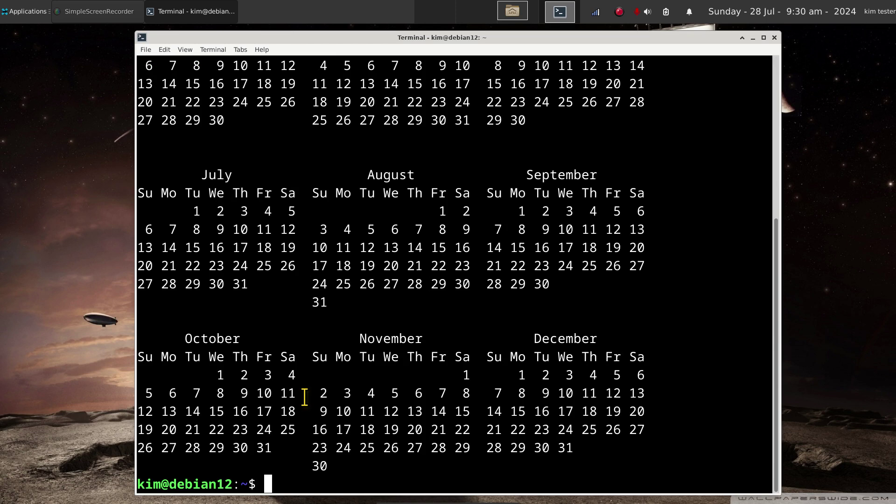
pyautogui.moveTo(511, 169)
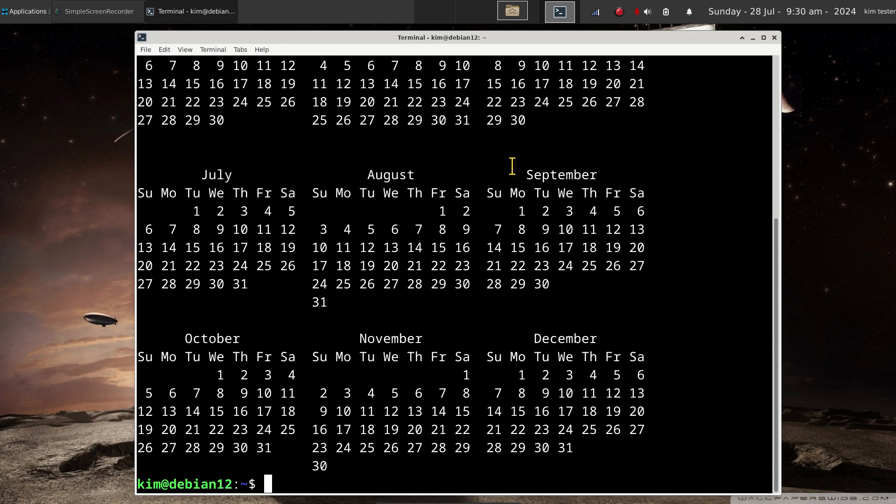
pyautogui.write('cal 2025')
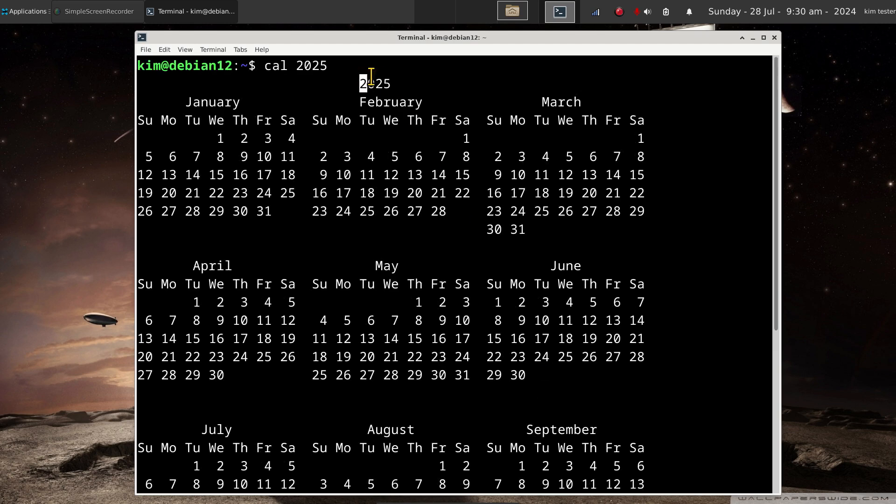
pyautogui.moveTo(455, 287)
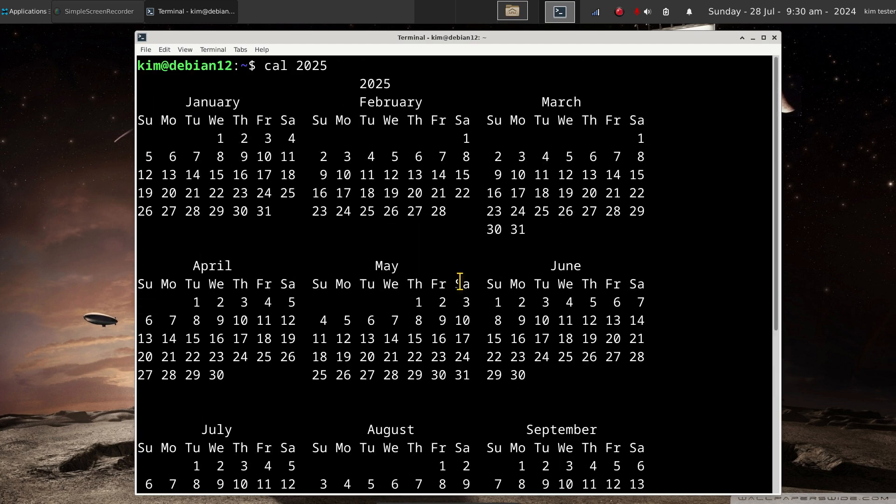
pyautogui.scroll(-3)
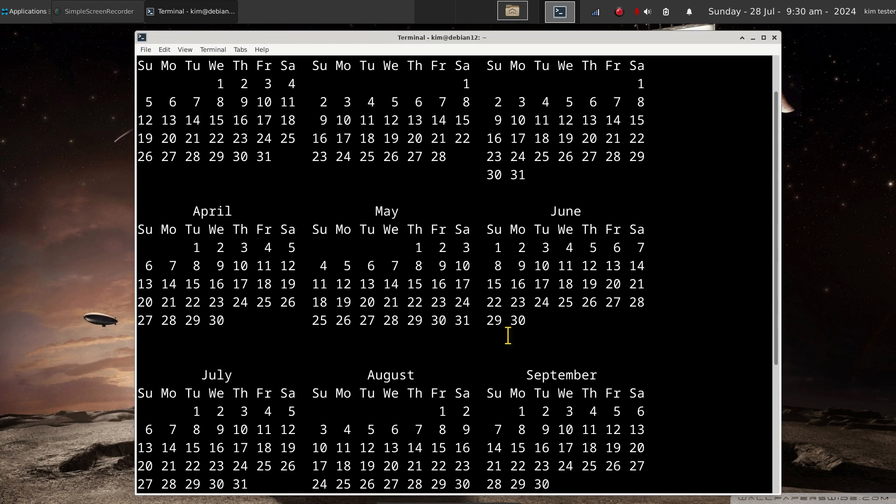
pyautogui.moveTo(537, 235)
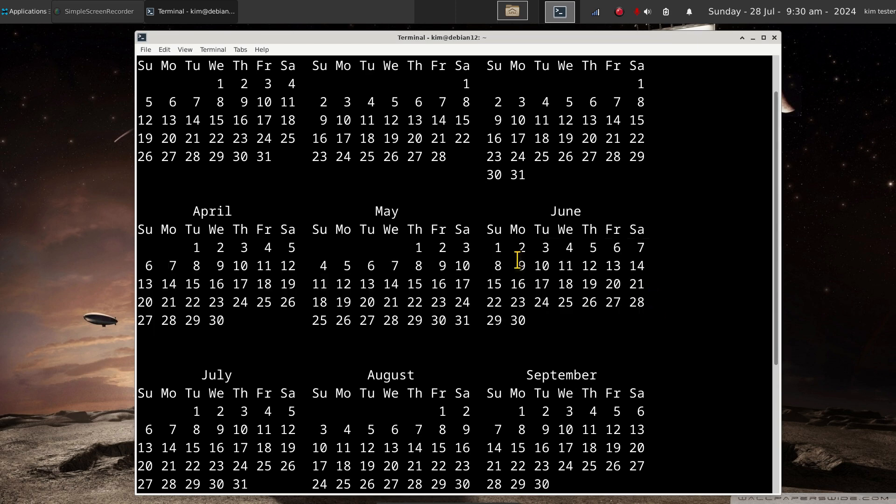
pyautogui.moveTo(638, 248)
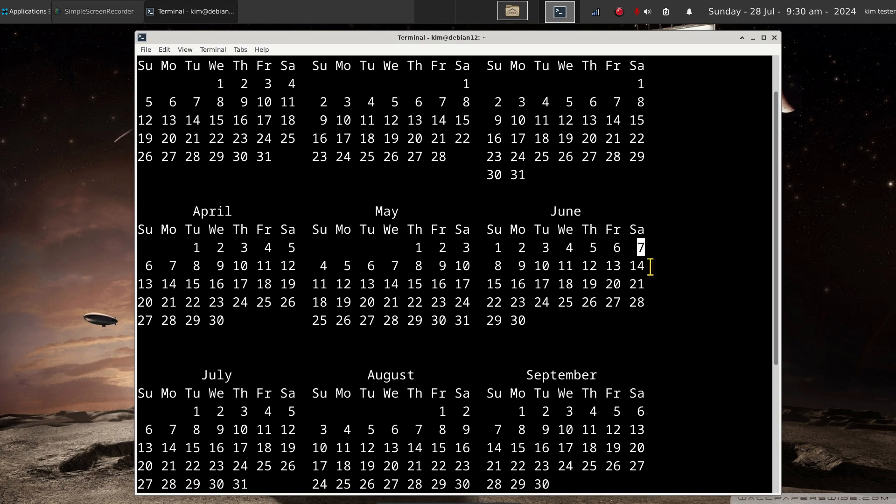
pyautogui.moveTo(549, 329)
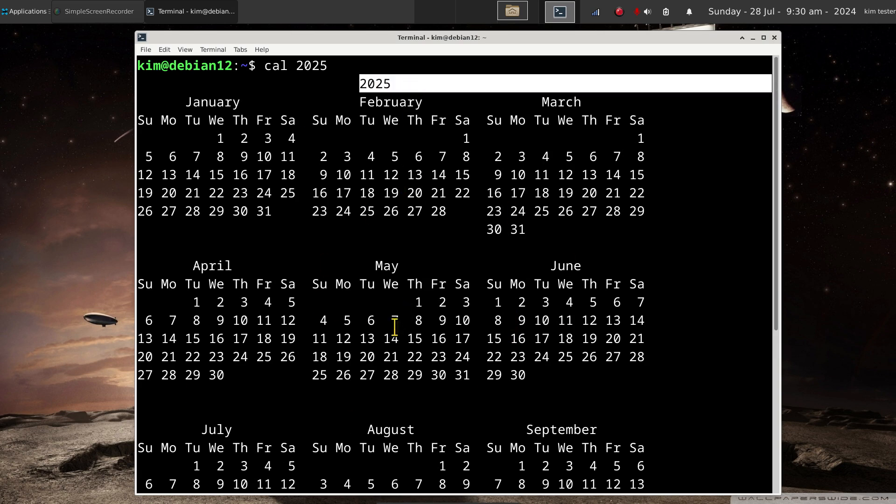
pyautogui.moveTo(406, 375)
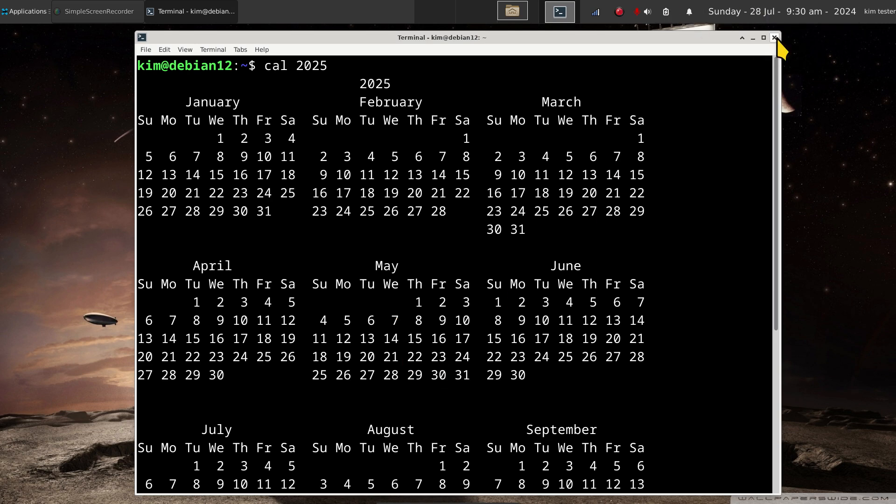
# Close the terminal and launch Synaptic from Application Finder by searching 'syn', authenticating as root.
pyautogui.click(775, 38)
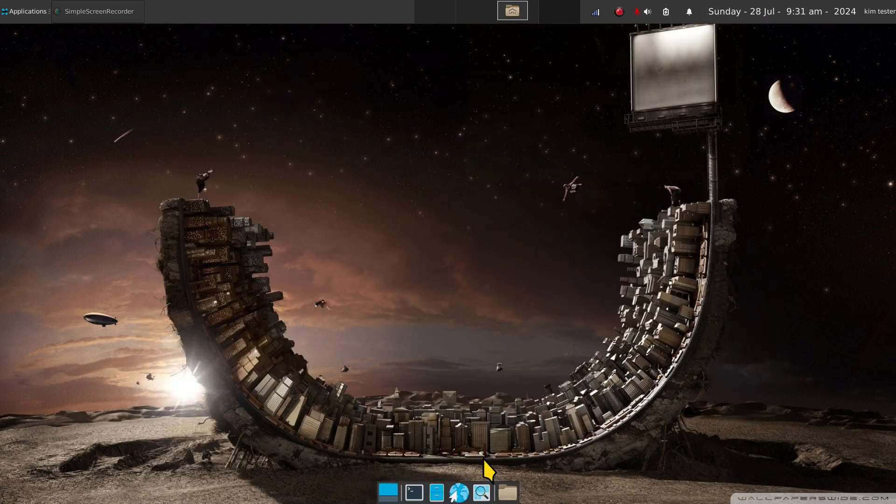
pyautogui.click(482, 492)
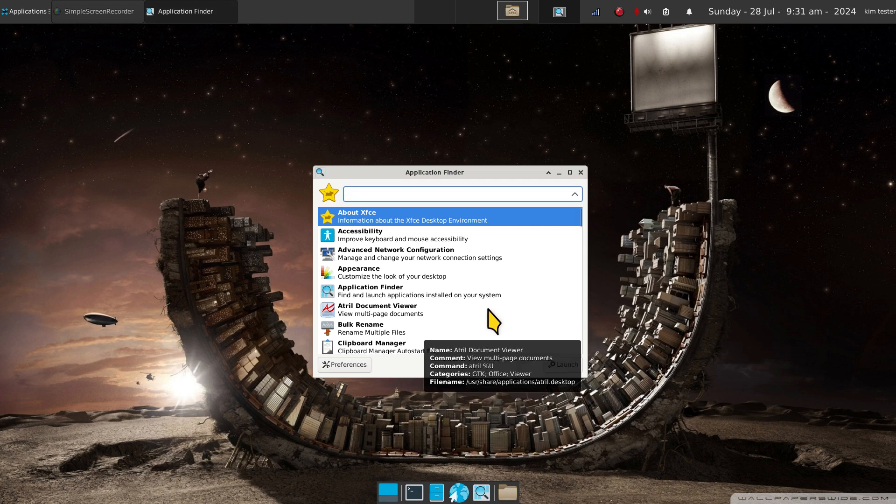
pyautogui.write('syn')
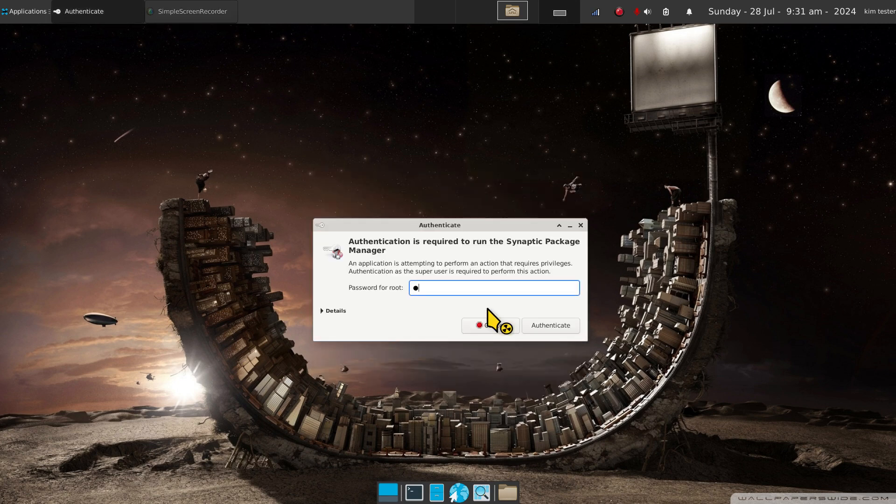
pyautogui.click(550, 325)
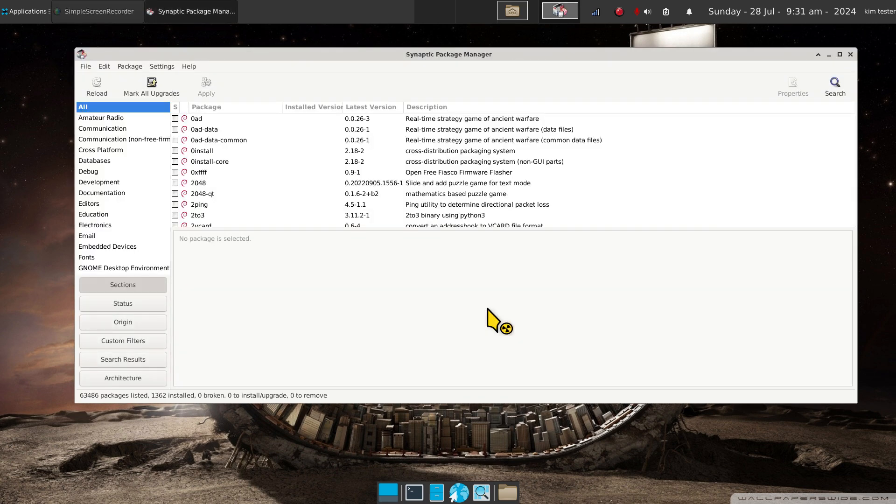
# Search Synaptic package names for 'ncal', filtering the list to six packages.
pyautogui.click(834, 84)
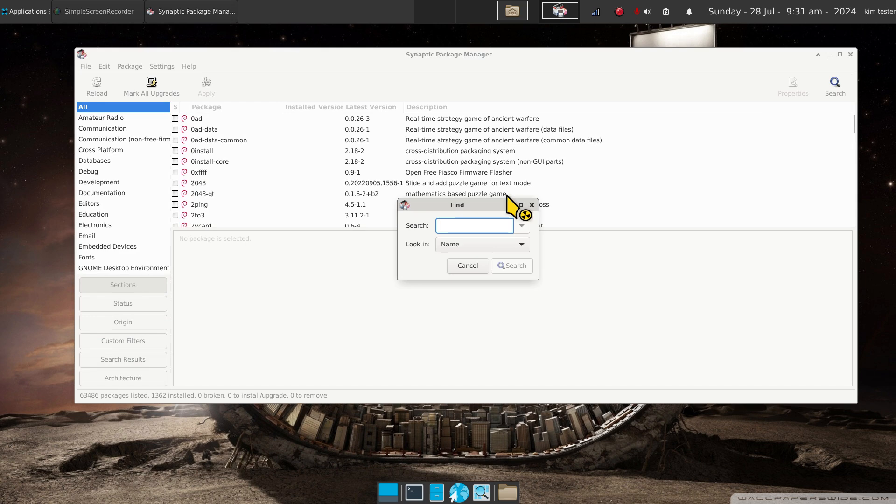
pyautogui.moveTo(451, 264)
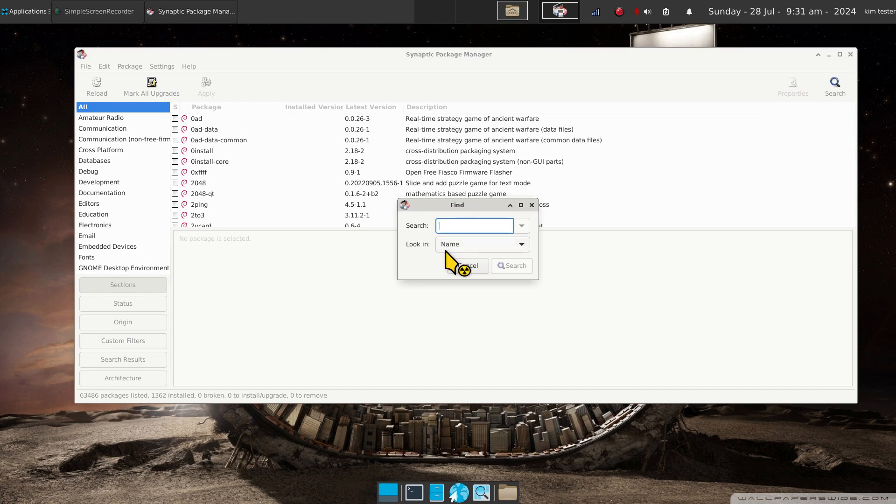
pyautogui.click(521, 245)
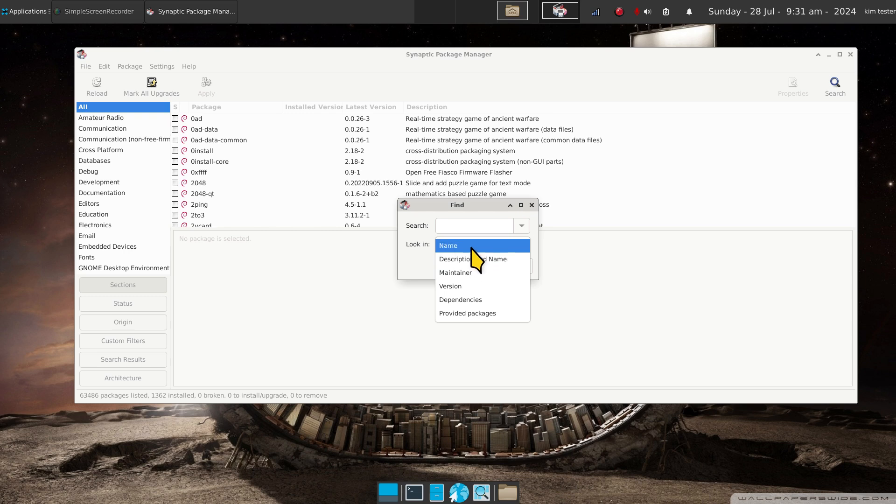
pyautogui.click(448, 246)
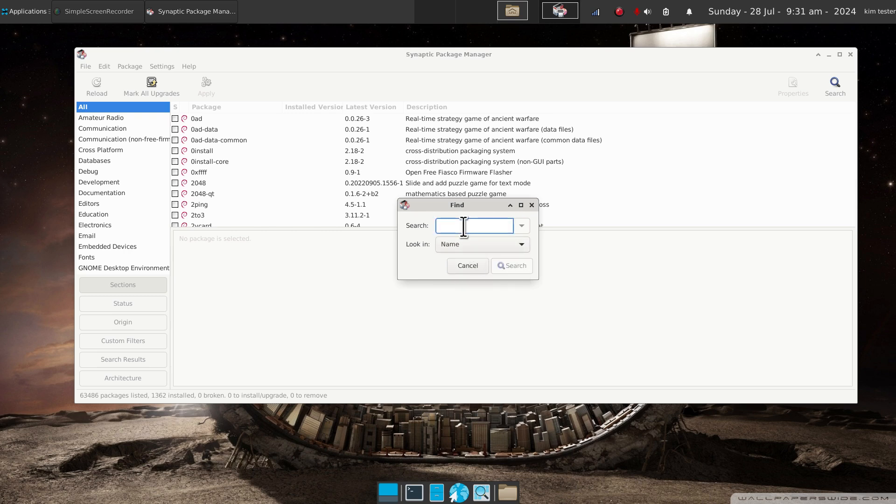
pyautogui.write('ncal')
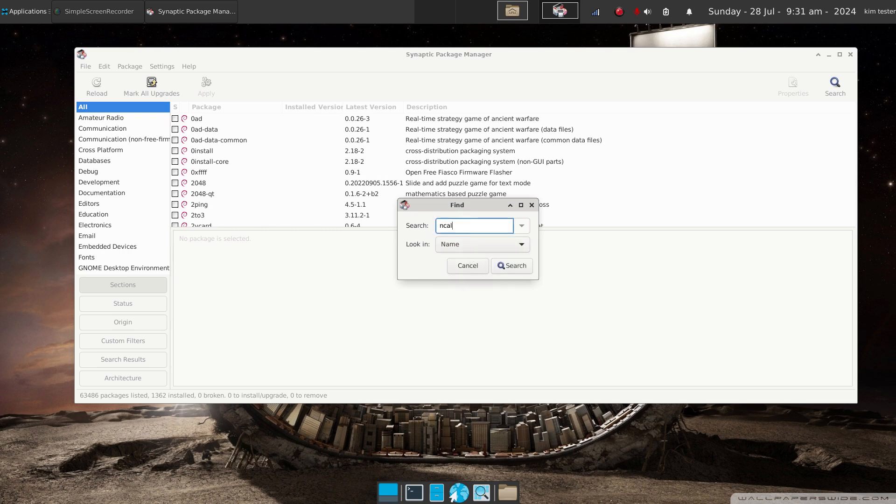
pyautogui.click(512, 265)
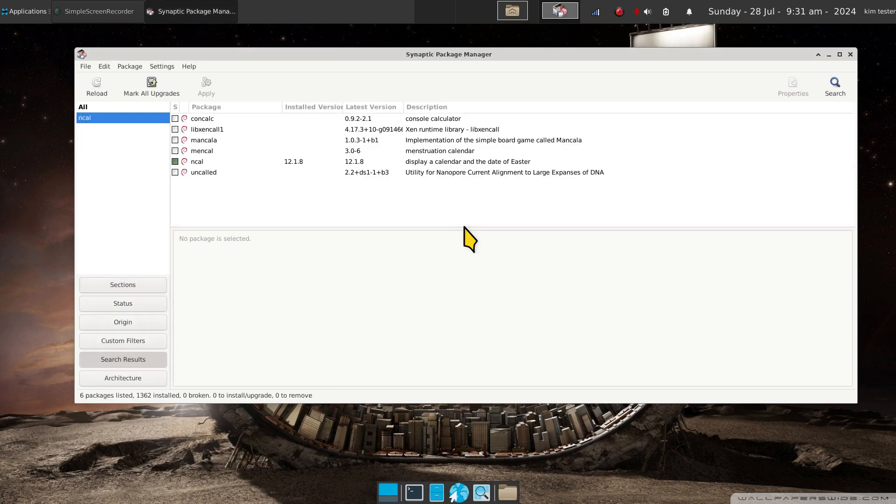
# Select the installed ncal package to view its description and bring up its marking menu.
pyautogui.click(197, 162)
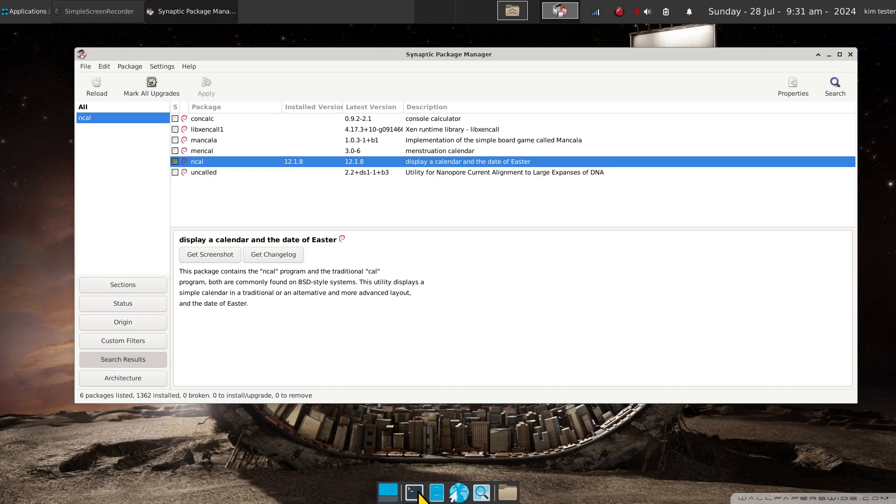
pyautogui.moveTo(412, 495)
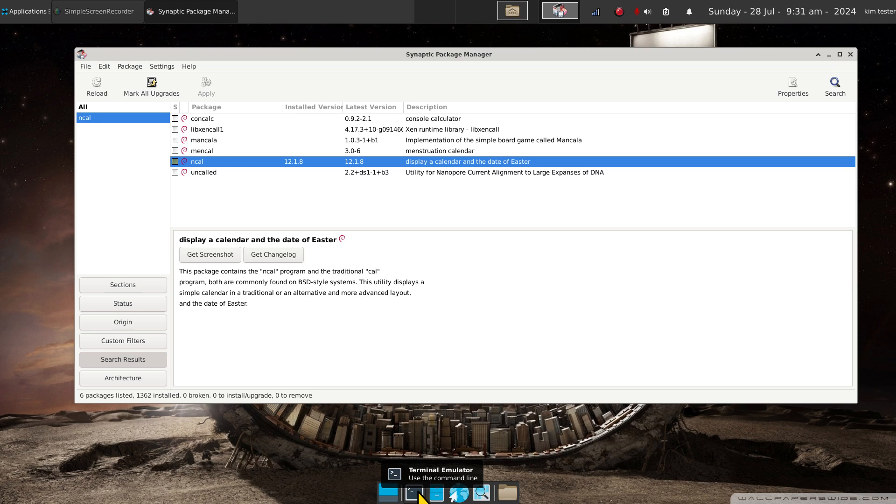
pyautogui.moveTo(215, 169)
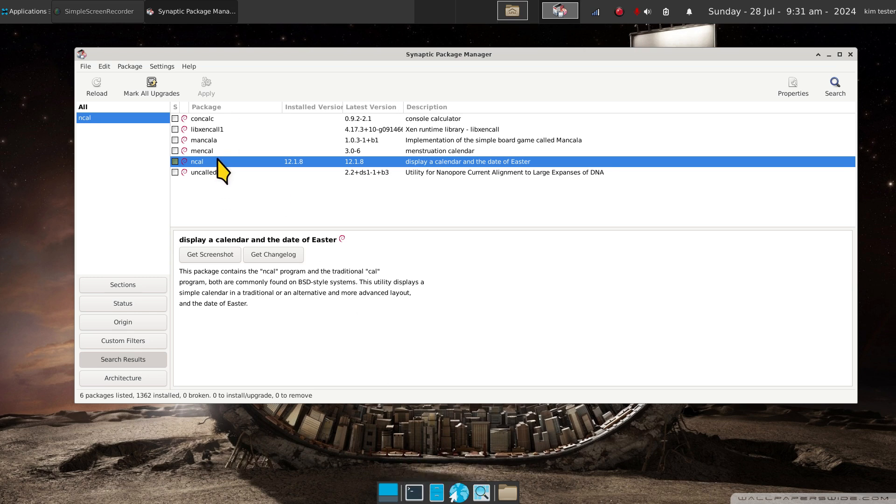
pyautogui.moveTo(229, 176)
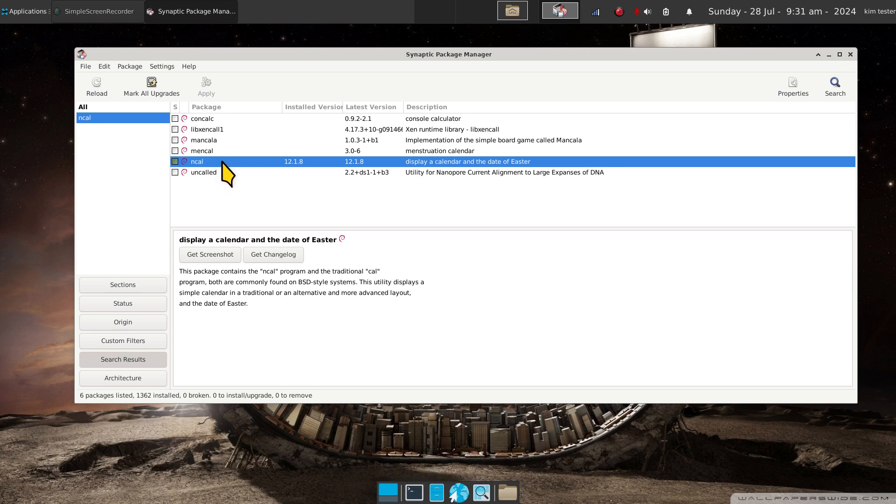
pyautogui.rightClick(219, 163)
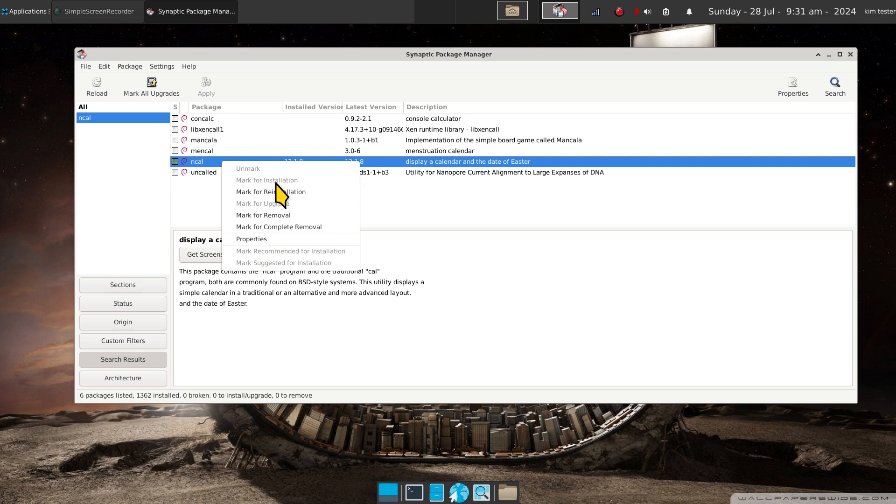
pyautogui.moveTo(263, 219)
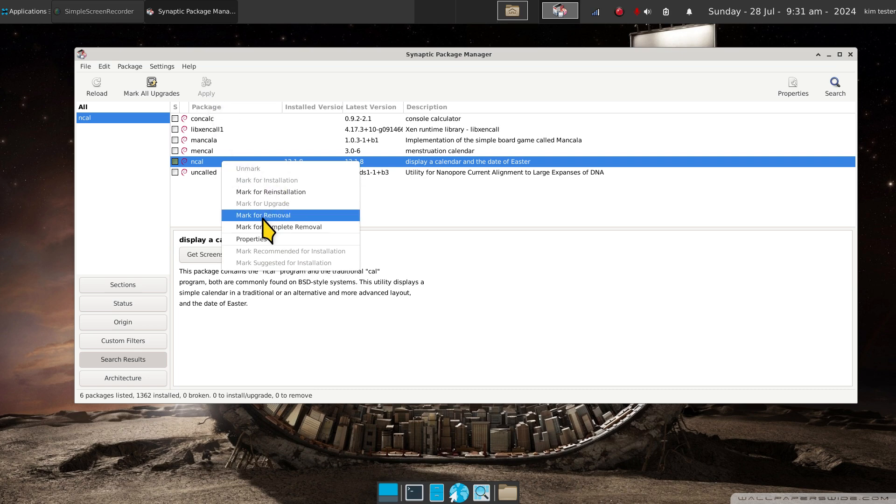
pyautogui.moveTo(269, 239)
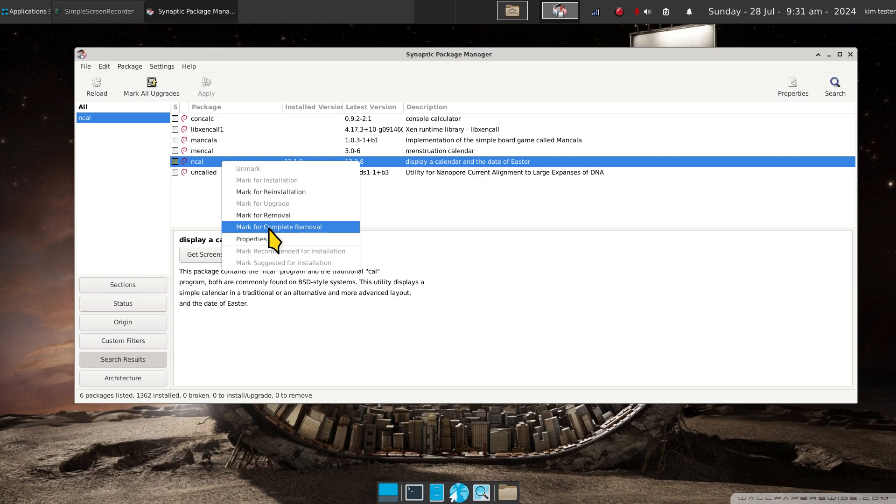
# Mark ncal for complete removal, apply and confirm the change, then close Synaptic.
pyautogui.click(279, 226)
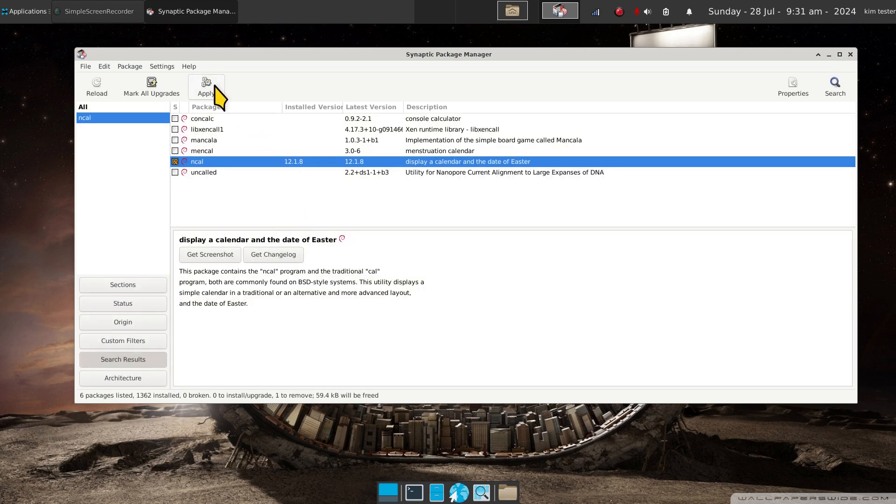
pyautogui.click(206, 82)
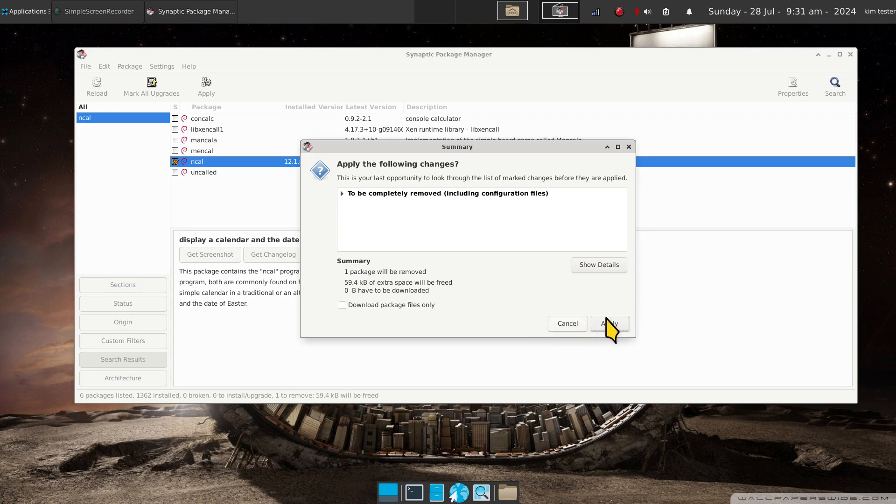
pyautogui.click(610, 323)
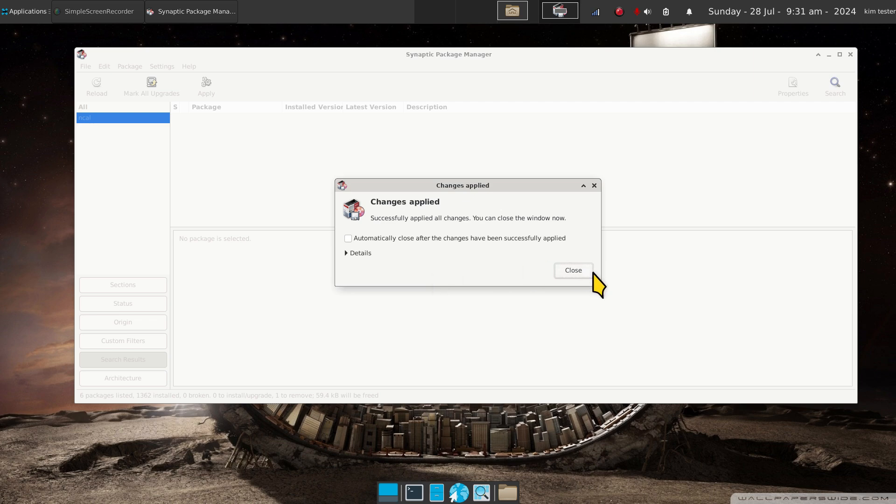
pyautogui.click(574, 271)
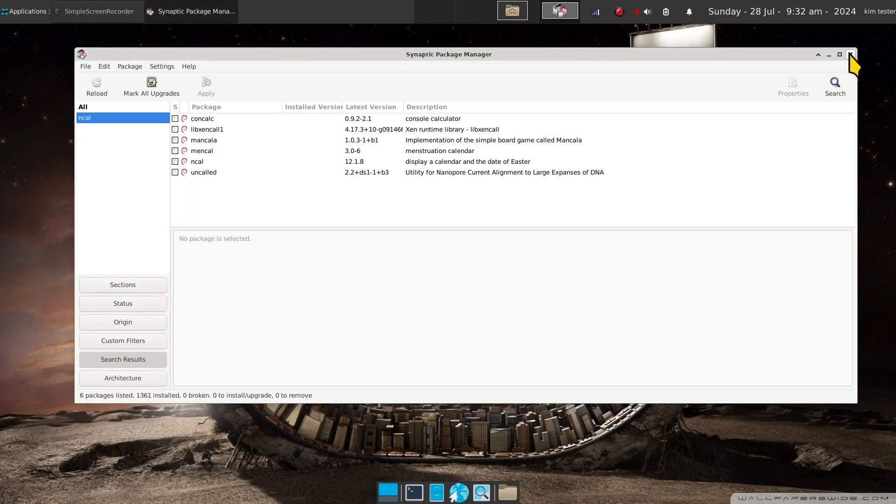
pyautogui.click(849, 55)
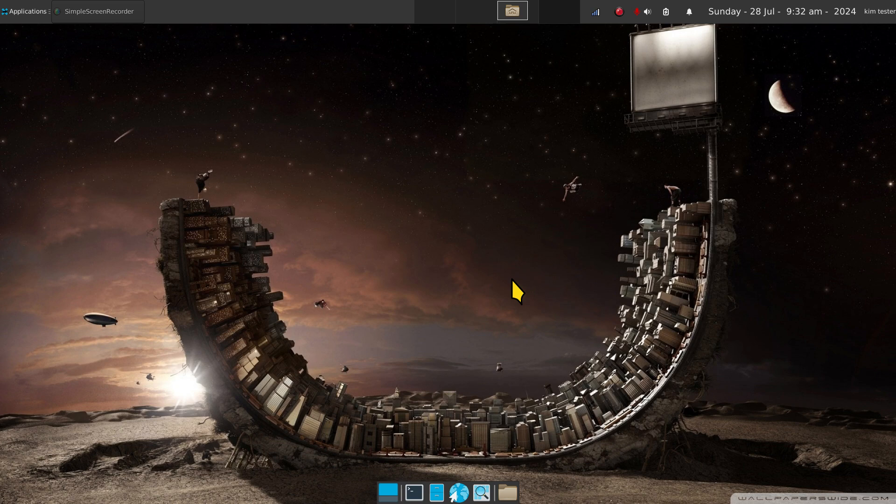
# Reopen and enlarge the terminal, then run cal and ncal to see 'command not found'.
pyautogui.click(412, 489)
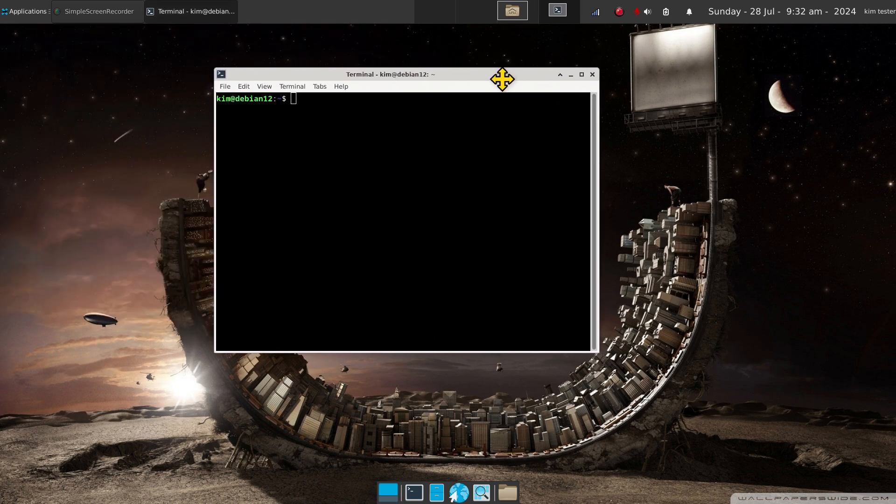
pyautogui.moveTo(503, 79); pyautogui.dragTo(567, 86)
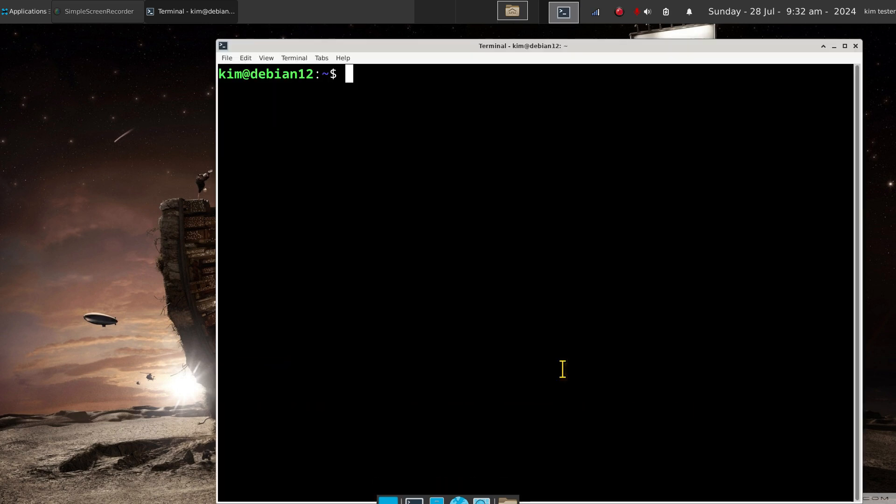
pyautogui.write('csal')
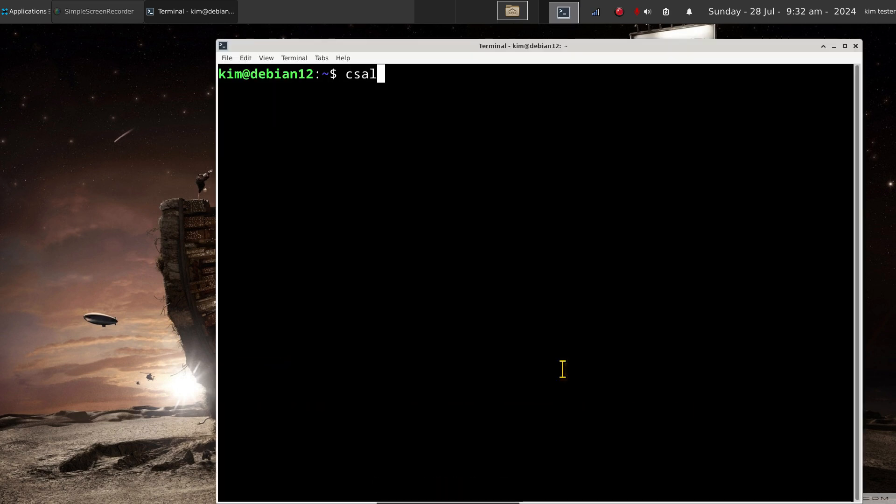
pyautogui.press('ctrl+u')
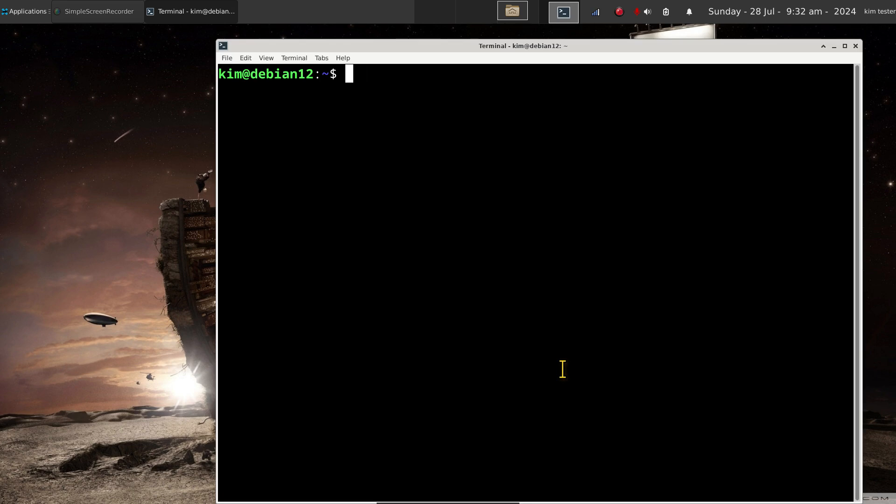
pyautogui.write('cal')
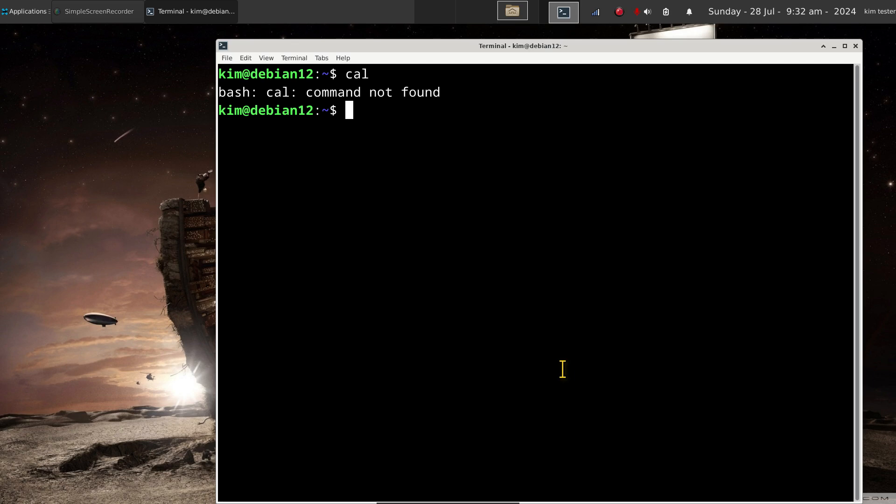
pyautogui.write('ncal')
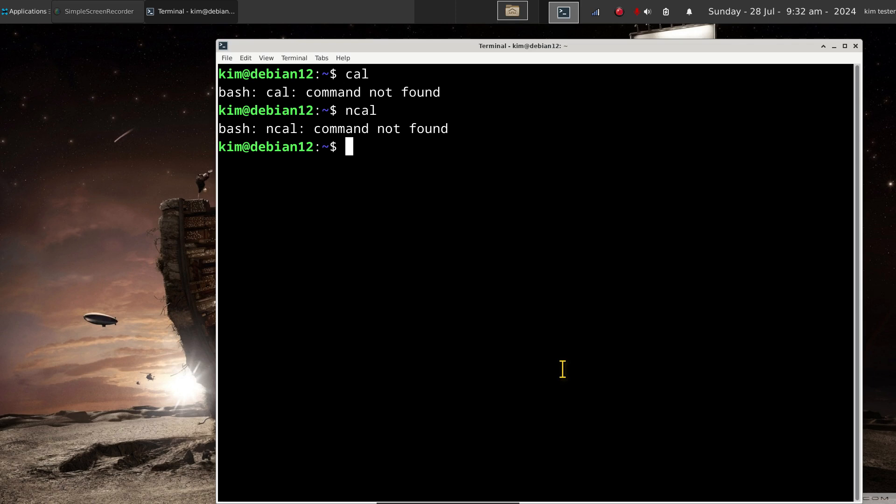
pyautogui.write('su')
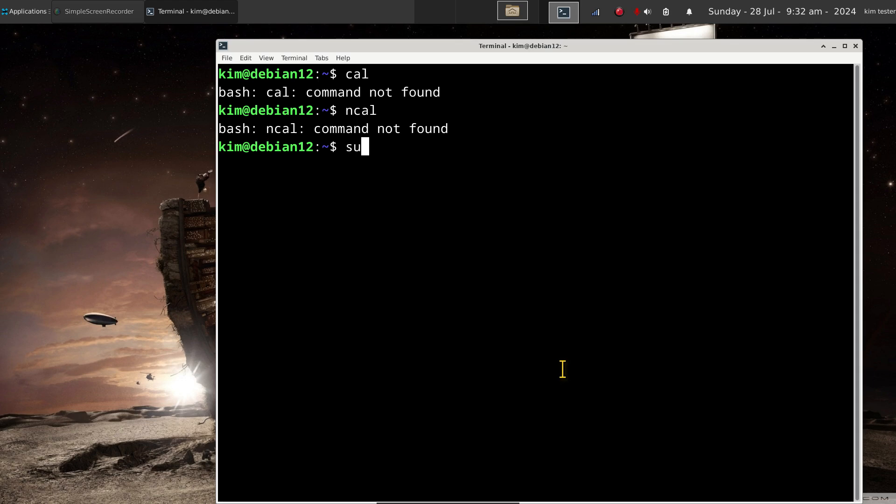
# Run 'sudo apt install ncal' and see it refused because kim is not a sudoer.
pyautogui.write('do')
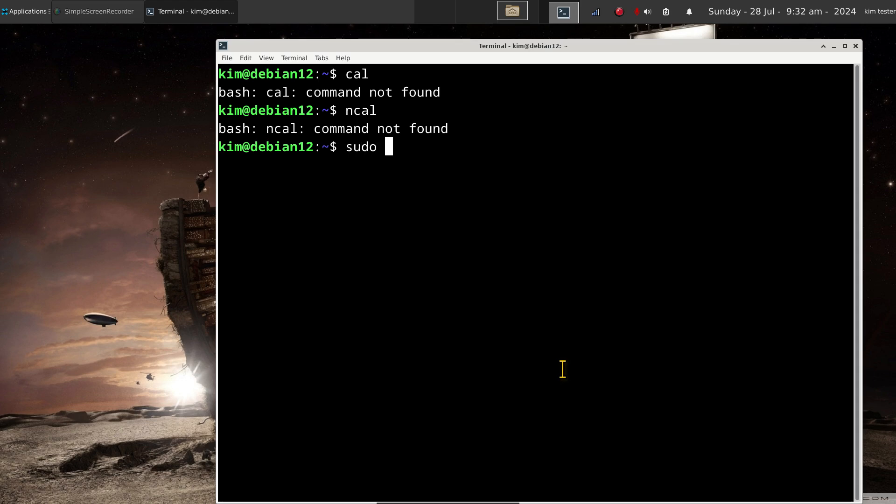
pyautogui.write('apt ins')
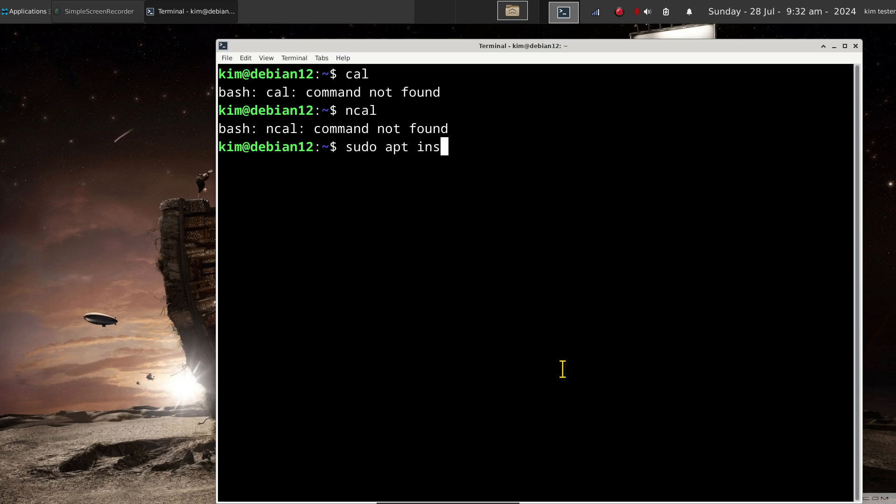
pyautogui.write('tall')
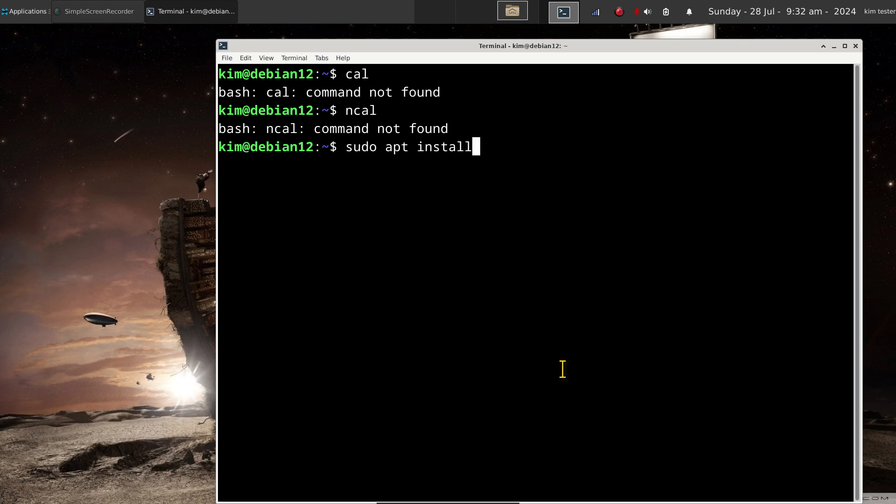
pyautogui.write('ncal')
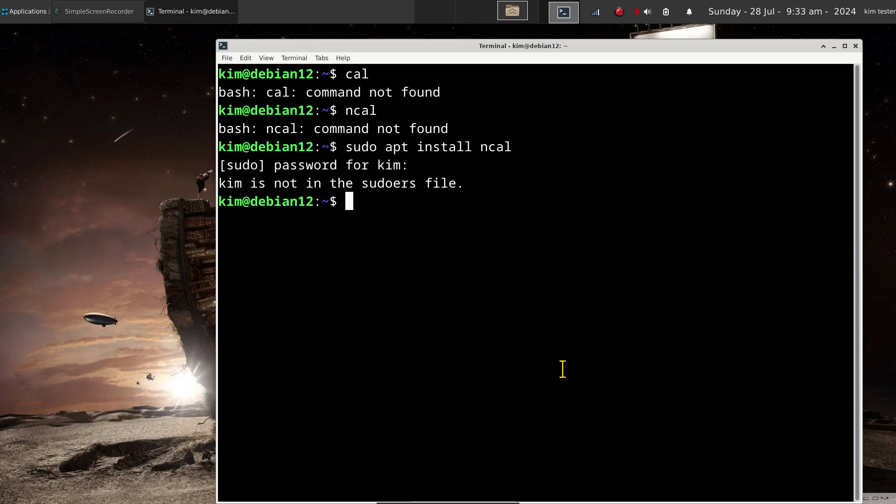
# Run su and enter the root password to open a root shell.
pyautogui.write('su')
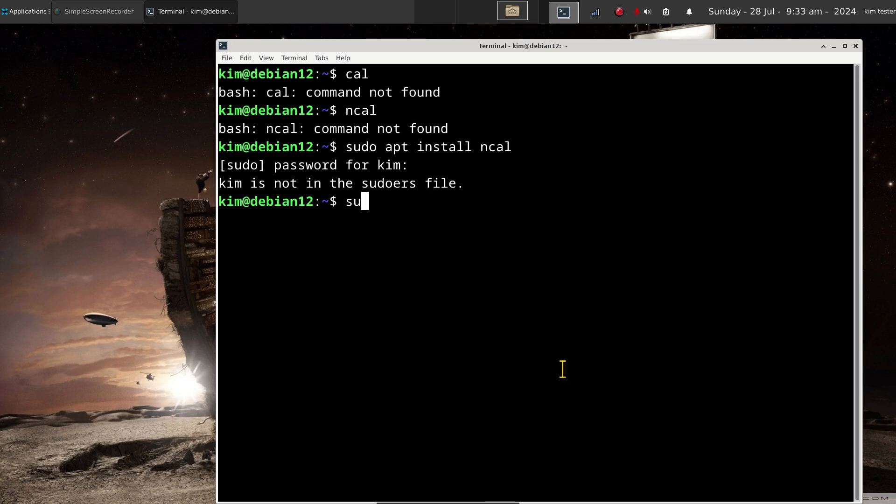
pyautogui.press('Return')
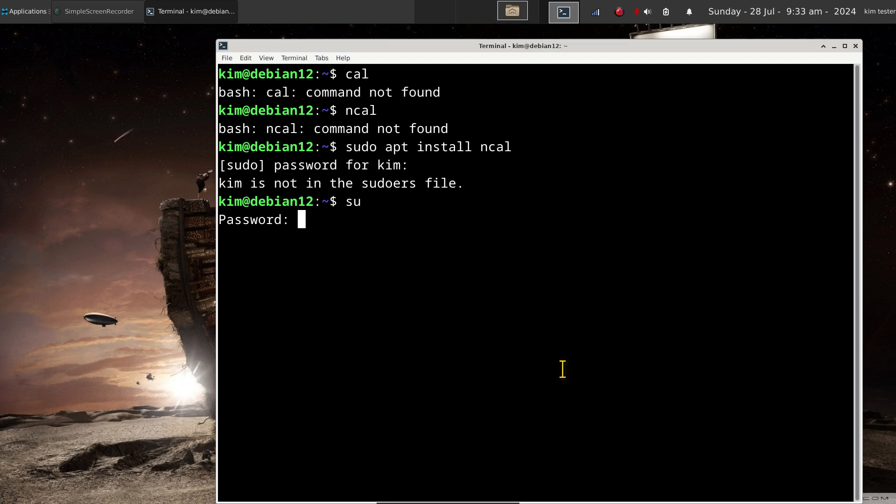
pyautogui.press('Return')
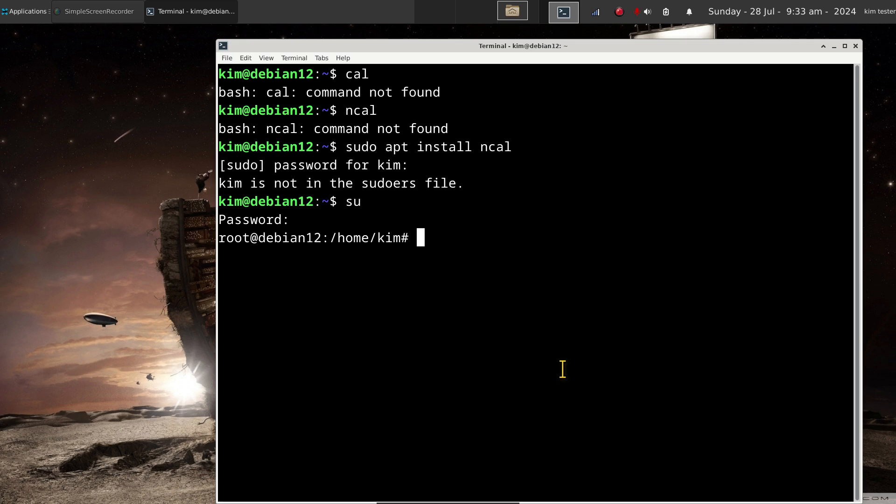
# As root, attempt apt install cal, which reports no such package.
pyautogui.write('apt')
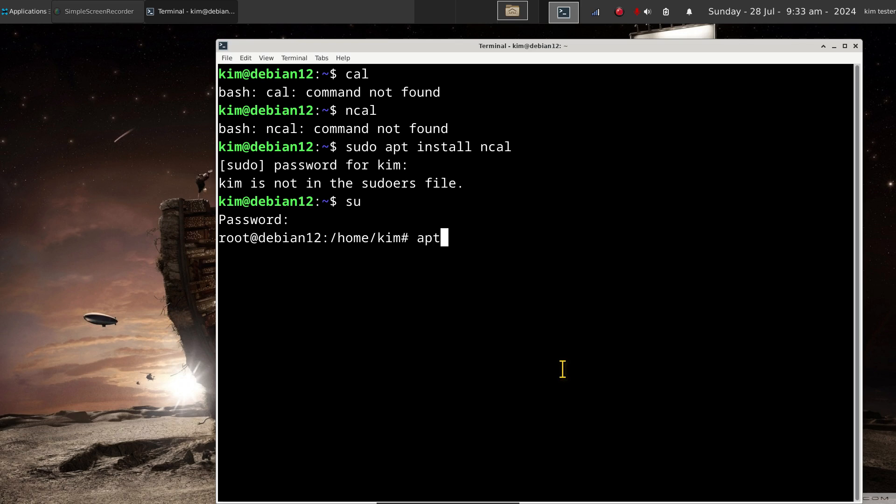
pyautogui.write('ins')
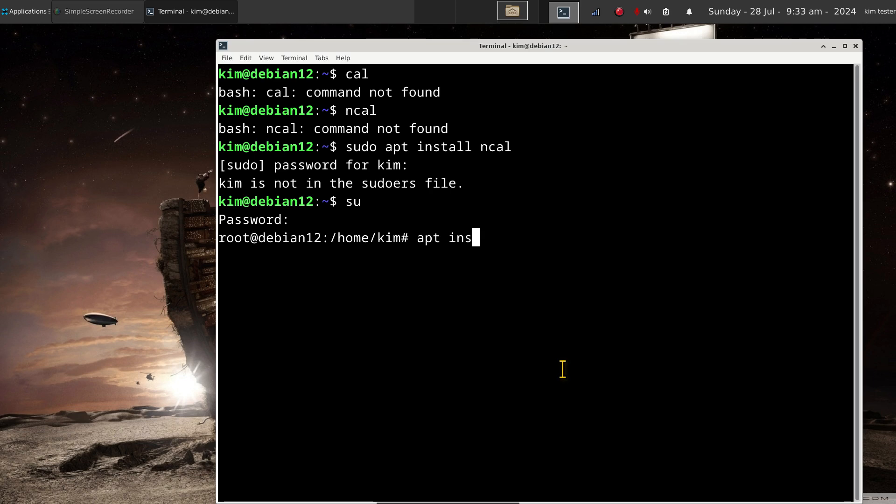
pyautogui.write('tall')
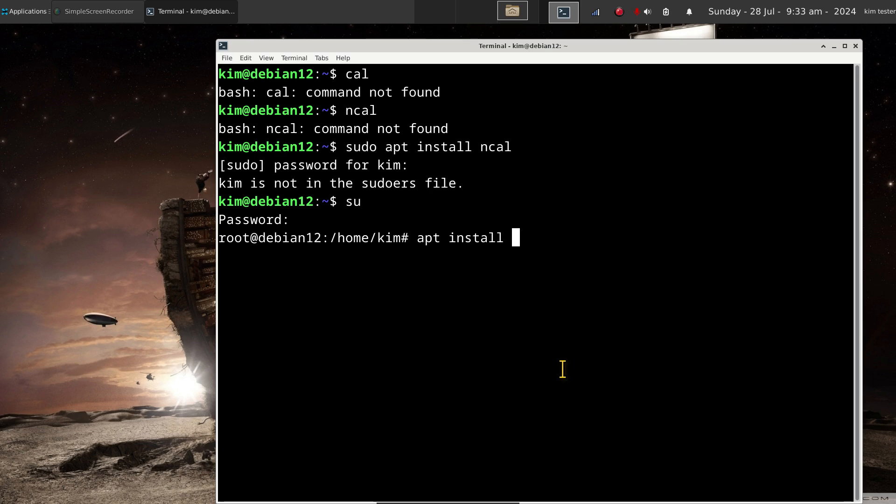
pyautogui.write('nc')
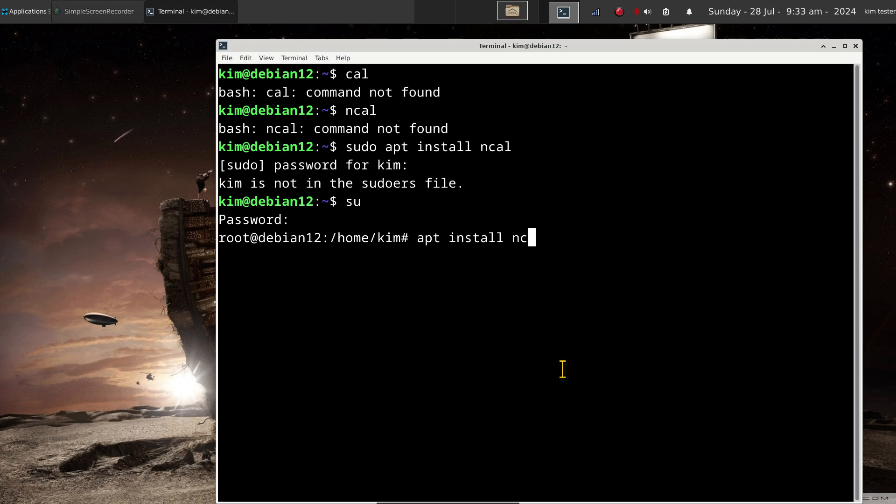
pyautogui.write('al')
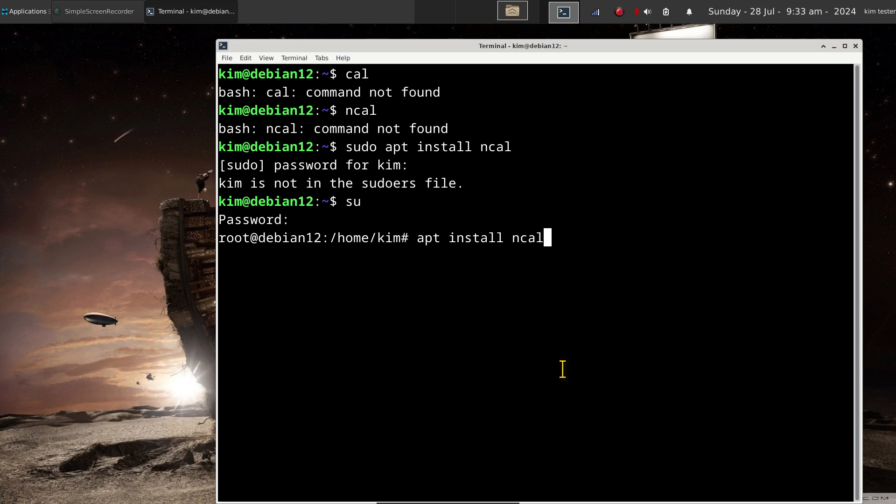
pyautogui.press('BackSpace')
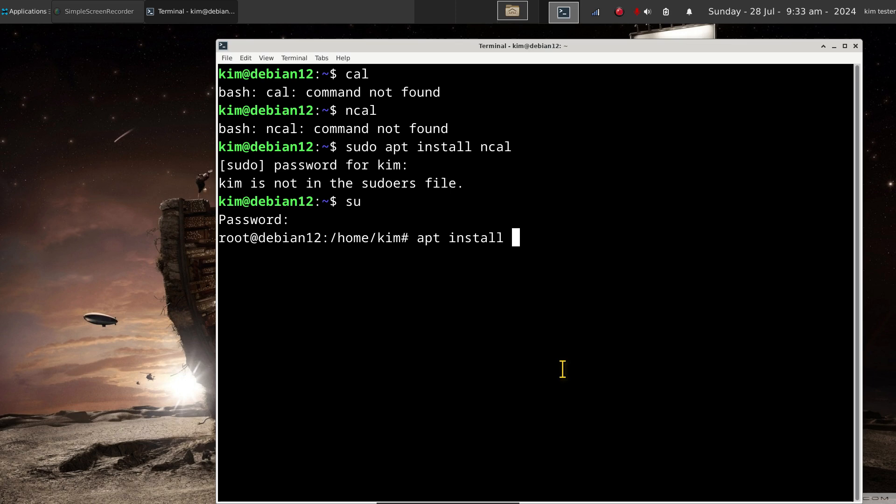
pyautogui.write('cal')
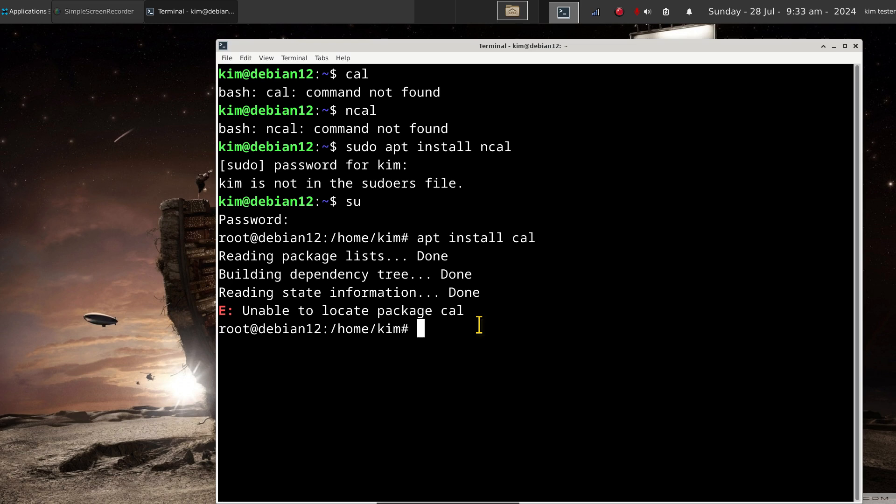
# Correct the command to apt install ncal, installing ncal 12.1.8, and select its version number.
pyautogui.write('apt install cal')
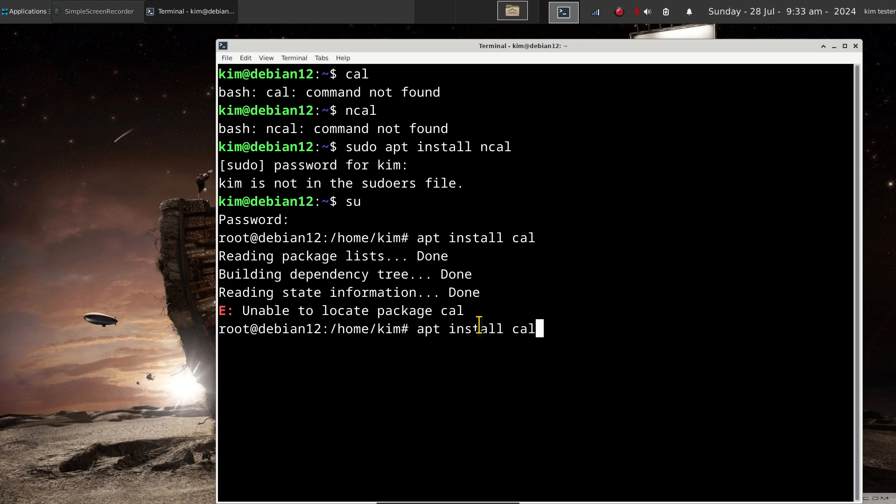
pyautogui.press('BackSpace')
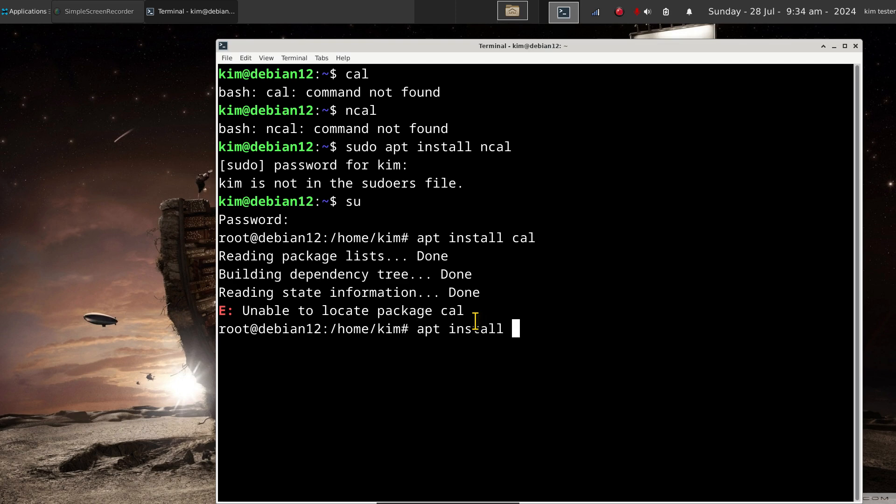
pyautogui.moveTo(610, 312)
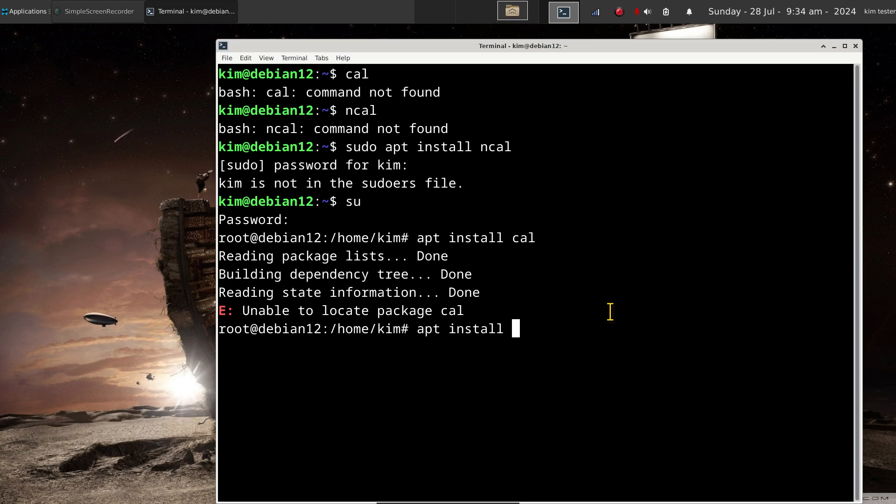
pyautogui.write('ncal')
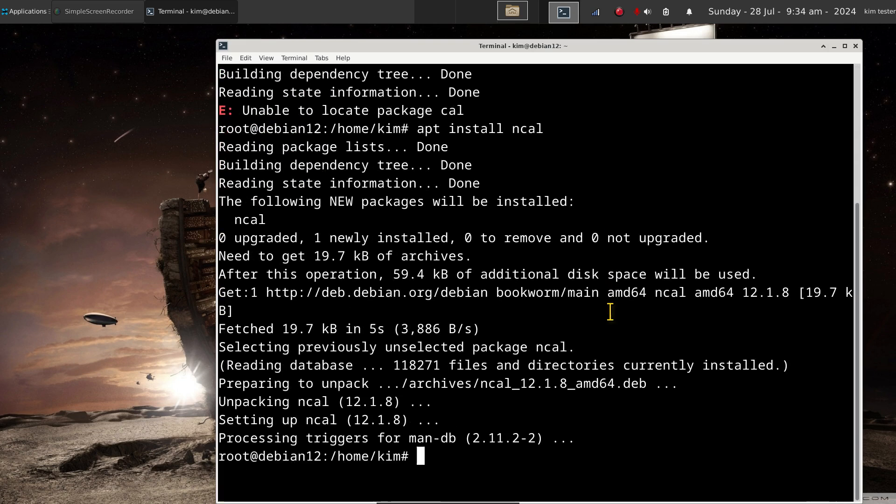
pyautogui.moveTo(593, 292)
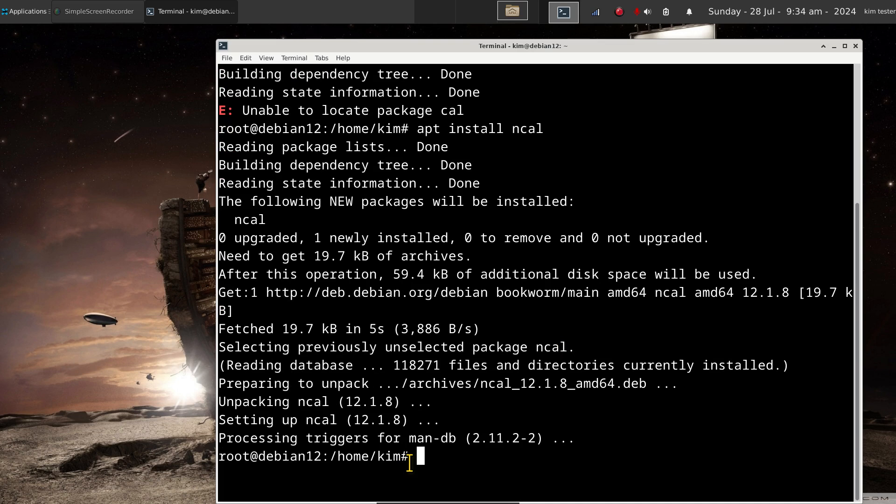
pyautogui.moveTo(344, 402)
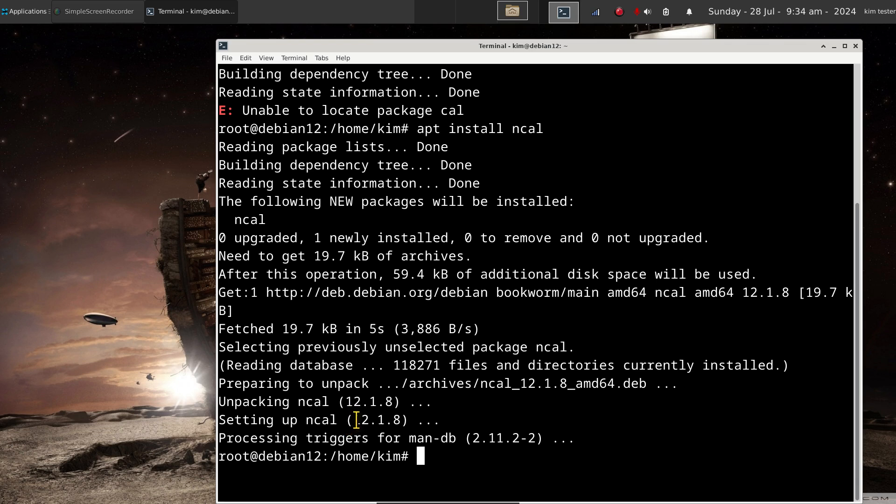
pyautogui.doubleClick(375, 420)
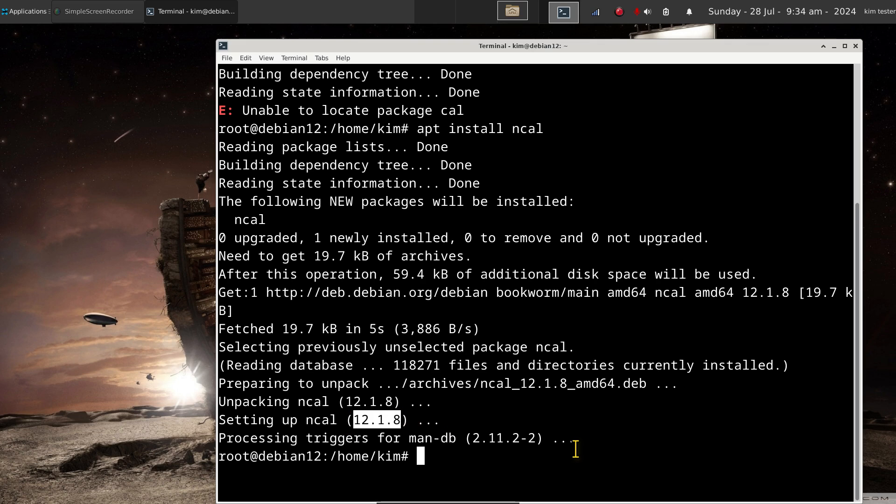
pyautogui.moveTo(493, 474)
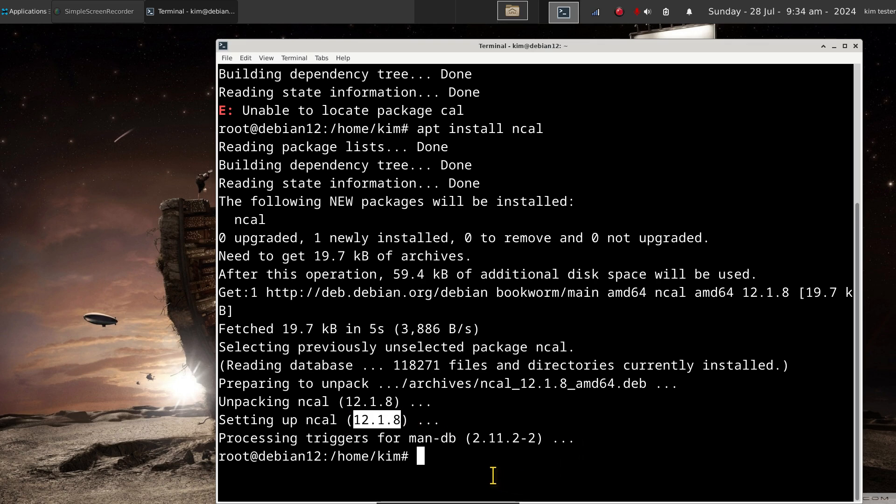
# Exit the root shell back to kim, clear the screen, and show July 2024 with cal and ncal.
pyautogui.write('exit')
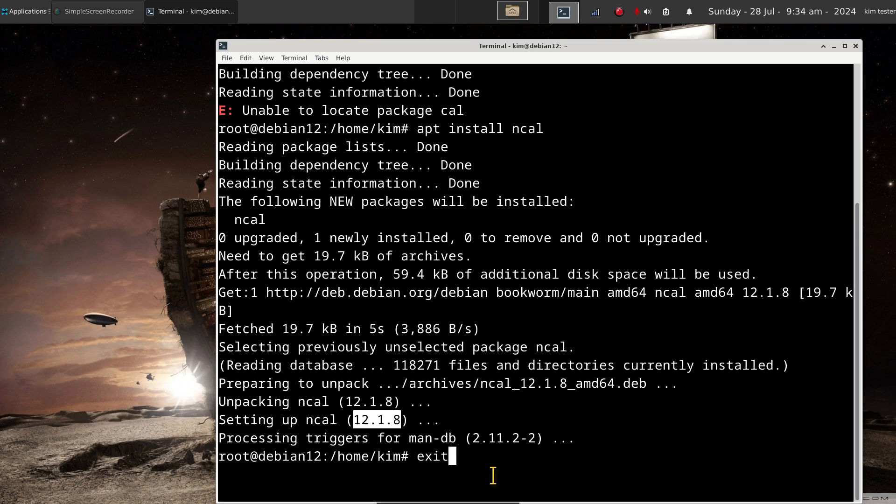
pyautogui.press('Return')
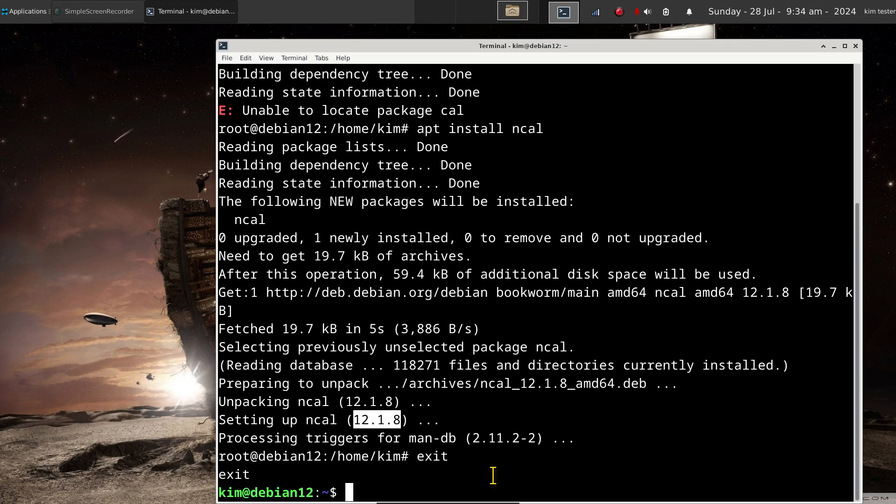
pyautogui.write('c')
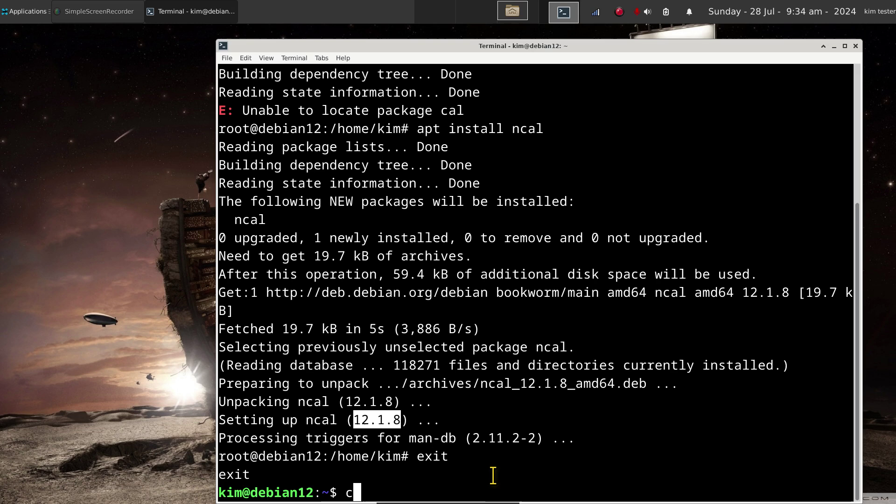
pyautogui.write('lea')
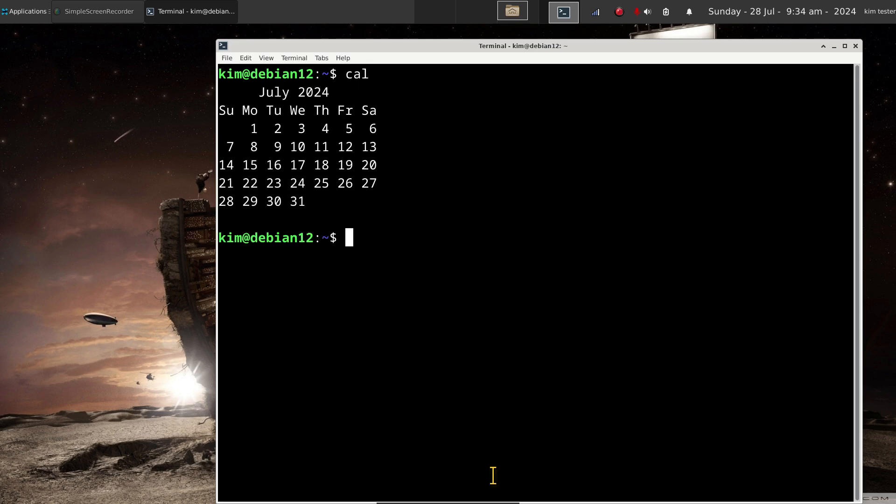
pyautogui.write('ncal')
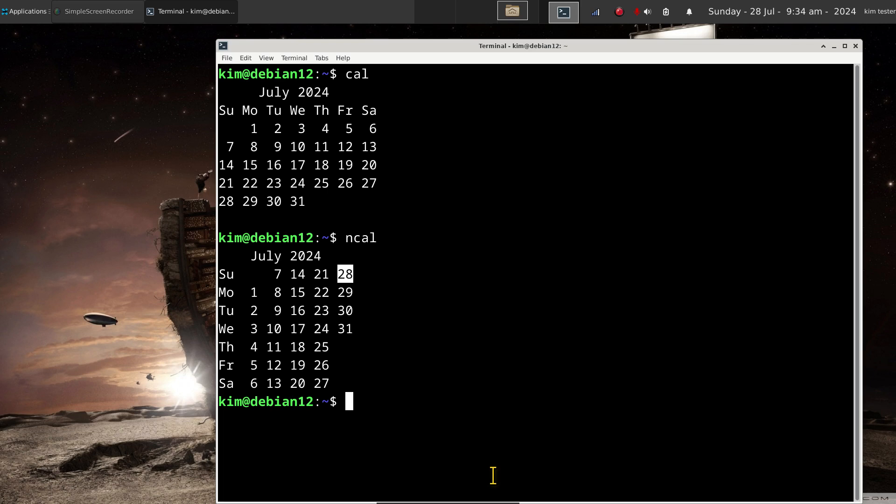
pyautogui.write('hi')
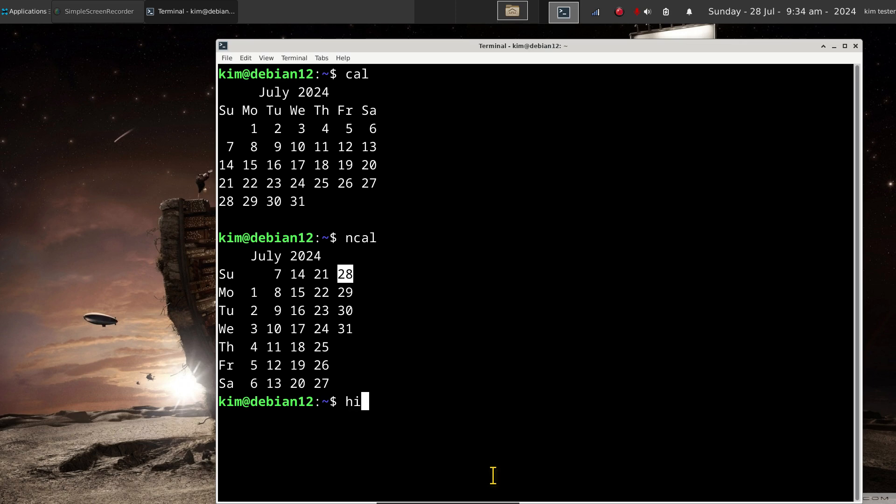
# Run history to list commands 192–214 and bring up paste options on the cal -j entry.
pyautogui.write('story')
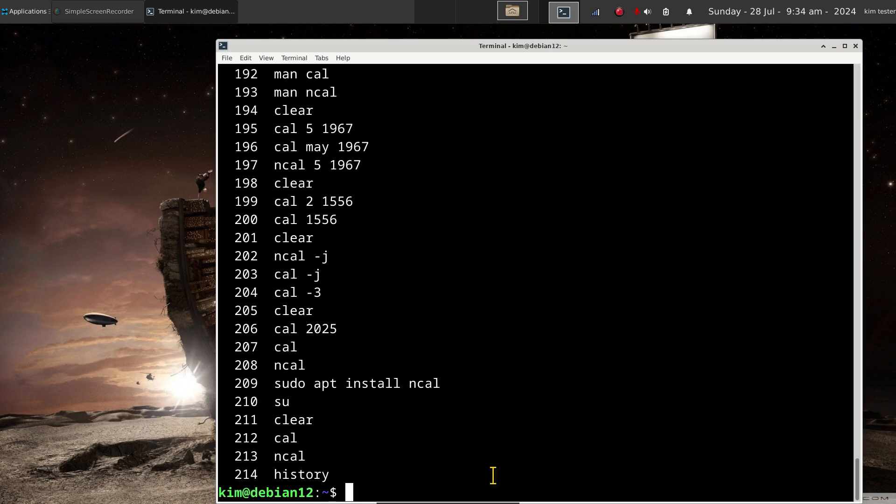
pyautogui.moveTo(270, 383)
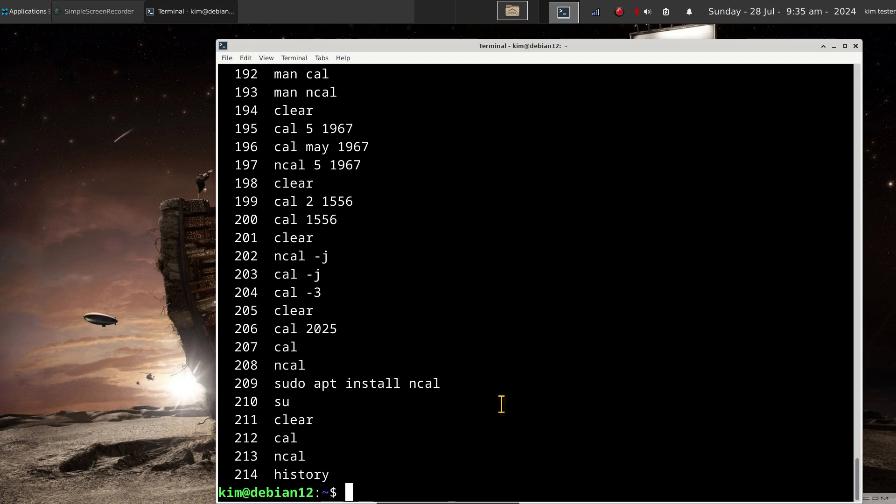
pyautogui.moveTo(312, 335)
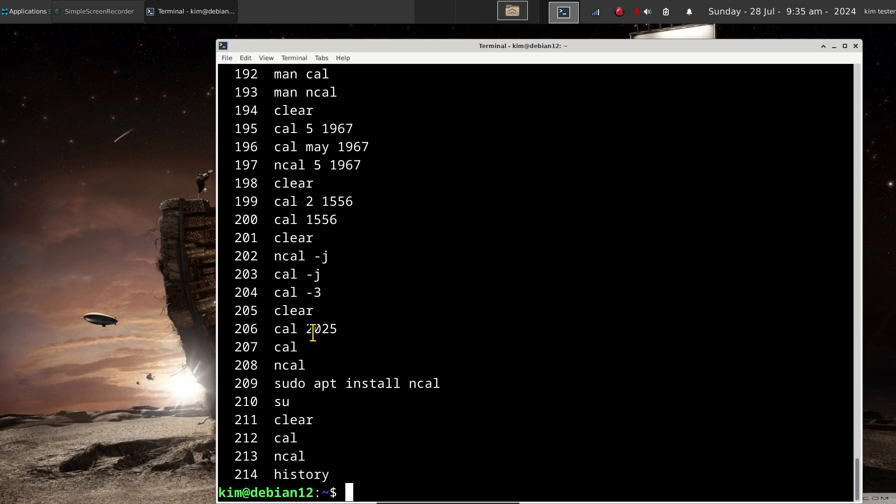
pyautogui.moveTo(274, 274)
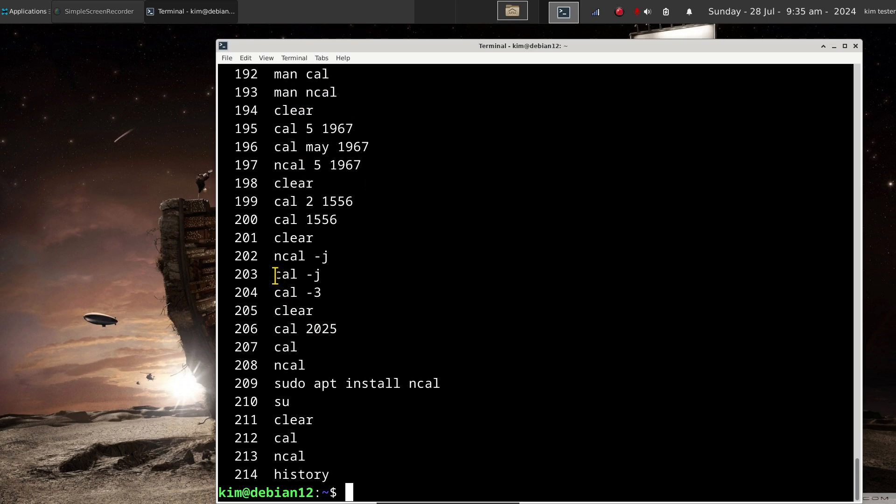
pyautogui.rightClick(305, 274)
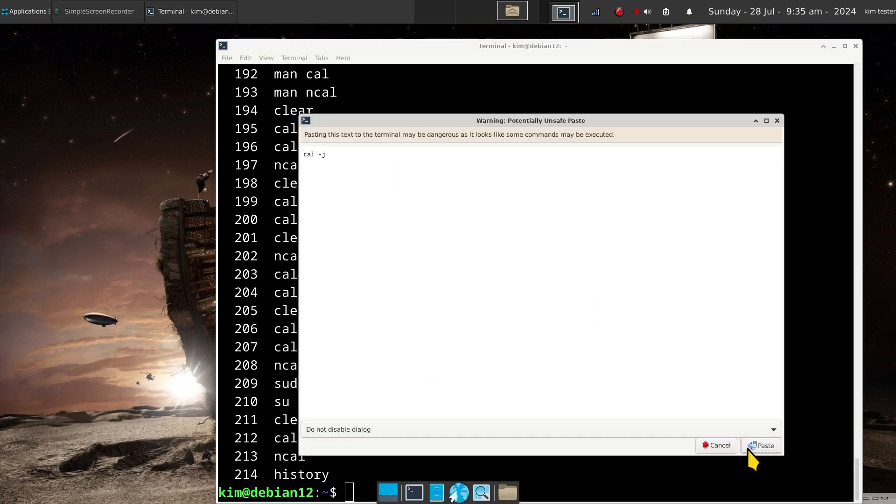
# Confirm the unsafe paste to rerun cal -j showing days 183–213, then close the terminal.
pyautogui.click(765, 446)
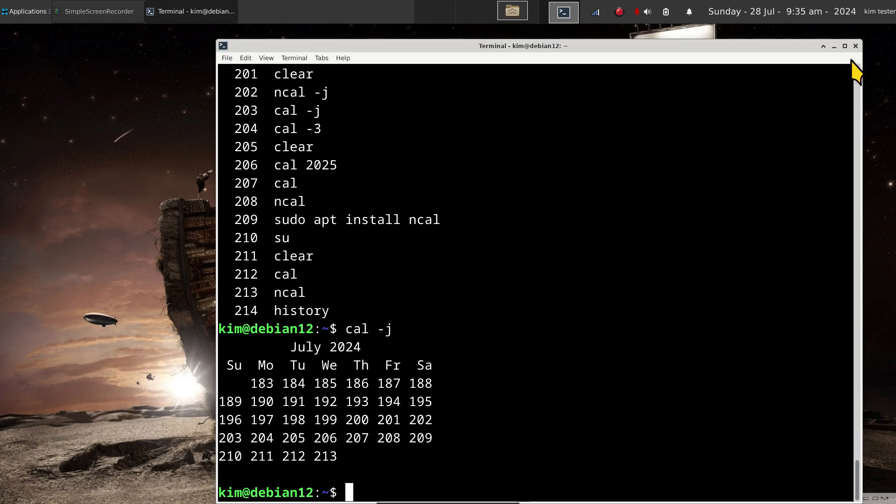
pyautogui.click(856, 47)
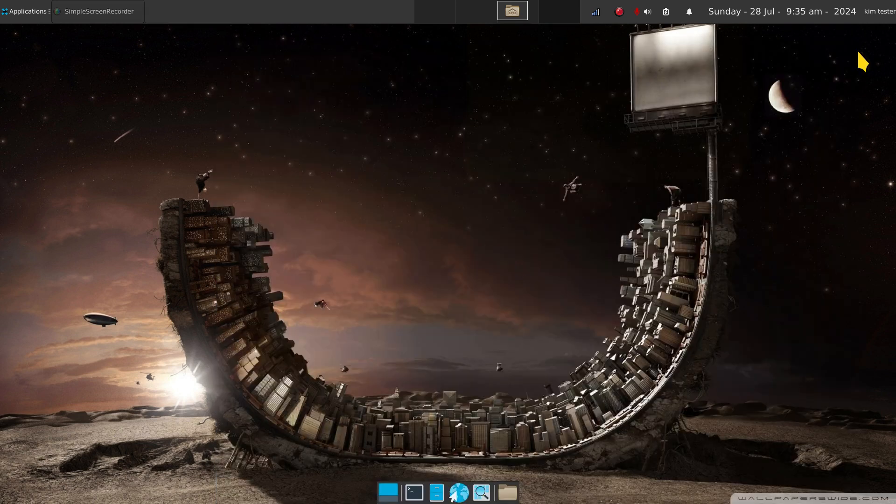
# Open kim's home folder in Thunar with hidden files shown and open .bash_history in Mousepad.
pyautogui.rightClick(567, 343)
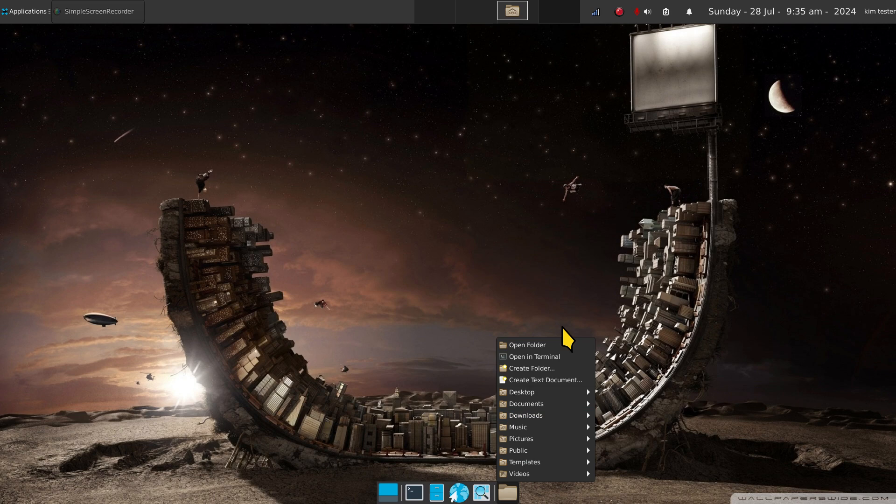
pyautogui.click(528, 345)
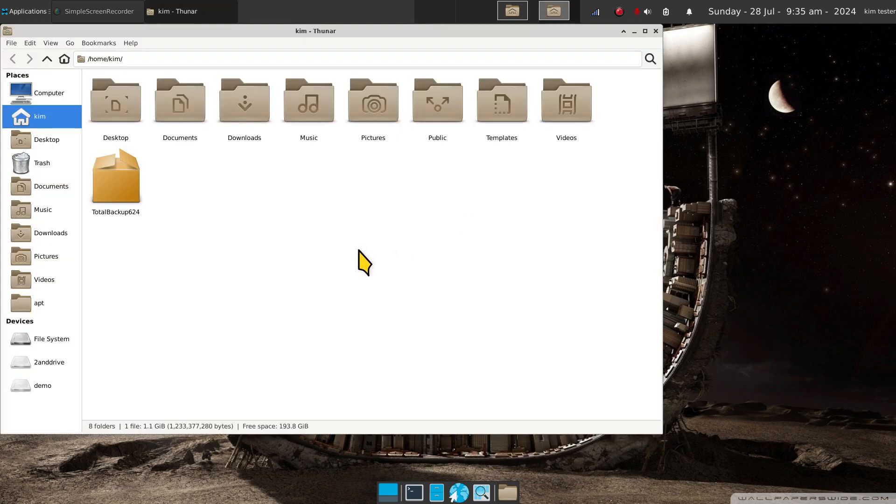
pyautogui.press('ctrl+h')
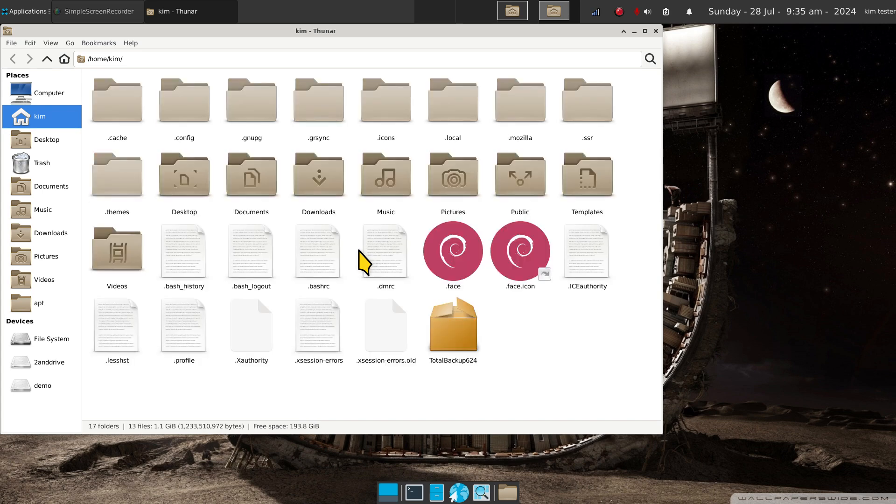
pyautogui.click(184, 256)
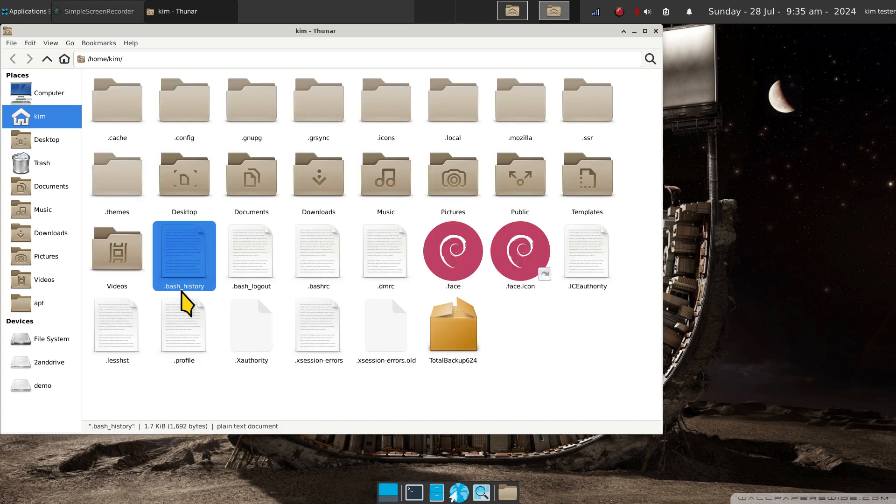
pyautogui.moveTo(169, 309)
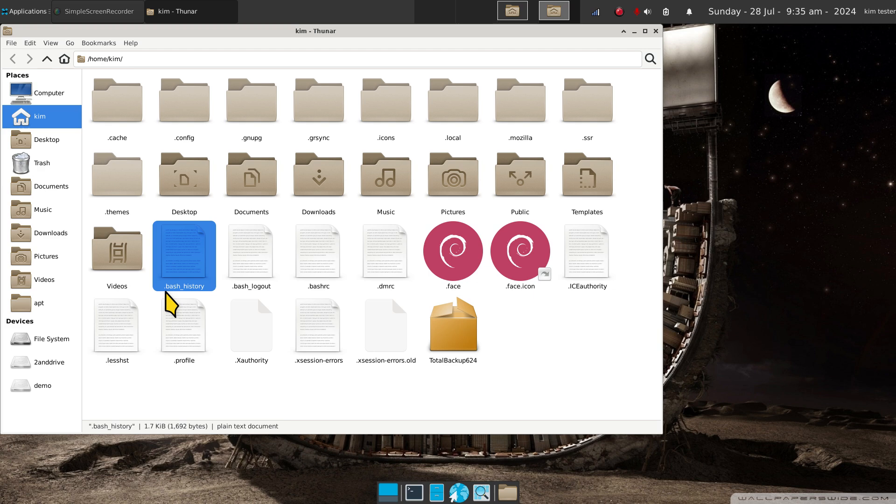
pyautogui.doubleClick(183, 256)
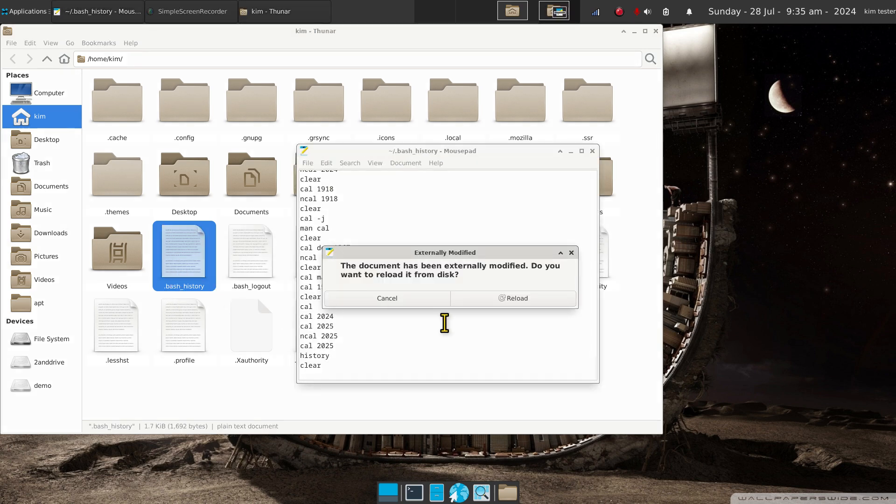
pyautogui.moveTo(422, 308)
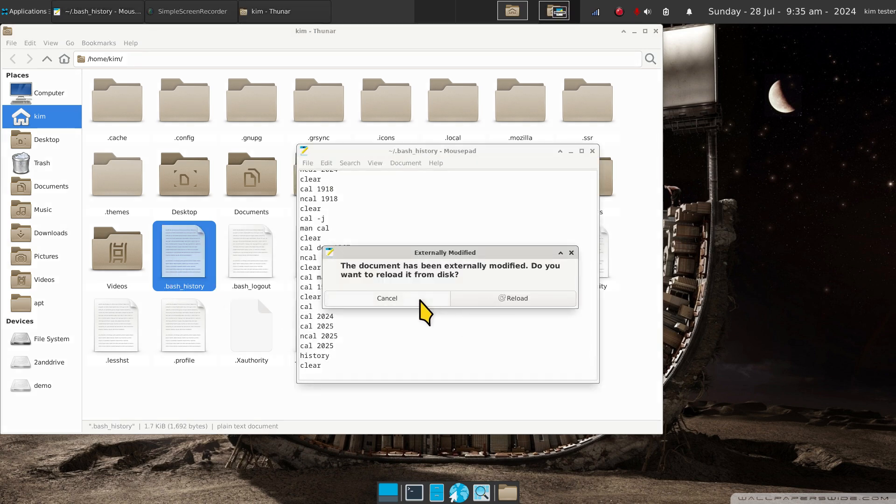
# Cancel the reload prompt, scroll .bash_history to its last cal -j entry, and close Mousepad.
pyautogui.click(517, 298)
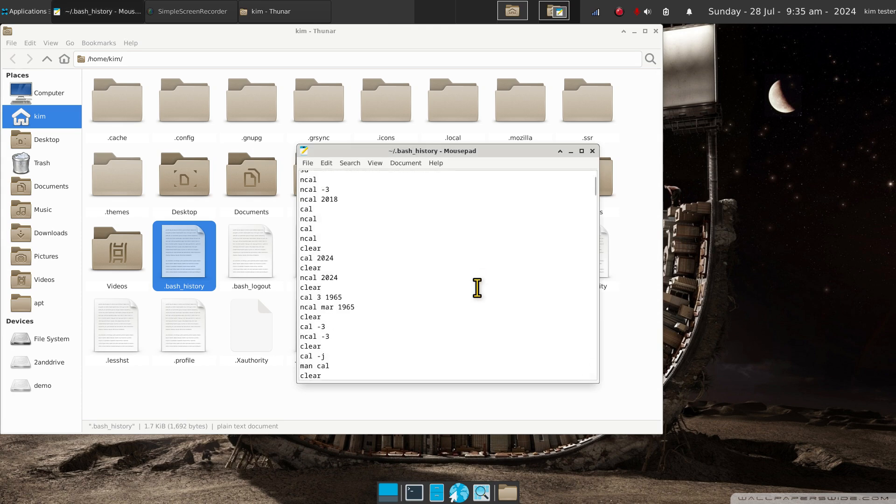
pyautogui.scroll(-3)
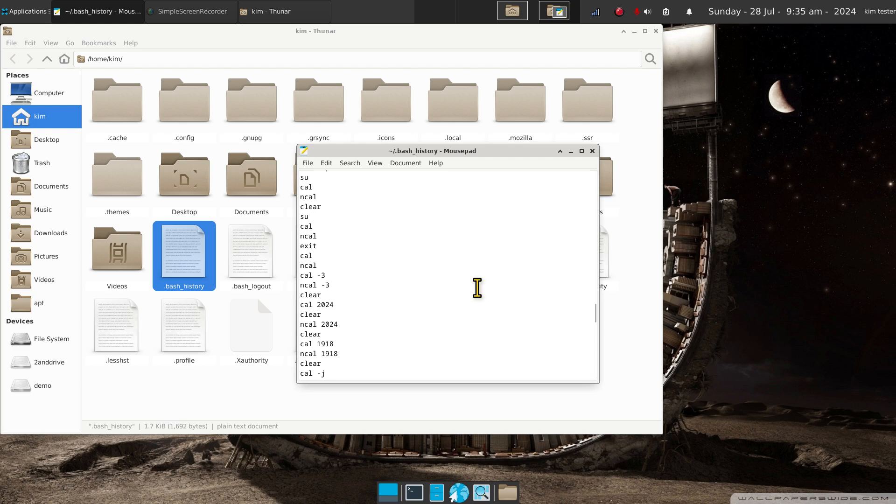
pyautogui.scroll(-3)
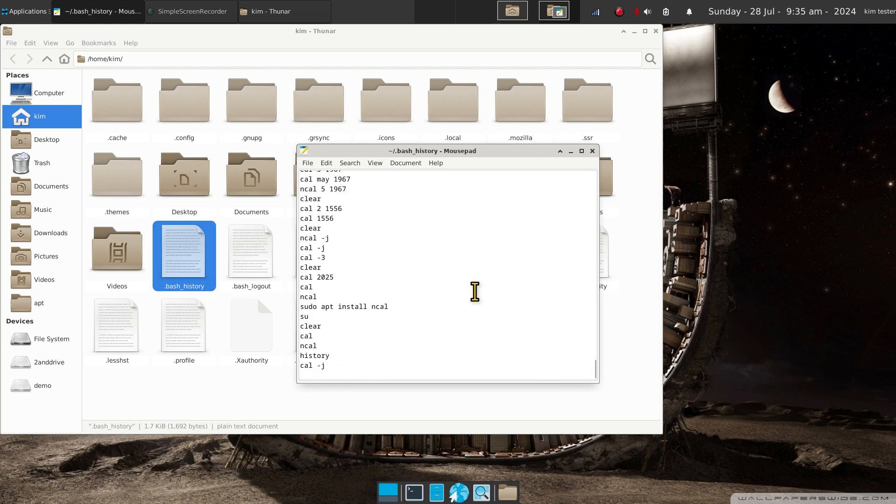
pyautogui.moveTo(433, 261)
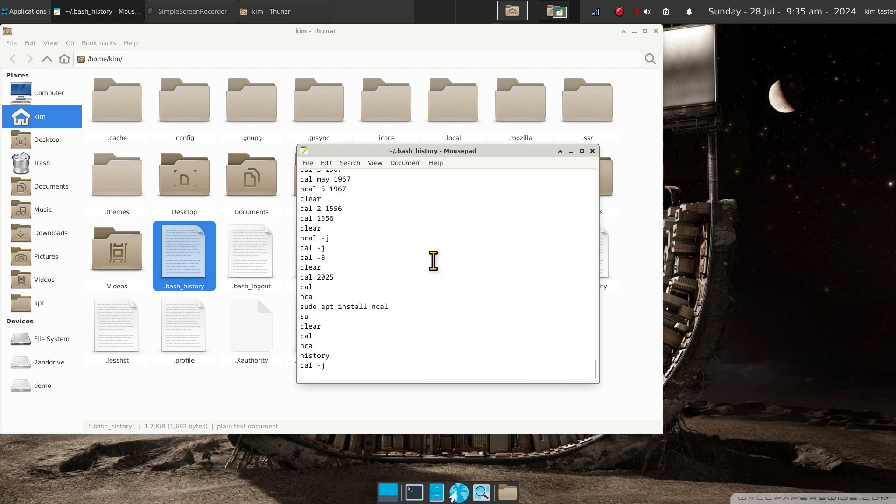
pyautogui.moveTo(593, 151)
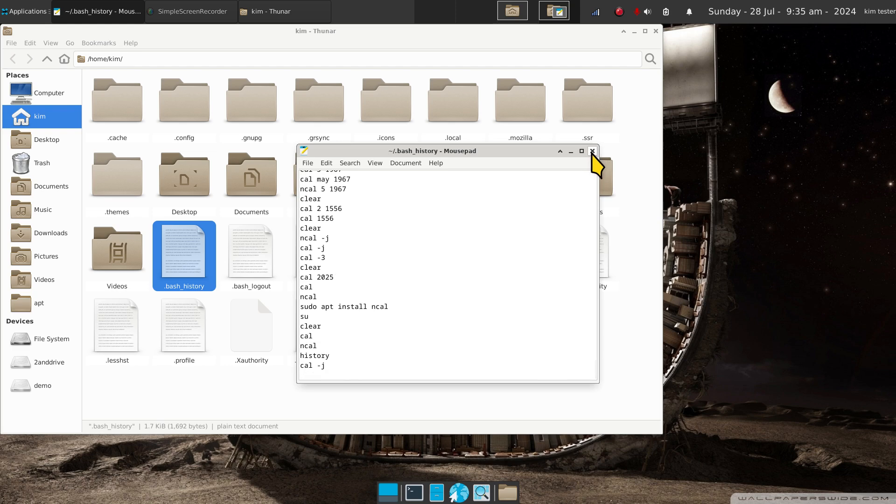
pyautogui.click(592, 151)
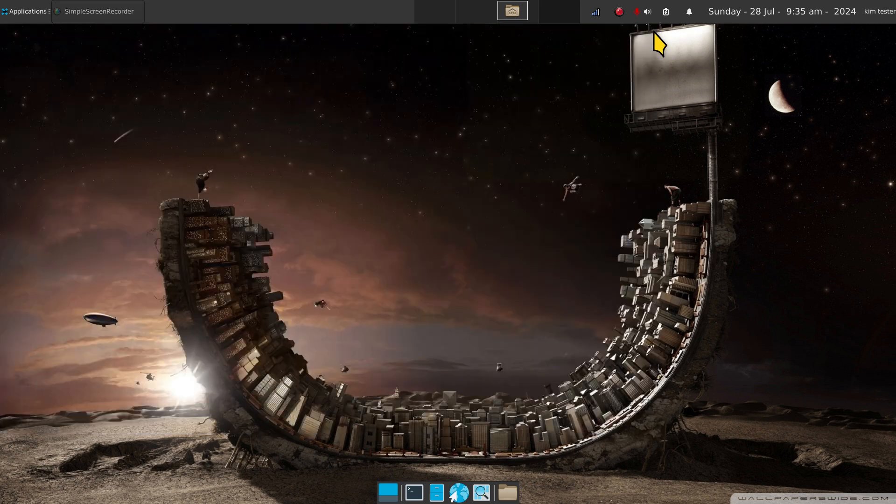
pyautogui.moveTo(519, 387)
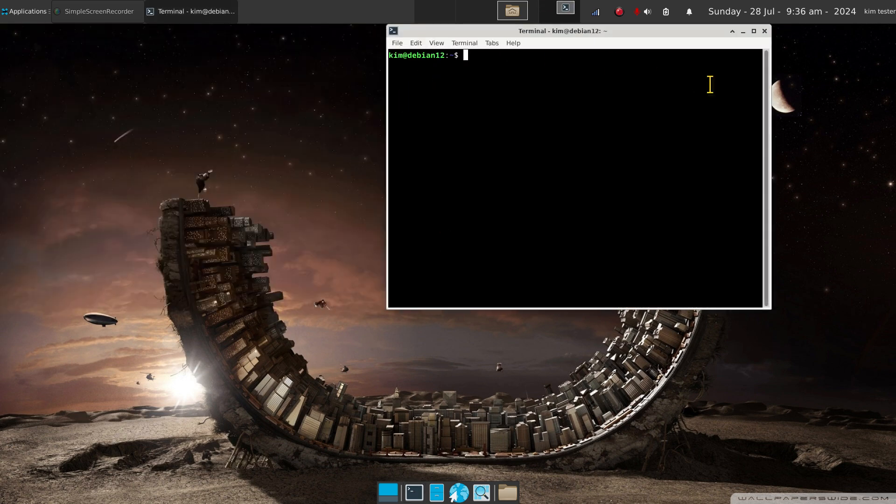
pyautogui.moveTo(161, 56)
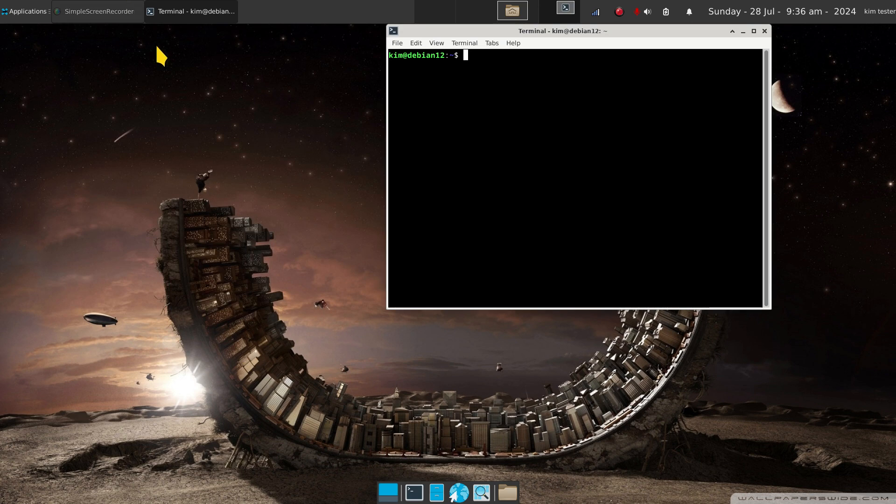
pyautogui.click(763, 32)
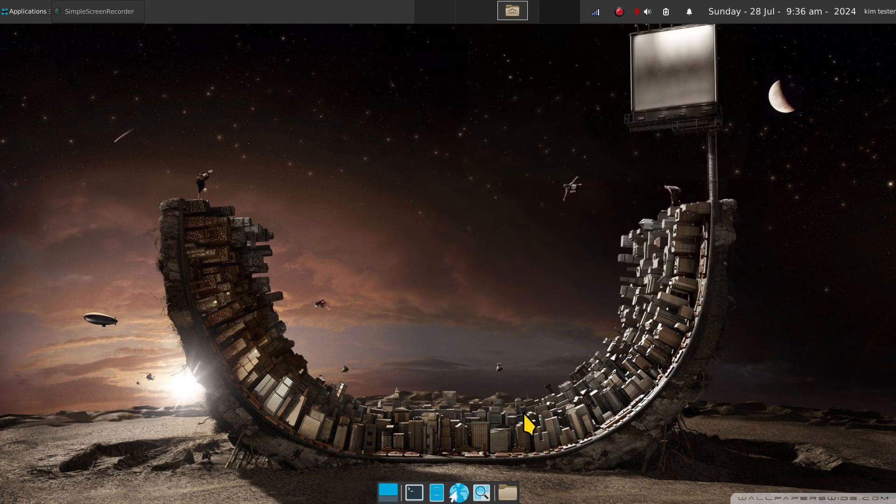
pyautogui.rightClick(526, 426)
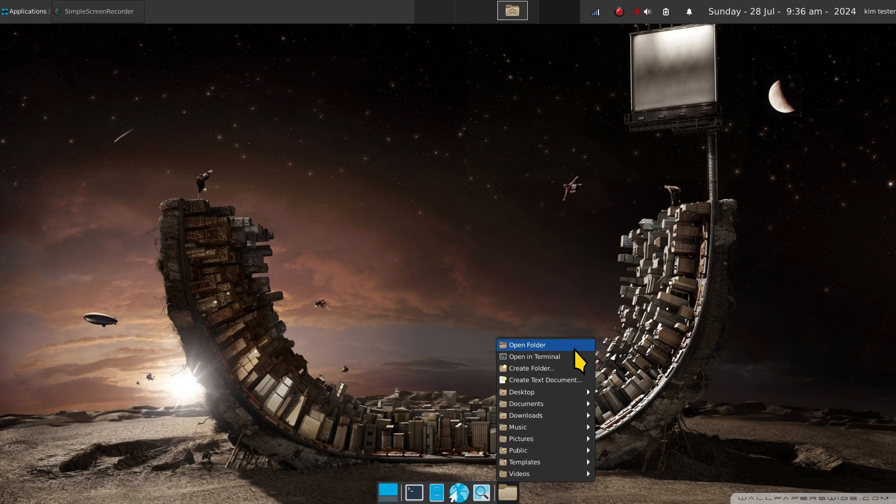
pyautogui.click(526, 346)
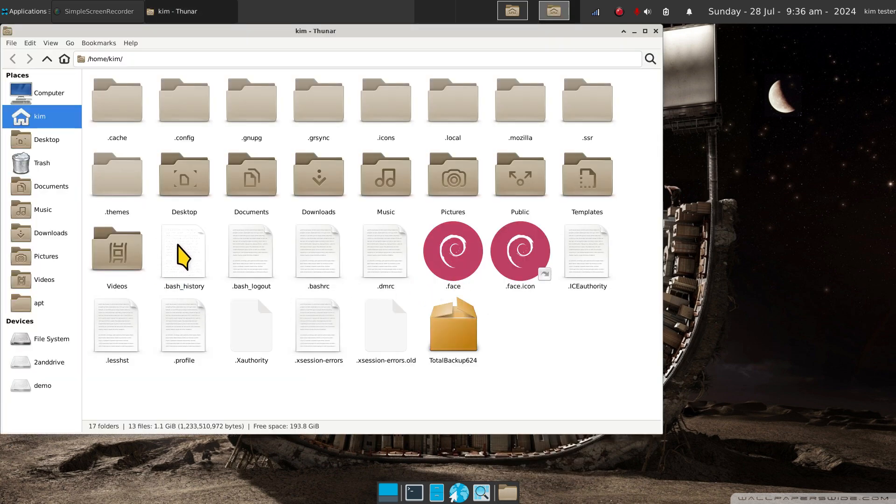
pyautogui.doubleClick(184, 252)
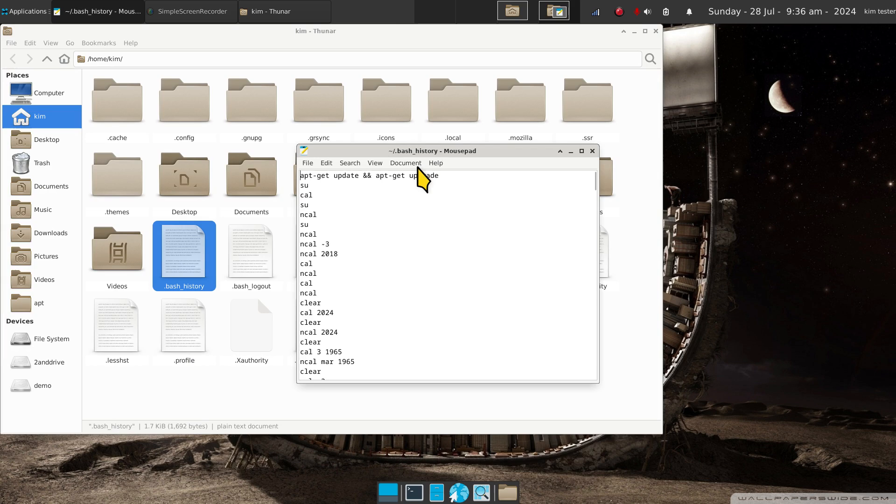
pyautogui.scroll(-3)
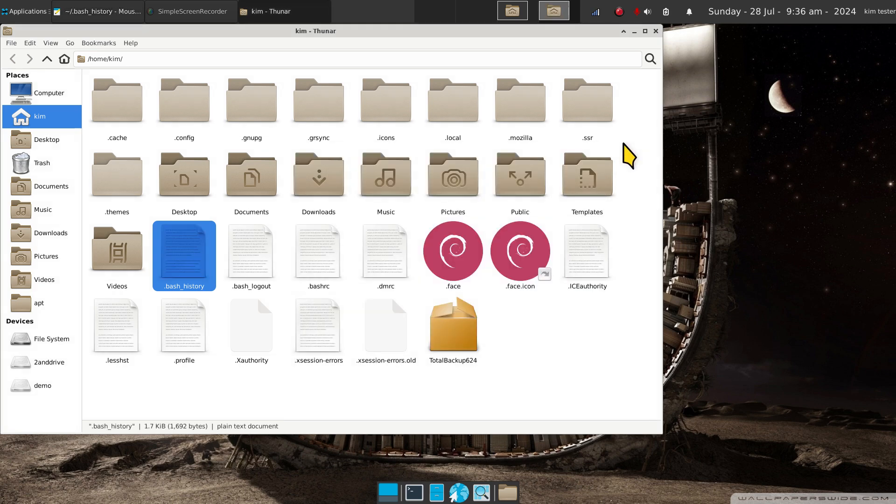
pyautogui.doubleClick(184, 255)
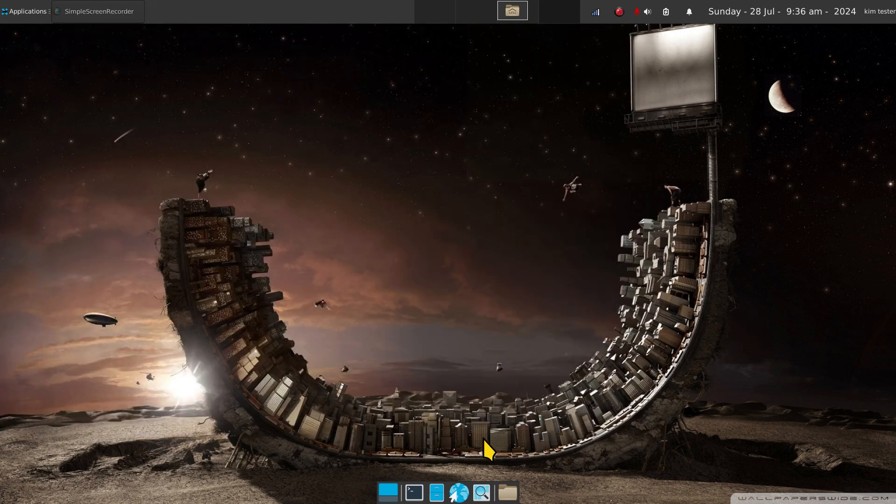
# In a fresh terminal, run df to list filesystem disk usage, then exit the session.
pyautogui.click(415, 489)
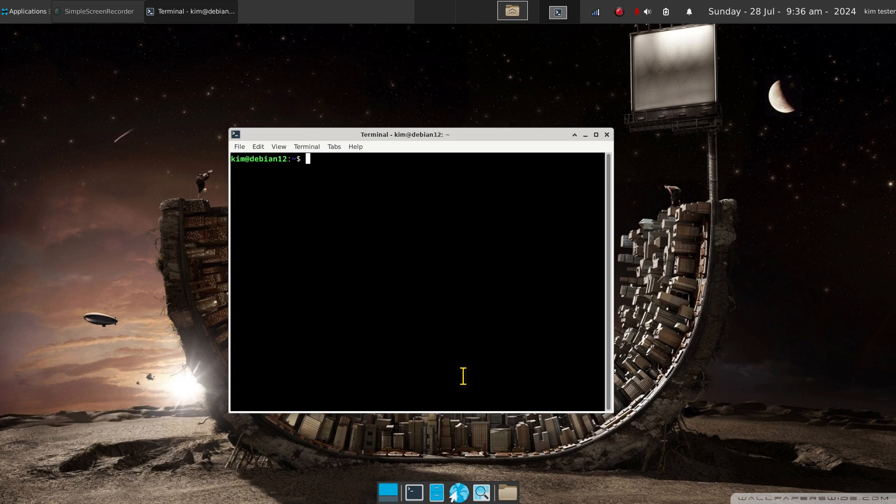
pyautogui.write('df')
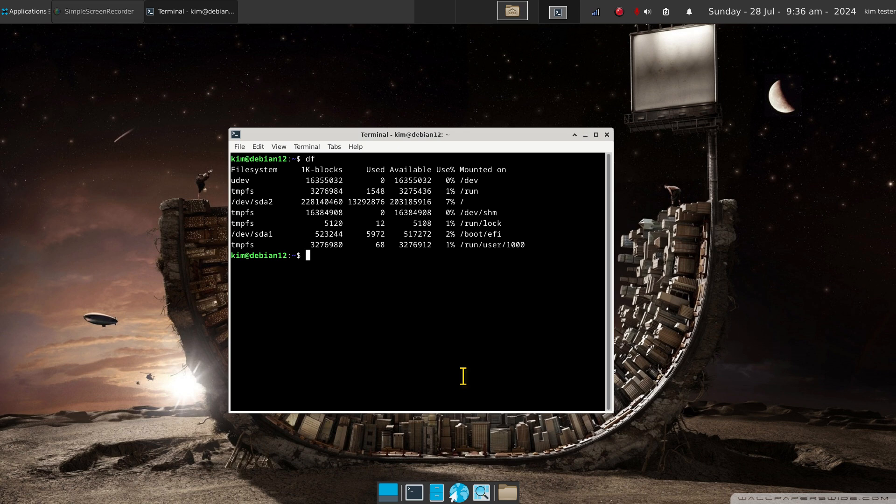
pyautogui.write('exit')
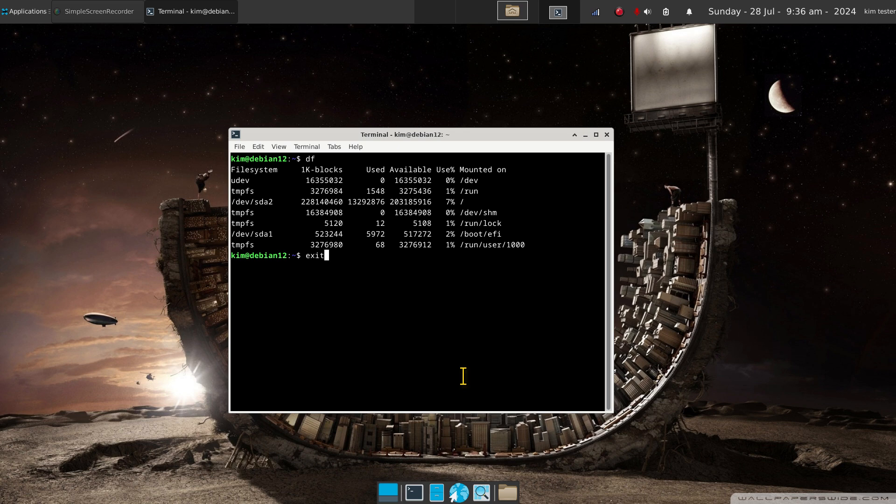
pyautogui.press('Return')
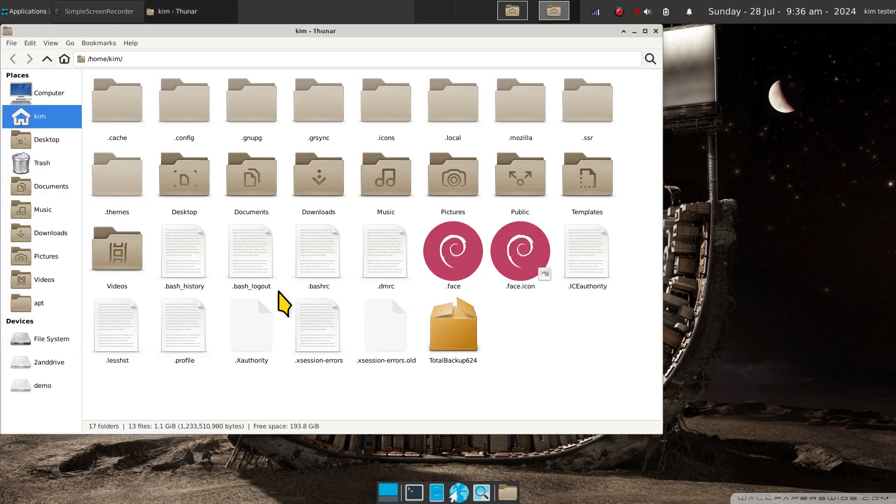
pyautogui.doubleClick(184, 252)
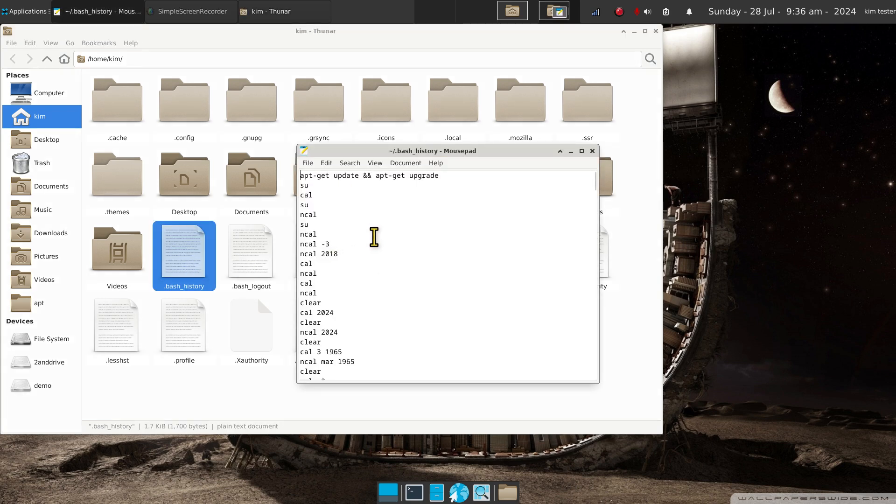
pyautogui.scroll(-3)
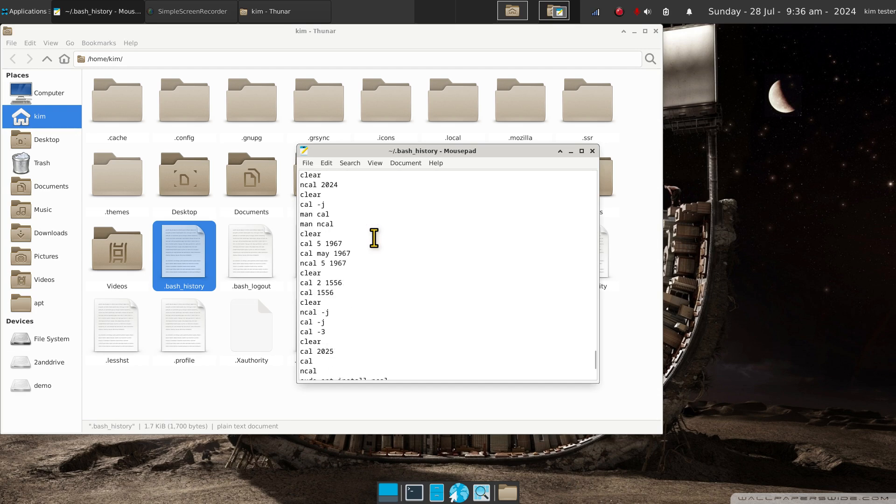
pyautogui.scroll(-3)
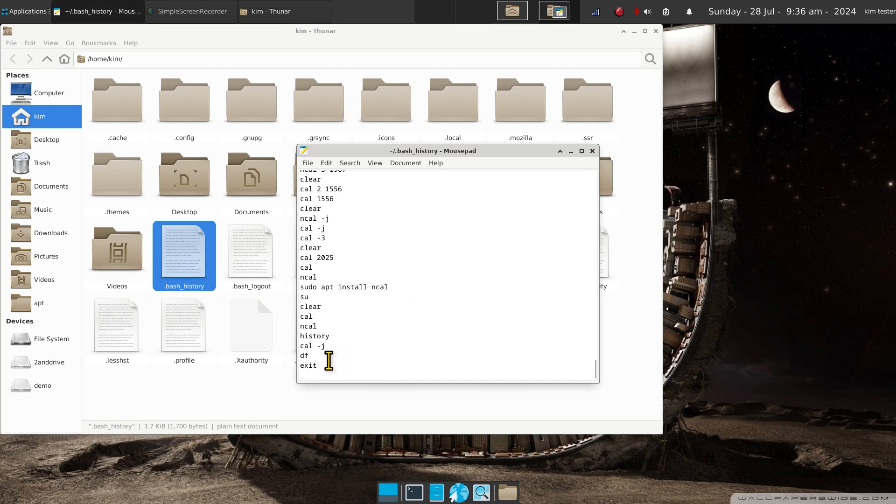
pyautogui.doubleClick(308, 365)
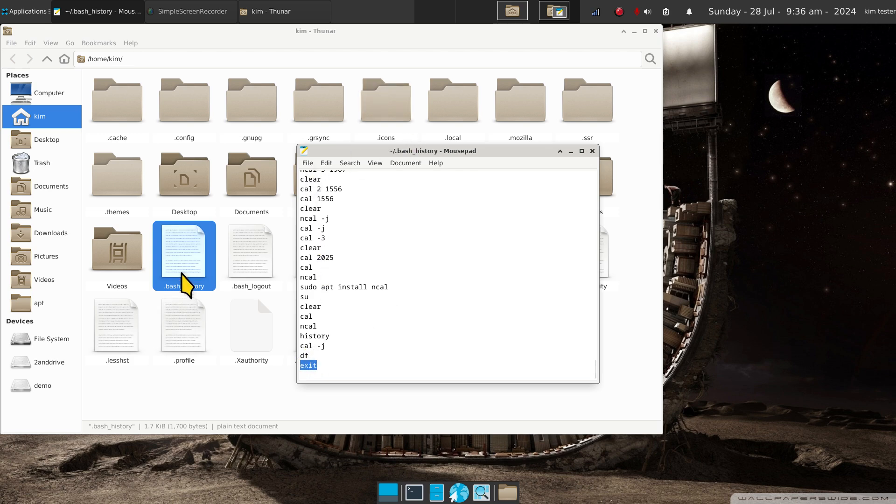
pyautogui.moveTo(592, 151)
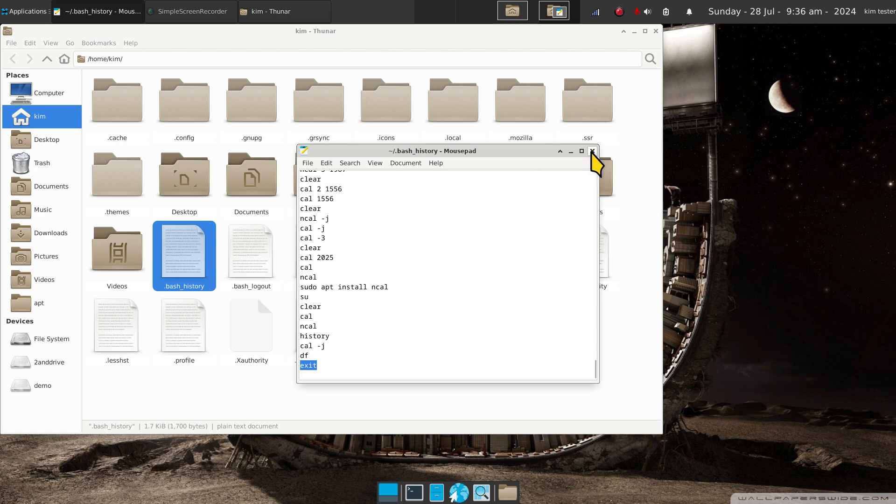
pyautogui.click(592, 151)
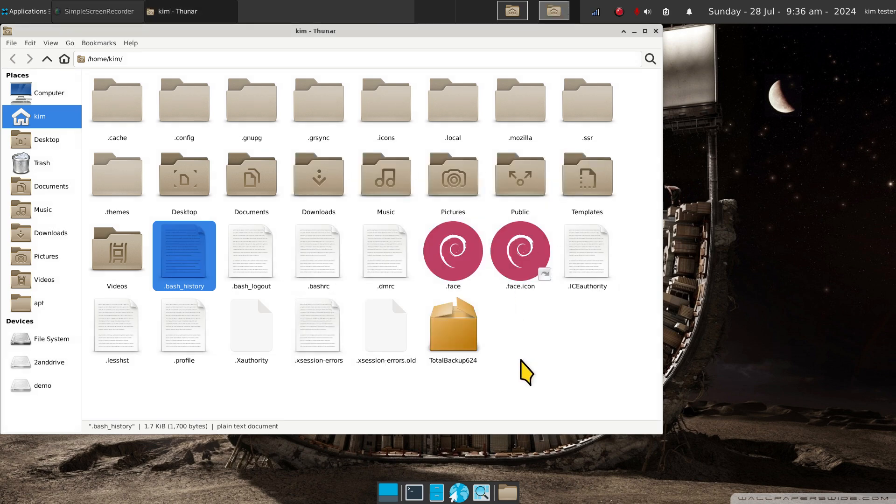